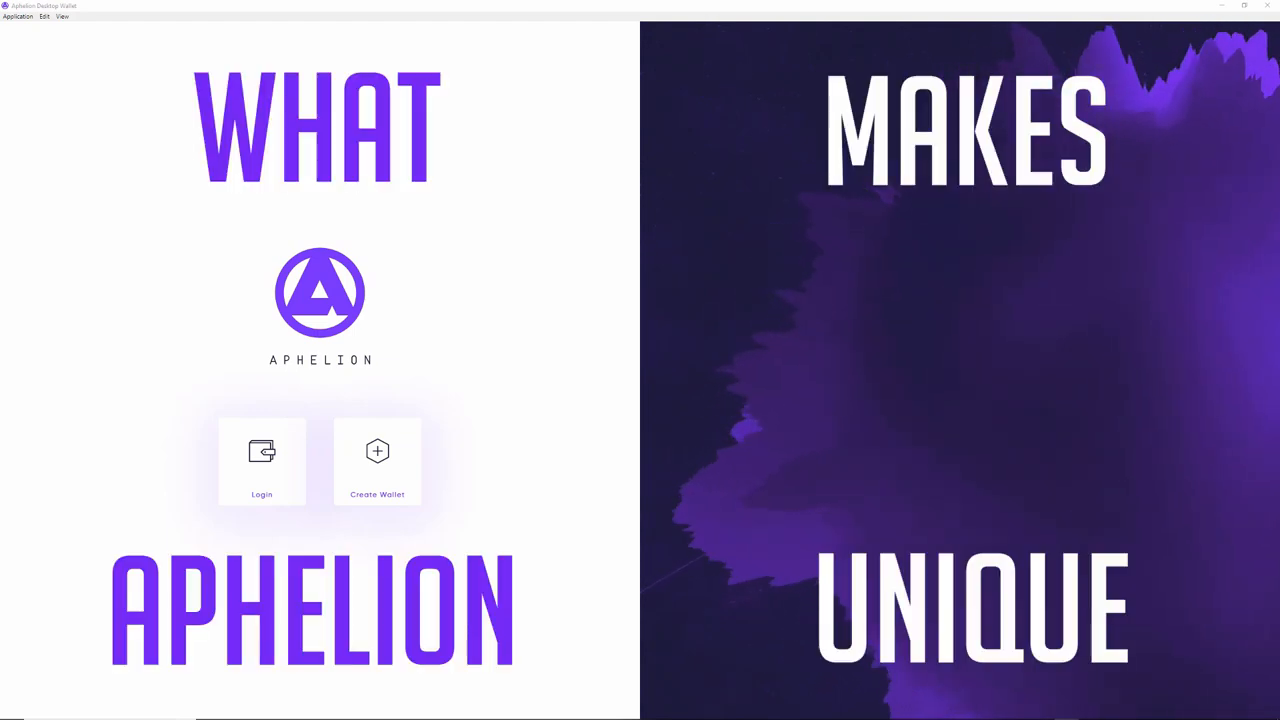
# Step: Look over the login options, the assets list, the Join ICO page and the wallet settings
pyautogui.click(260, 460)
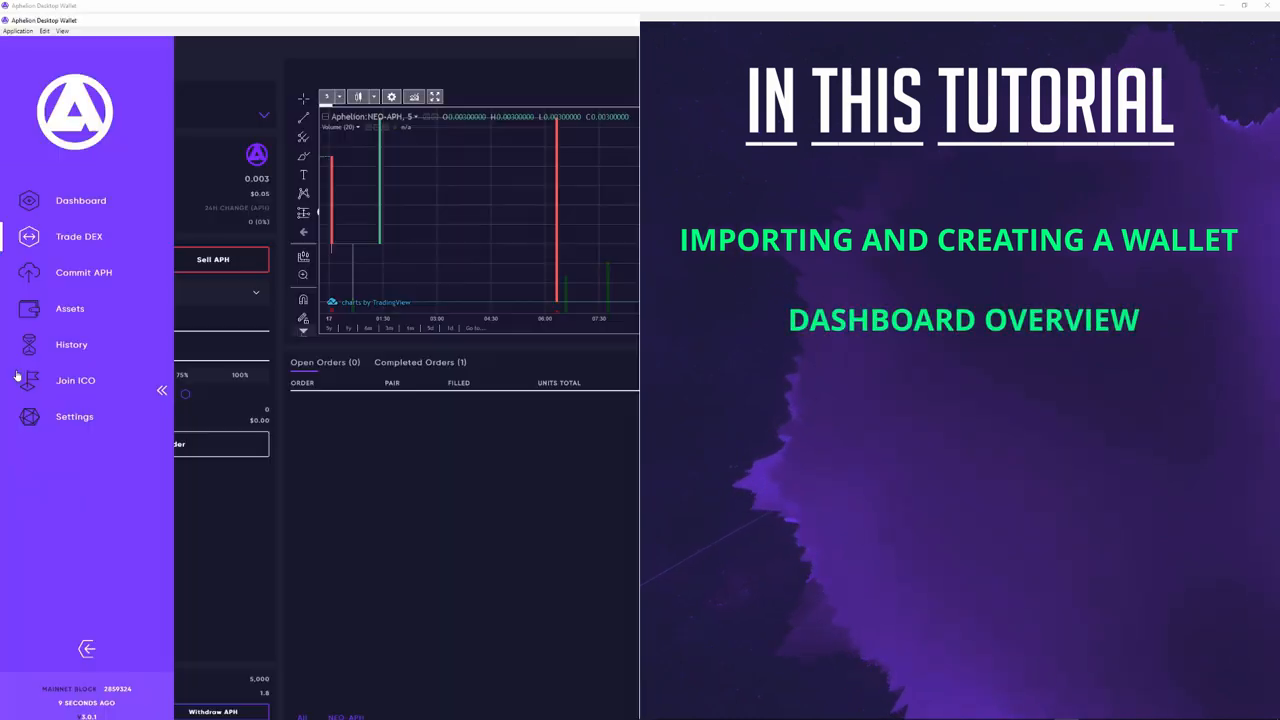
pyautogui.click(70, 308)
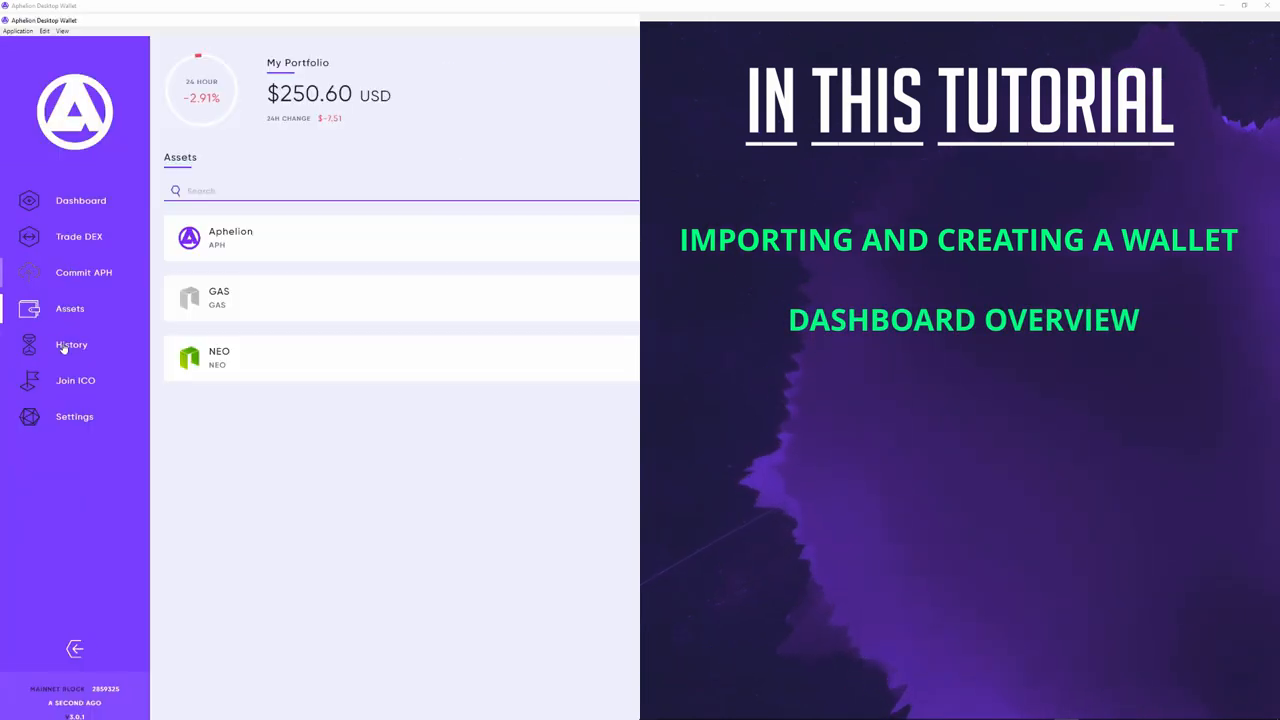
pyautogui.click(76, 380)
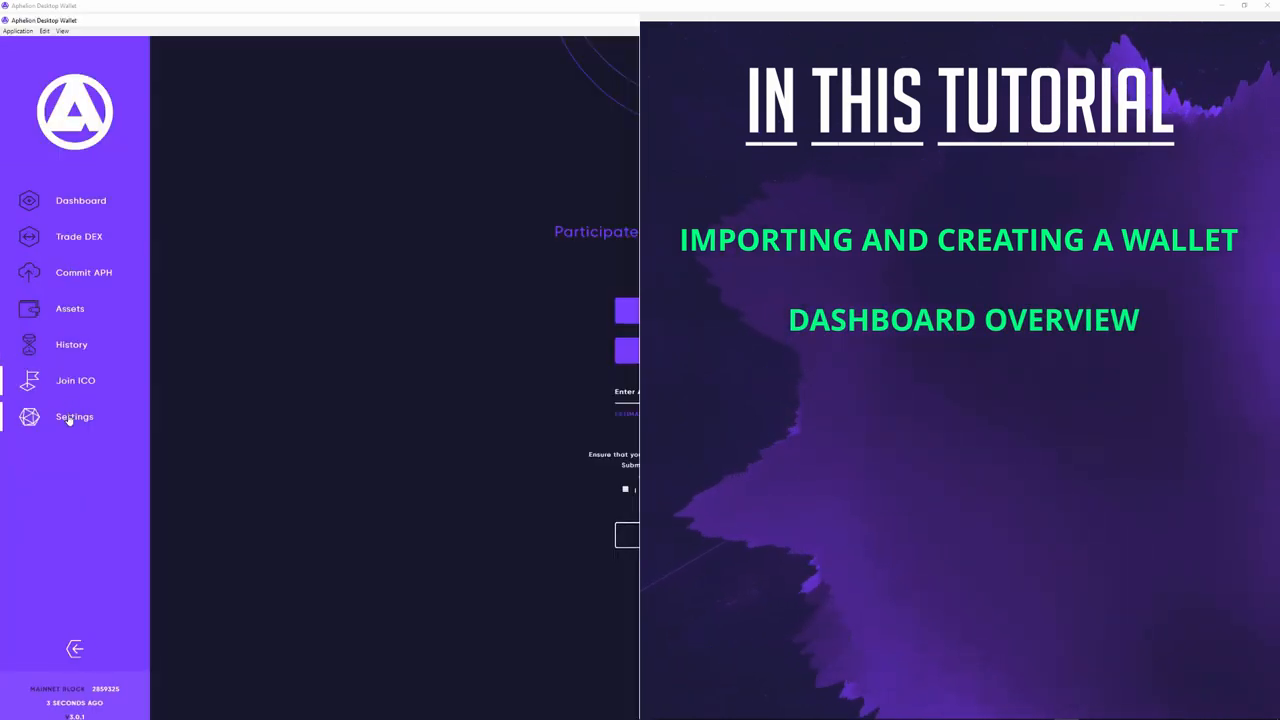
pyautogui.click(78, 236)
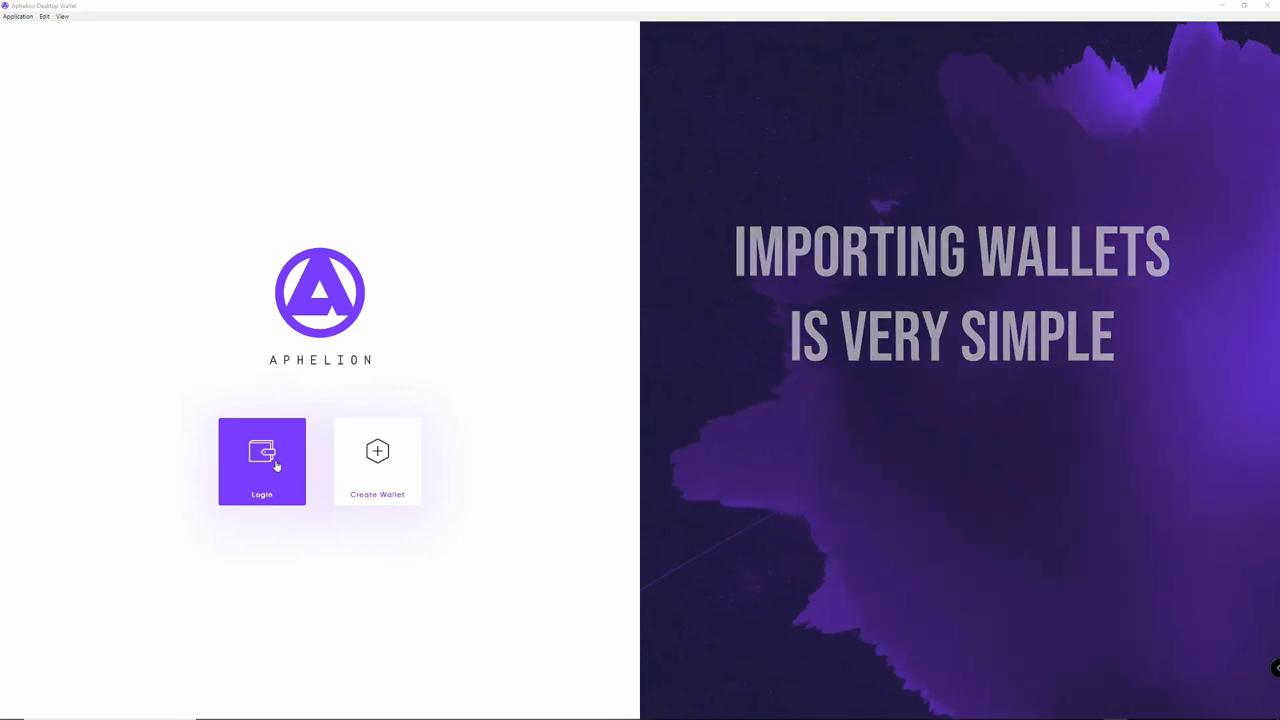
# Step: Review each login method — saved wallet, Ledger, encrypted key, private key — and return to the welcome screen
pyautogui.click(260, 460)
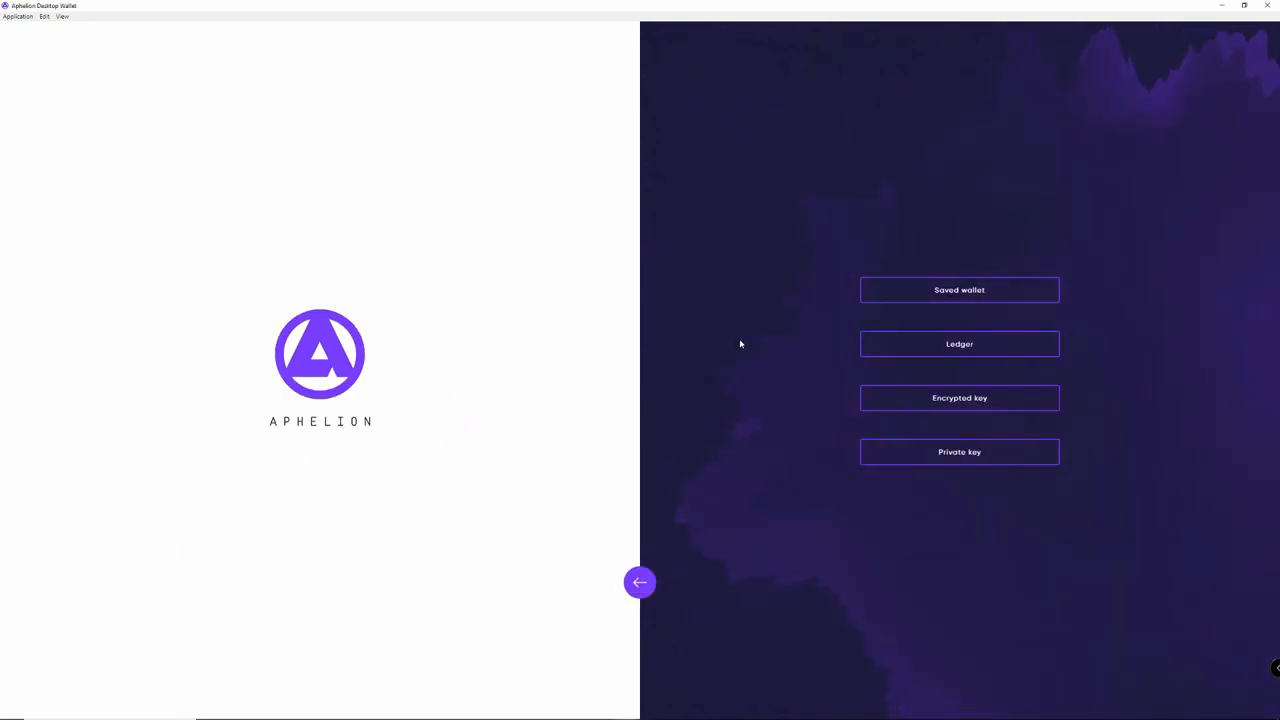
pyautogui.click(960, 290)
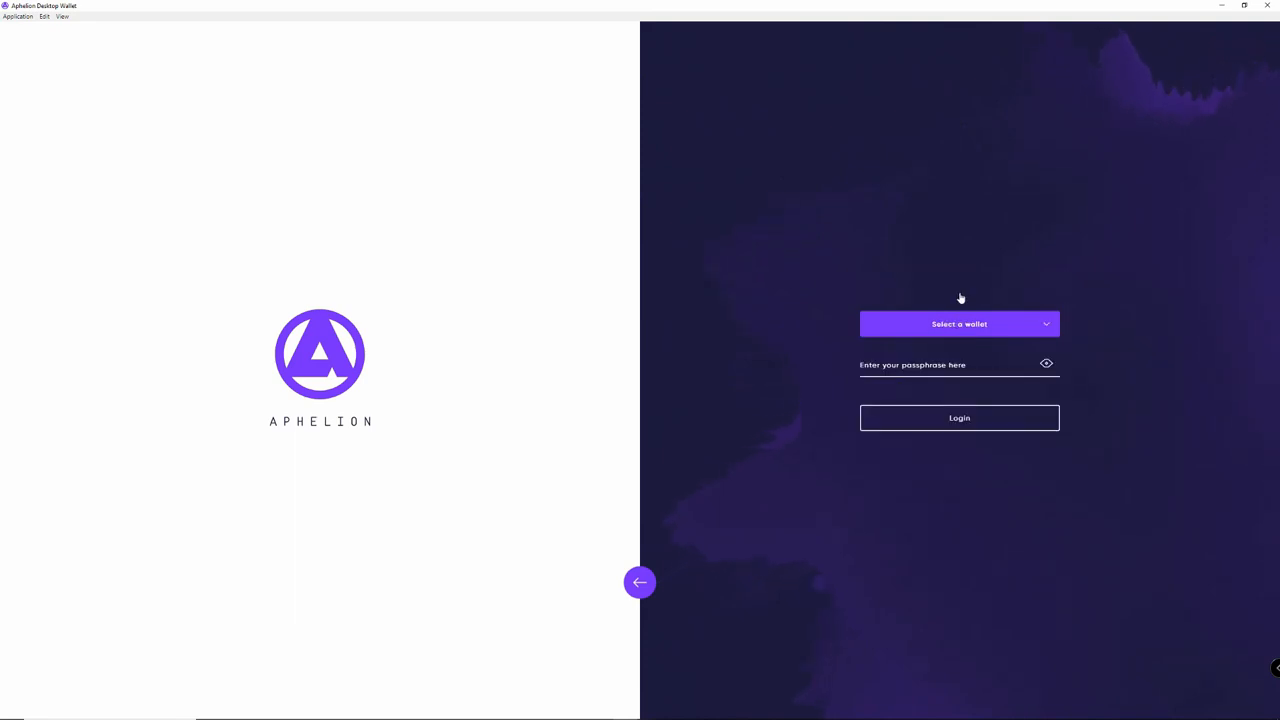
pyautogui.click(960, 324)
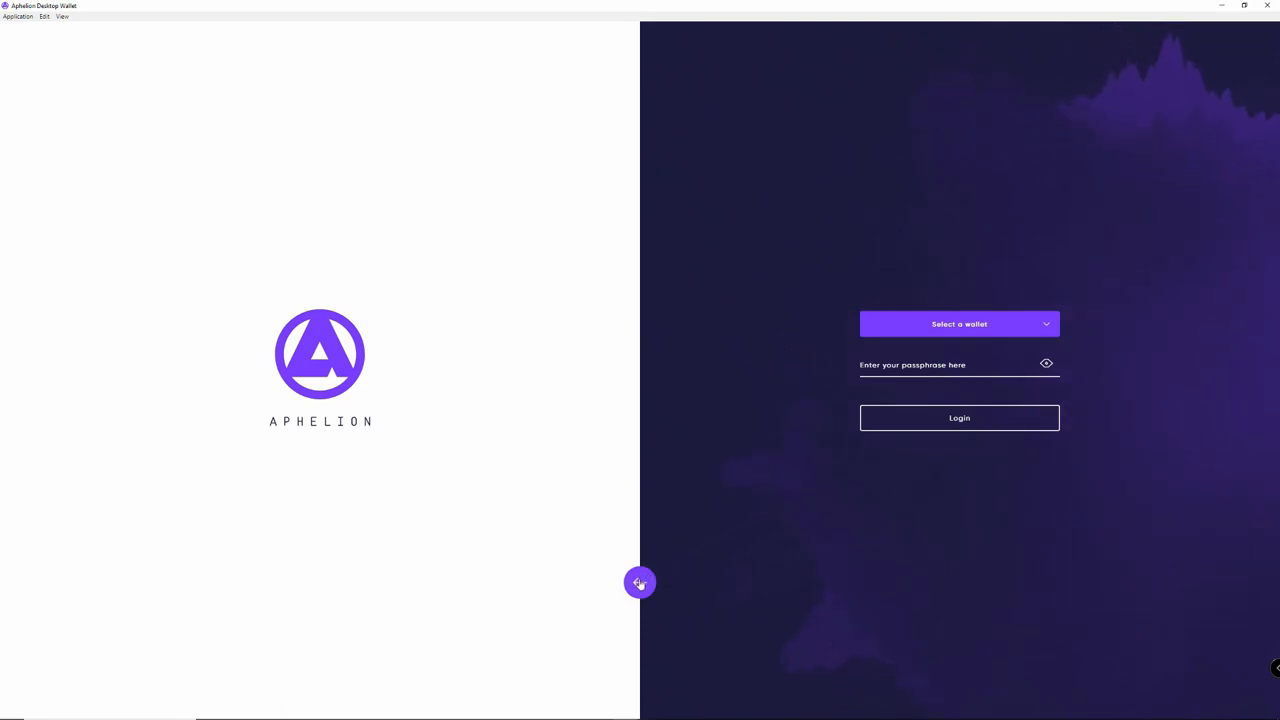
pyautogui.click(960, 324)
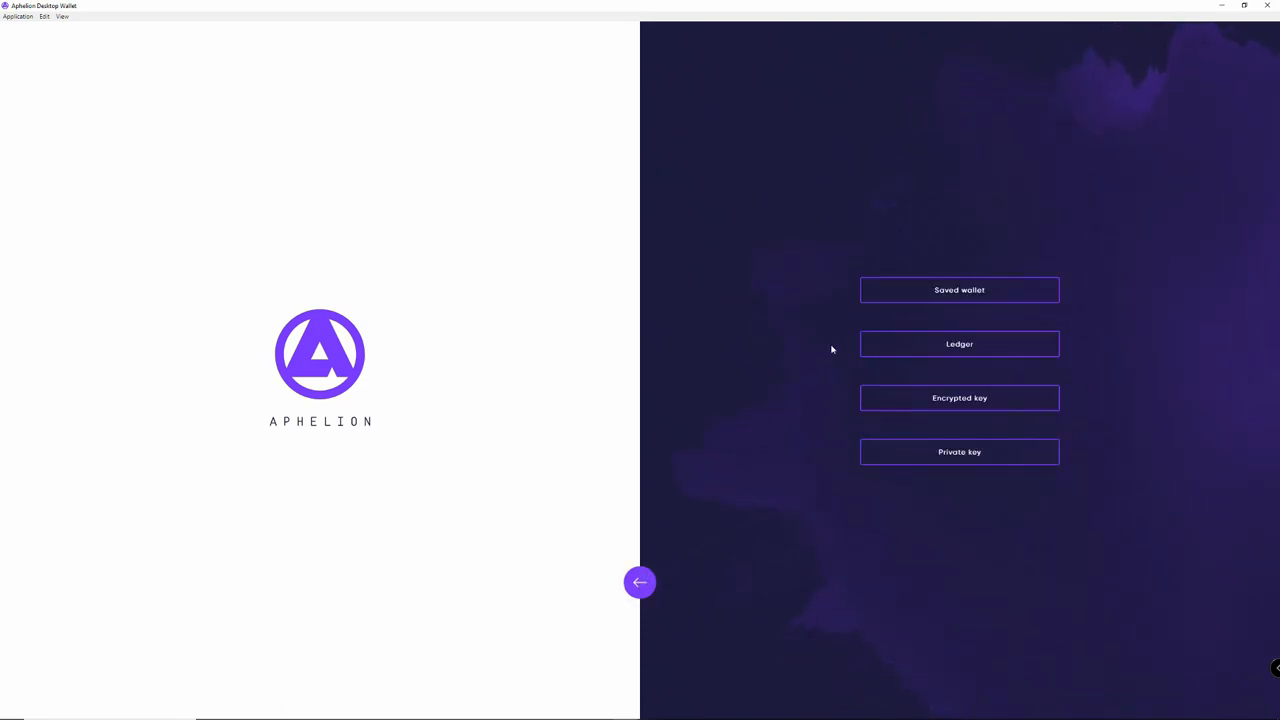
pyautogui.moveTo(960, 344)
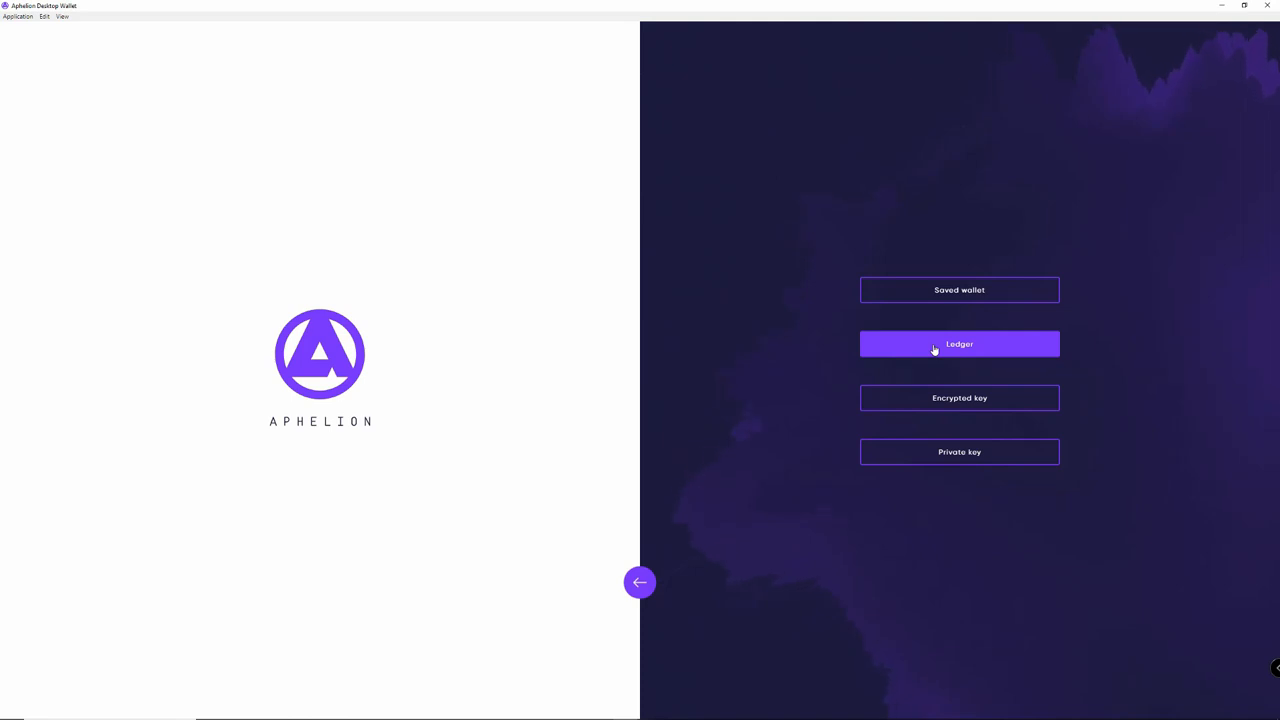
pyautogui.click(960, 344)
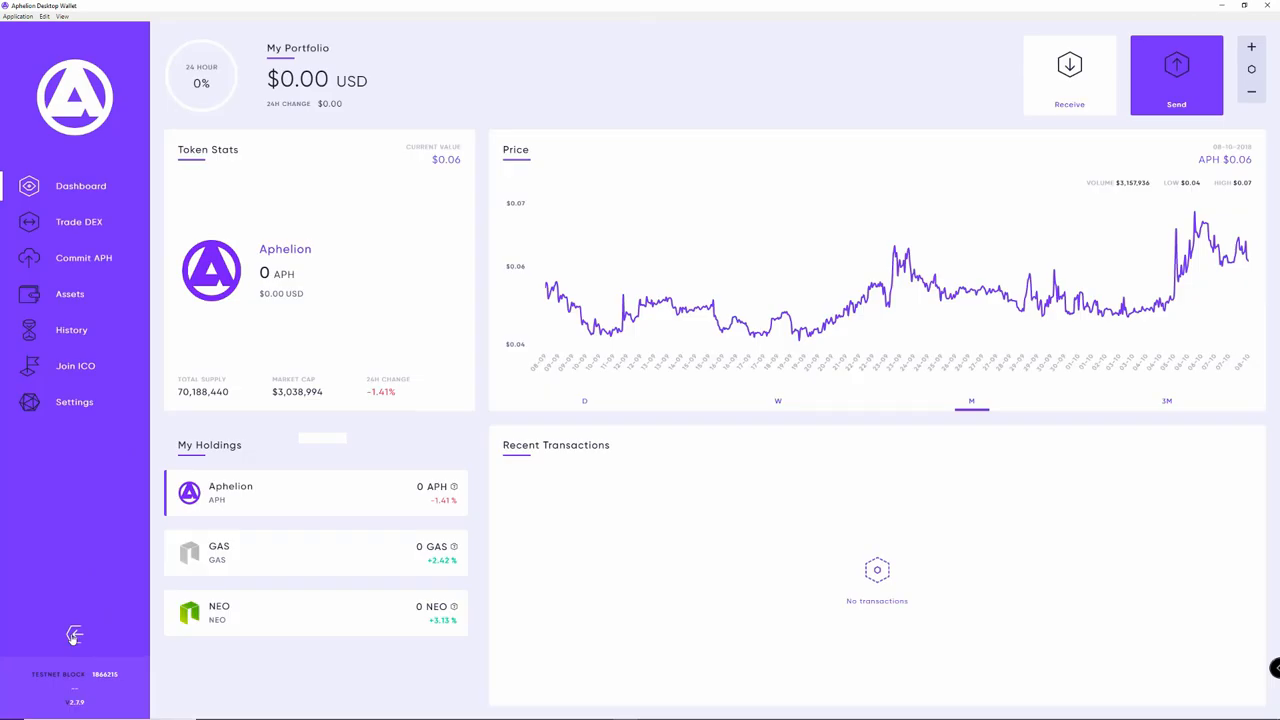
pyautogui.click(74, 636)
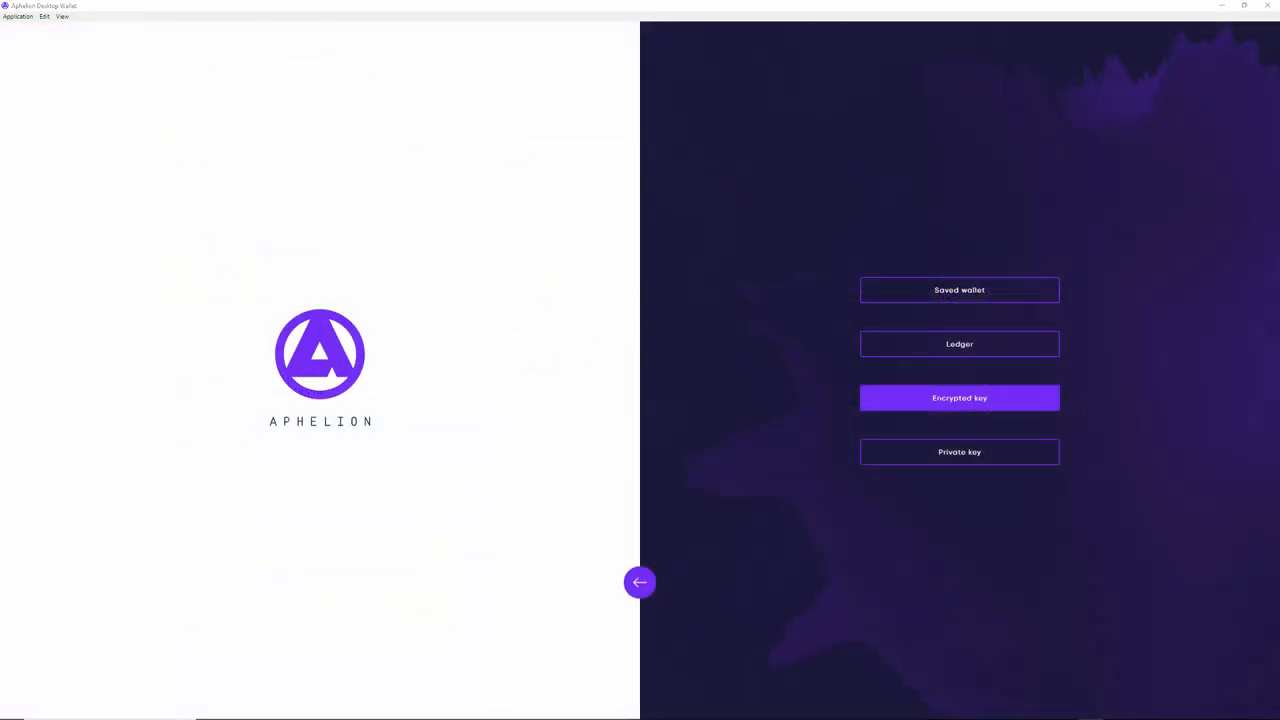
pyautogui.click(960, 396)
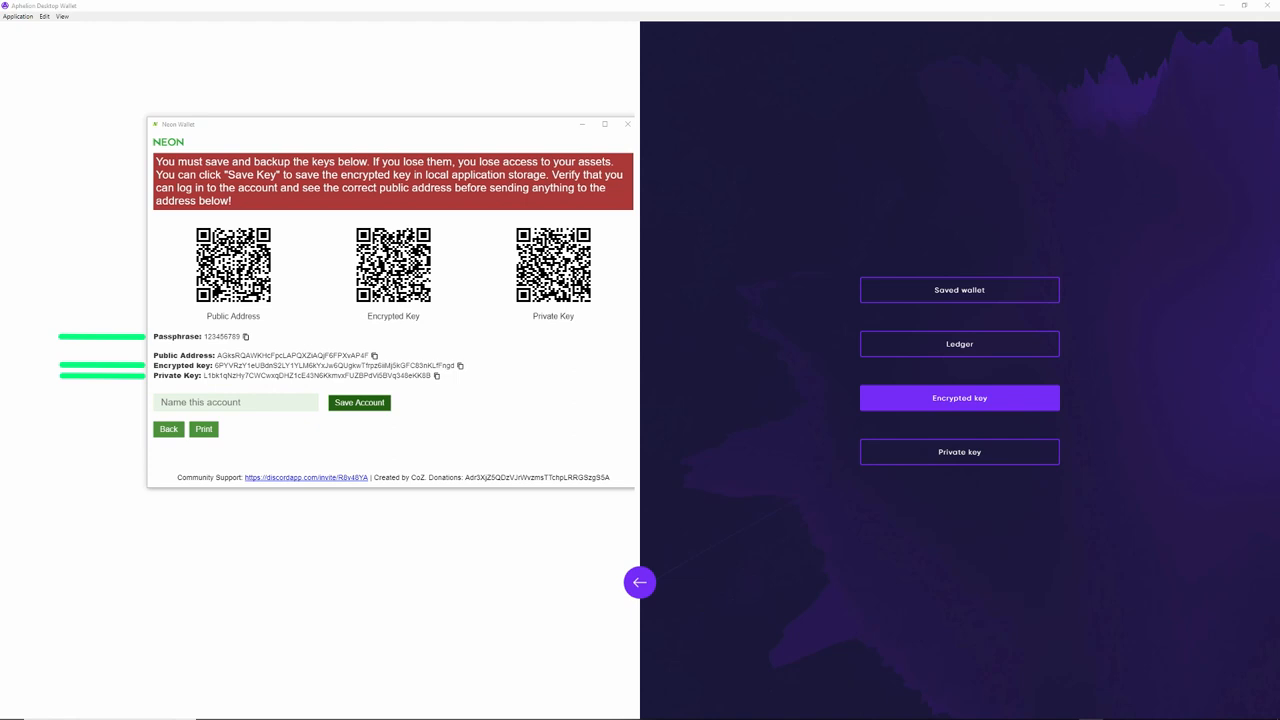
pyautogui.click(958, 396)
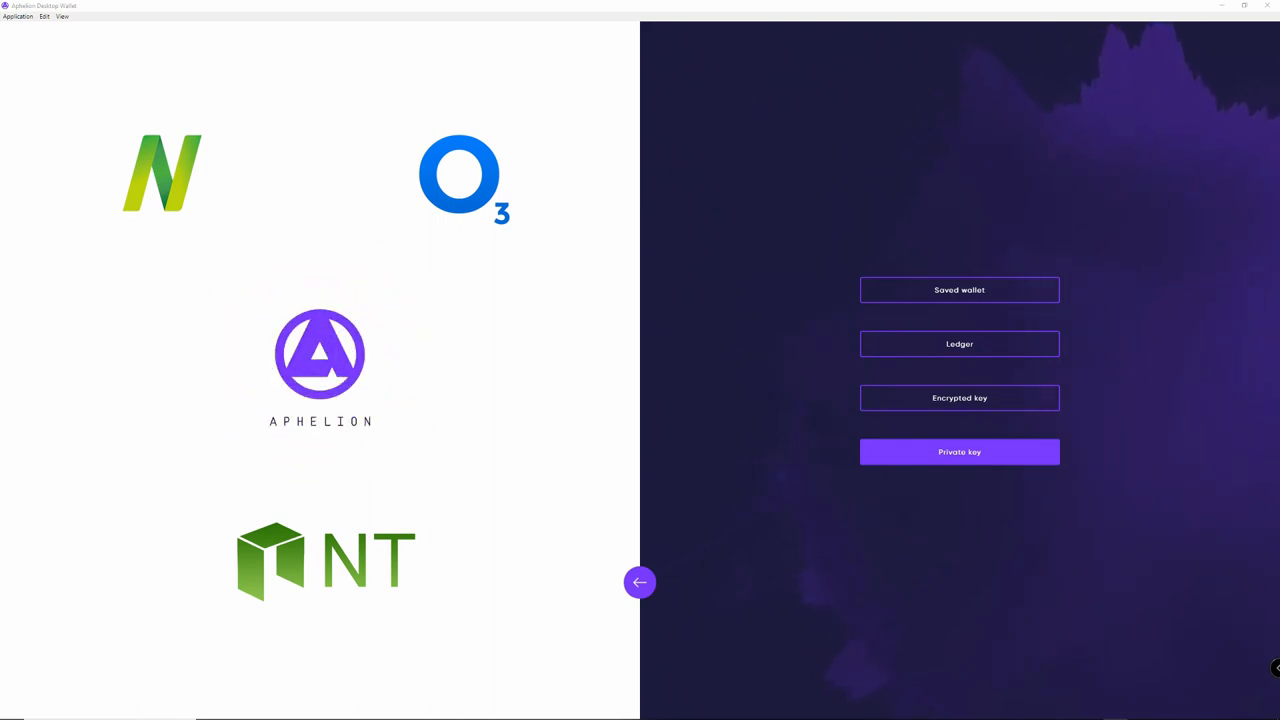
pyautogui.click(960, 452)
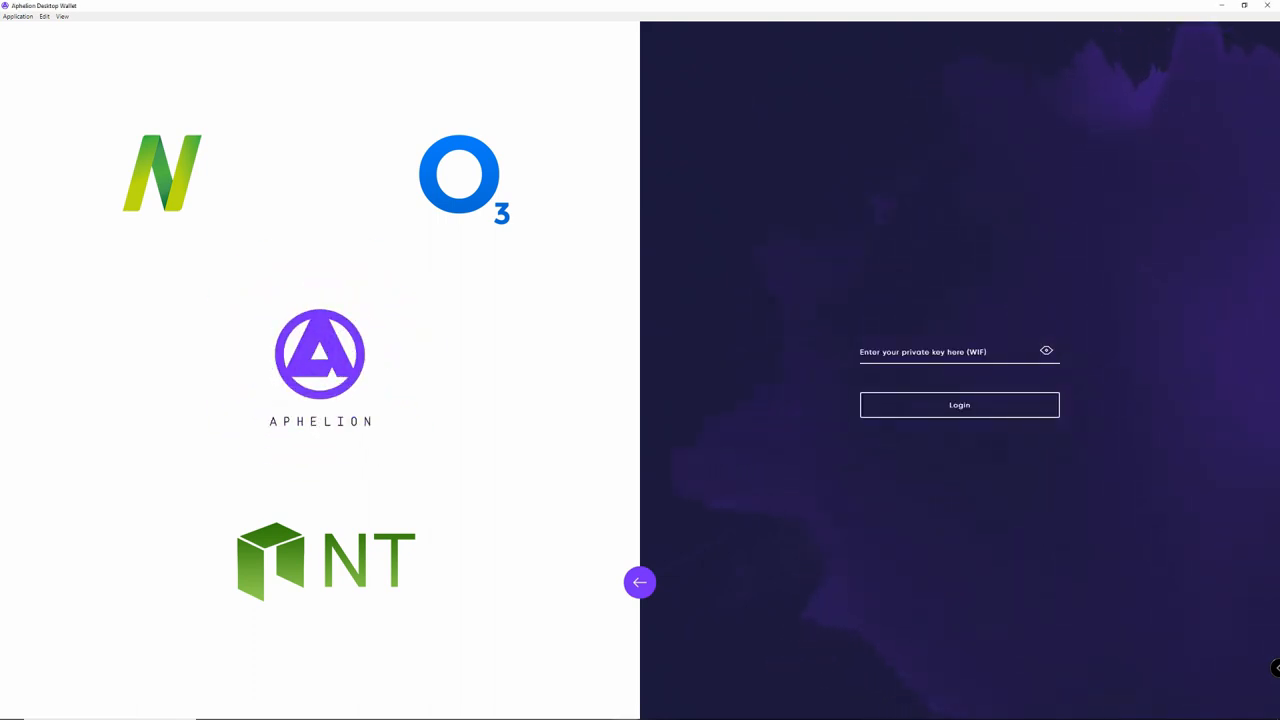
pyautogui.click(640, 582)
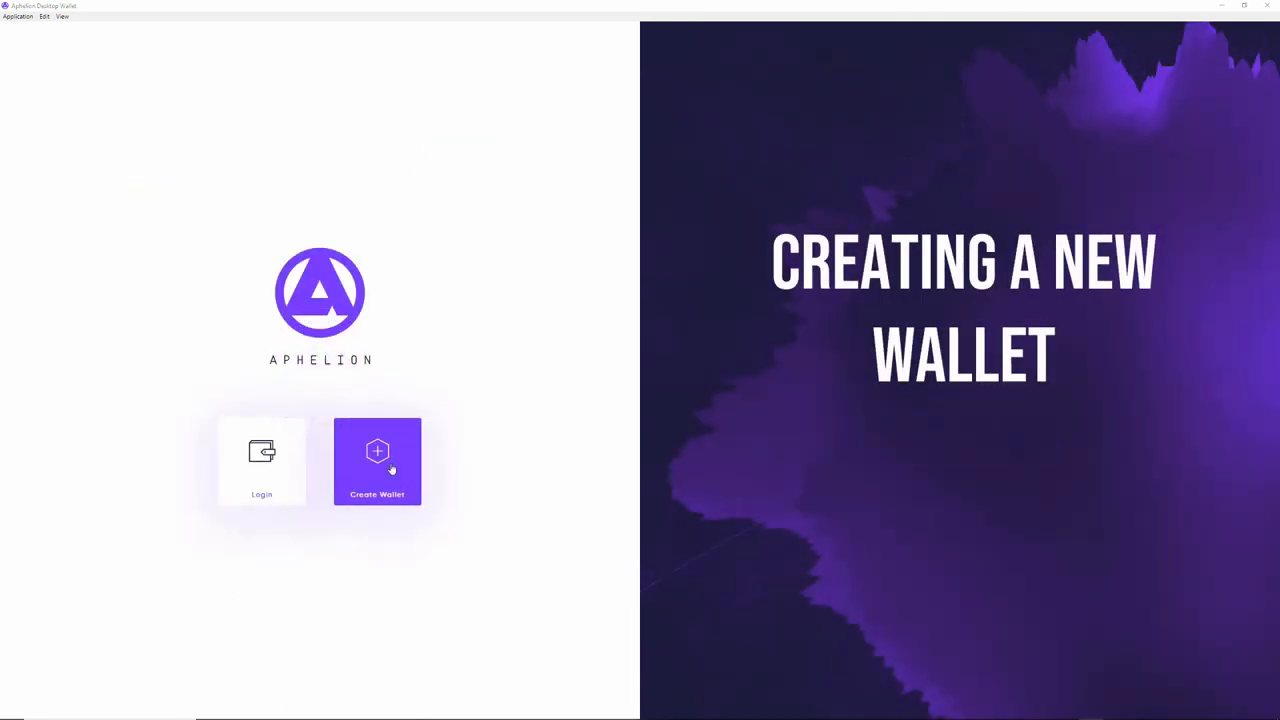
# Step: Create a new wallet named "crypto" with its passphrase entered twice
pyautogui.click(376, 460)
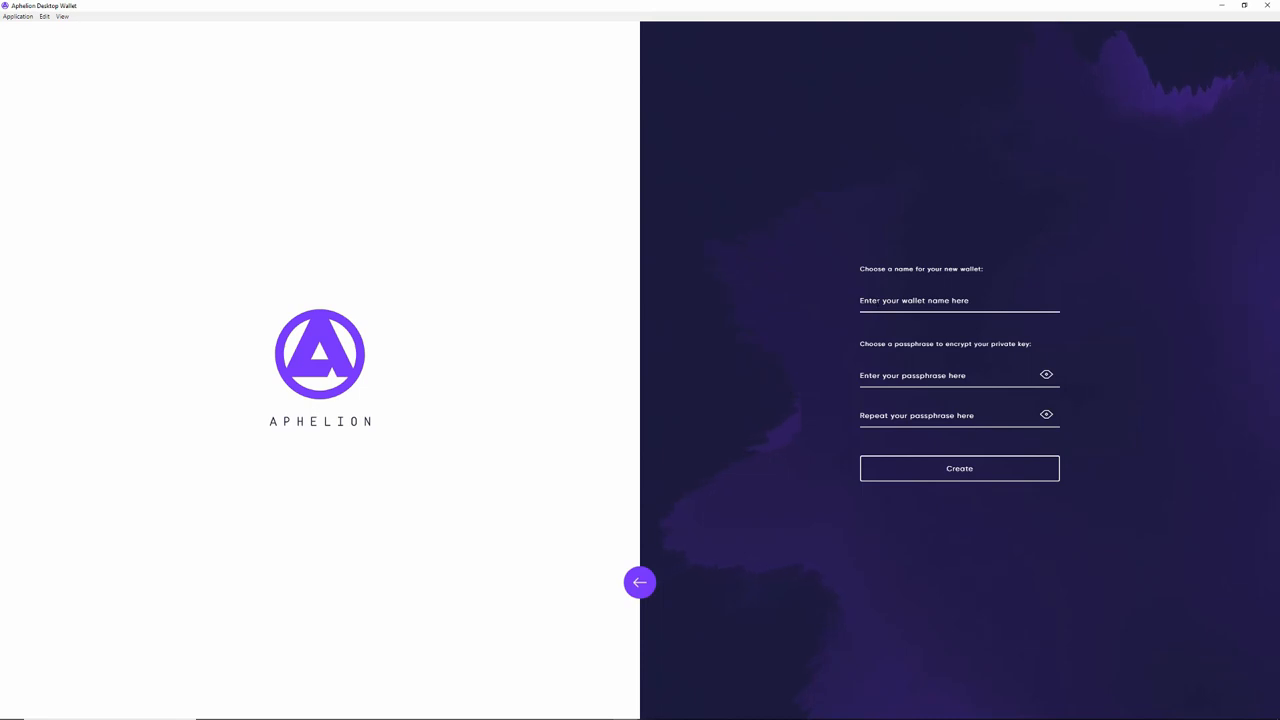
pyautogui.write('crypt')
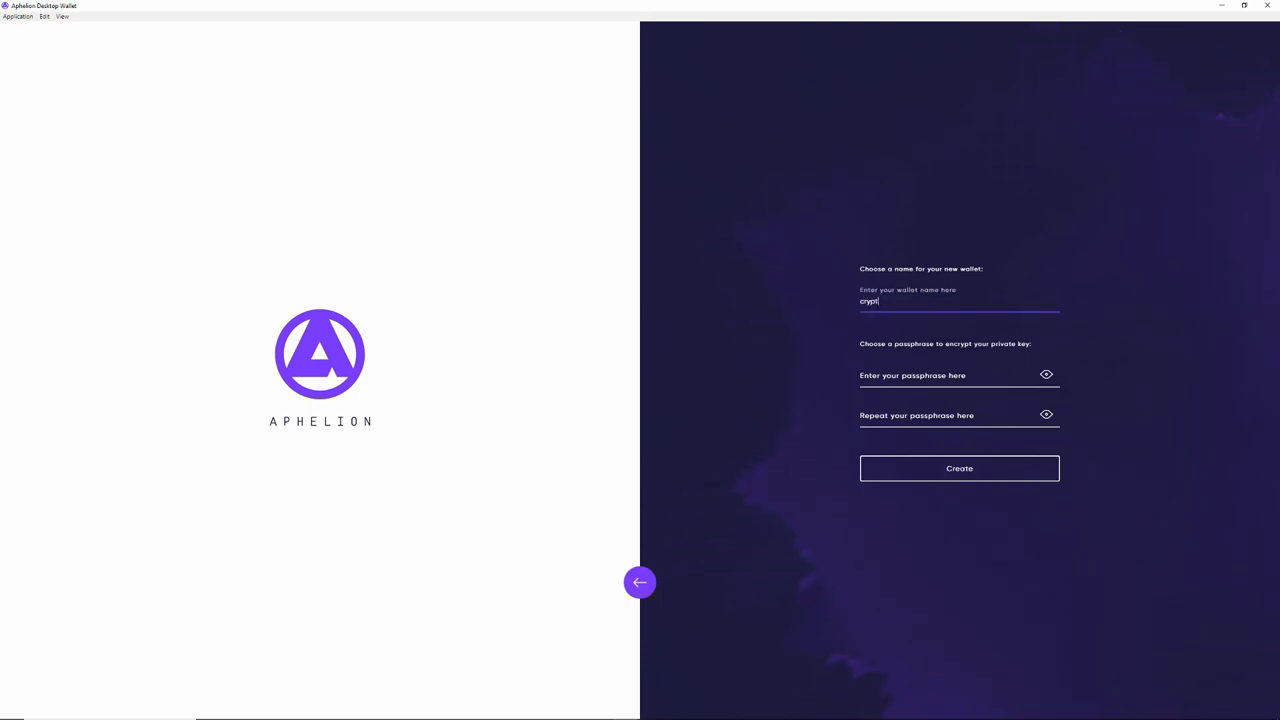
pyautogui.write('o')
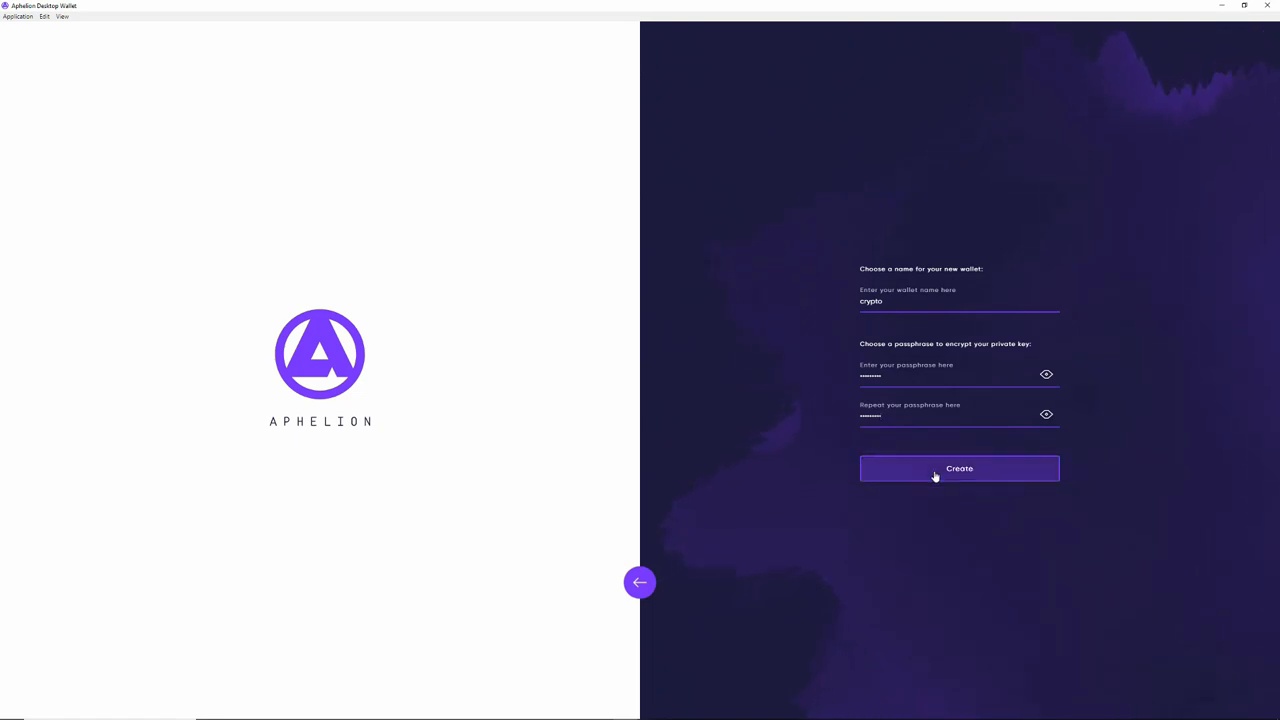
pyautogui.click(958, 468)
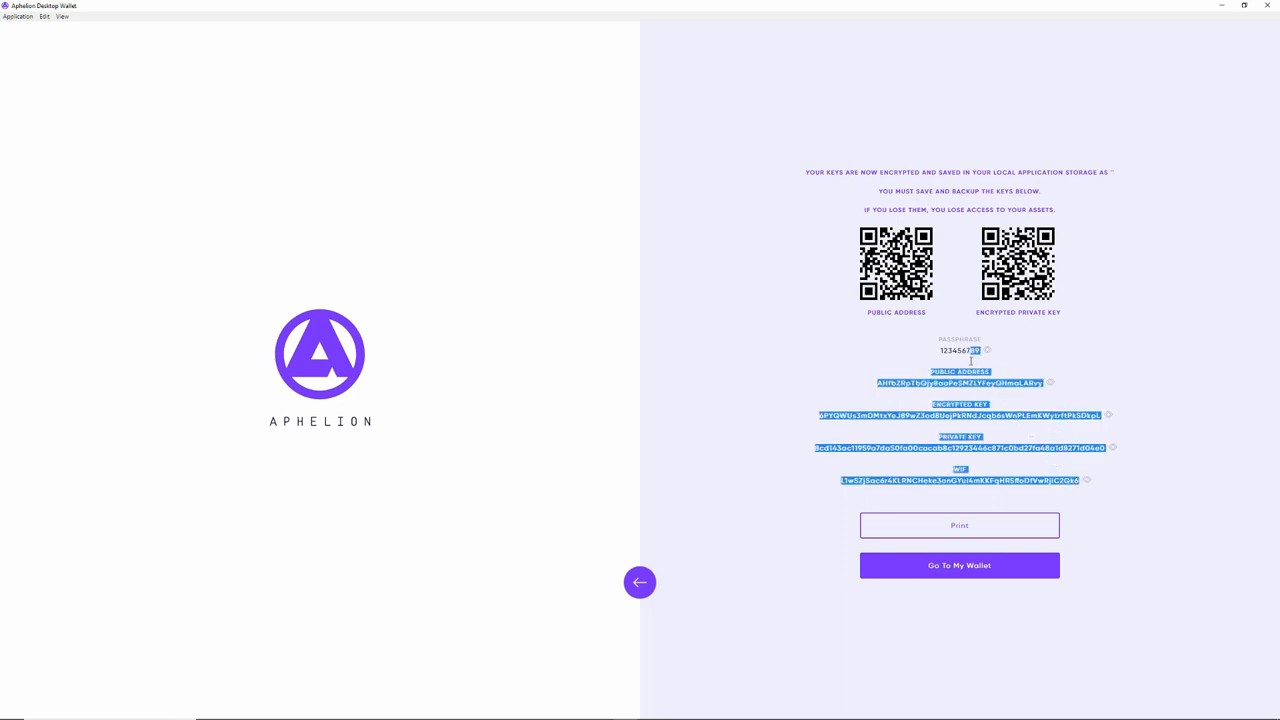
# Step: Copy the generated keys into a text note and print the wallet keys
pyautogui.doubleClick(960, 350)
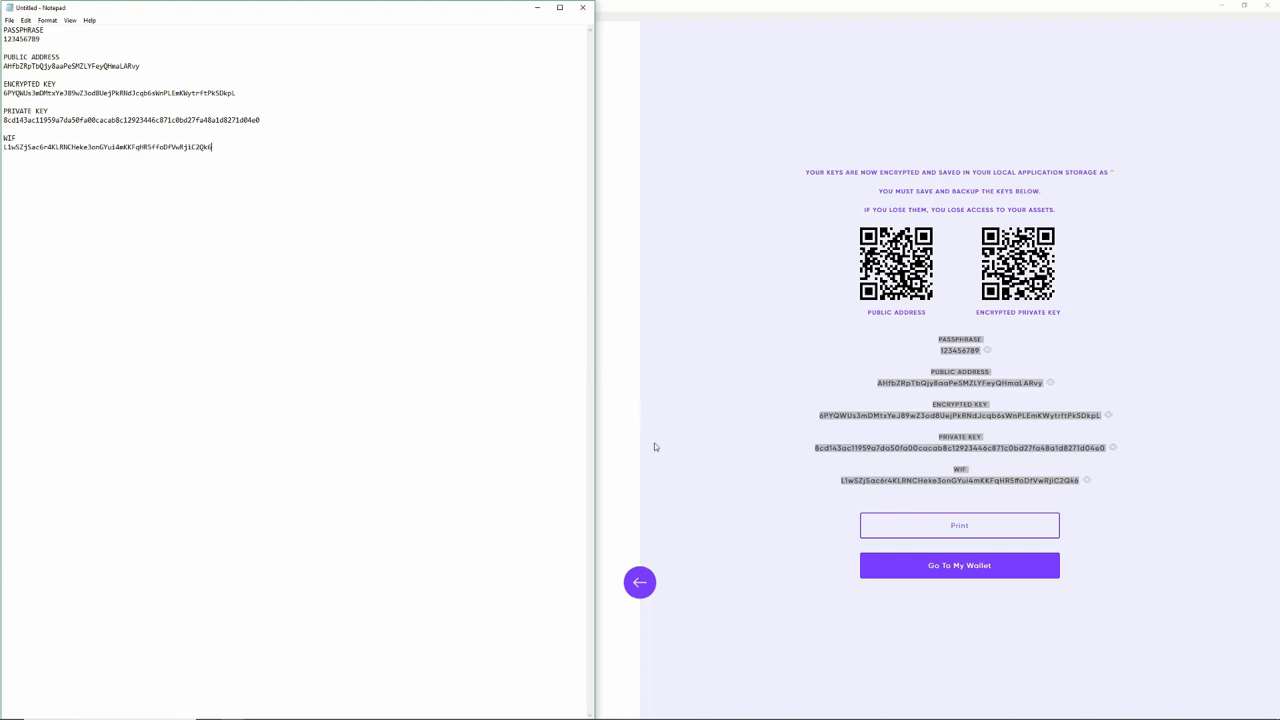
pyautogui.click(958, 524)
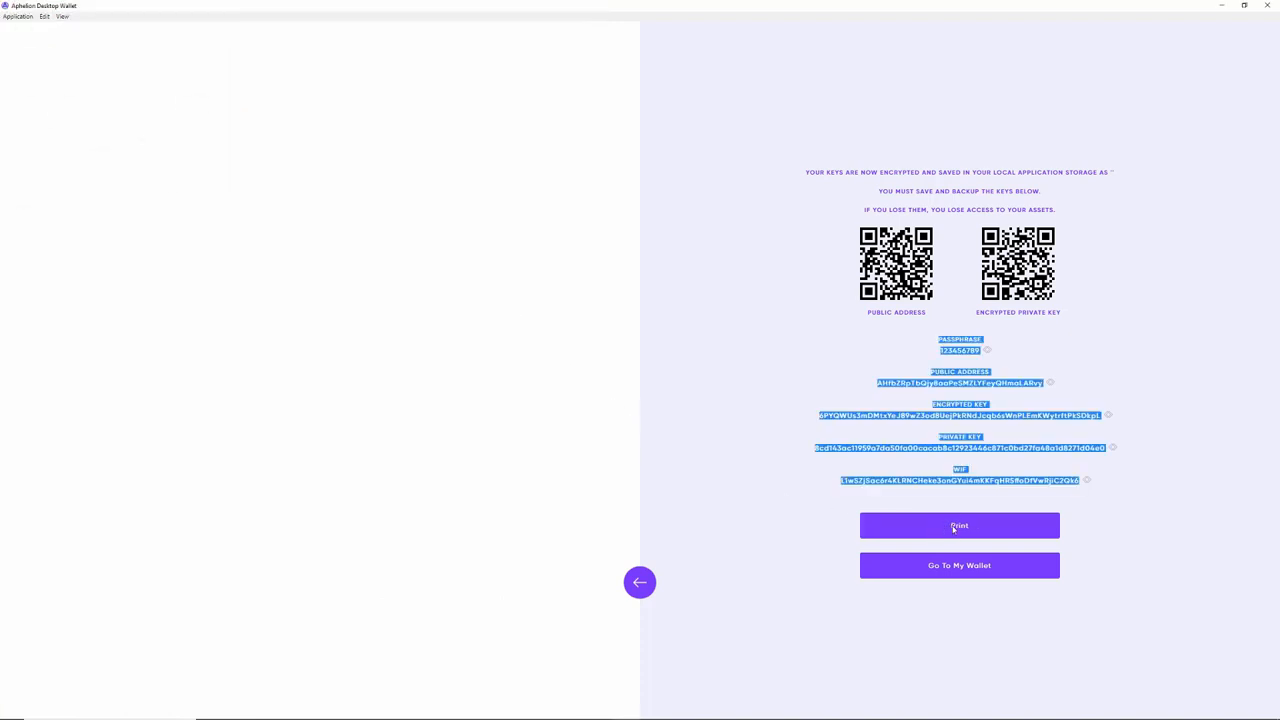
pyautogui.click(958, 526)
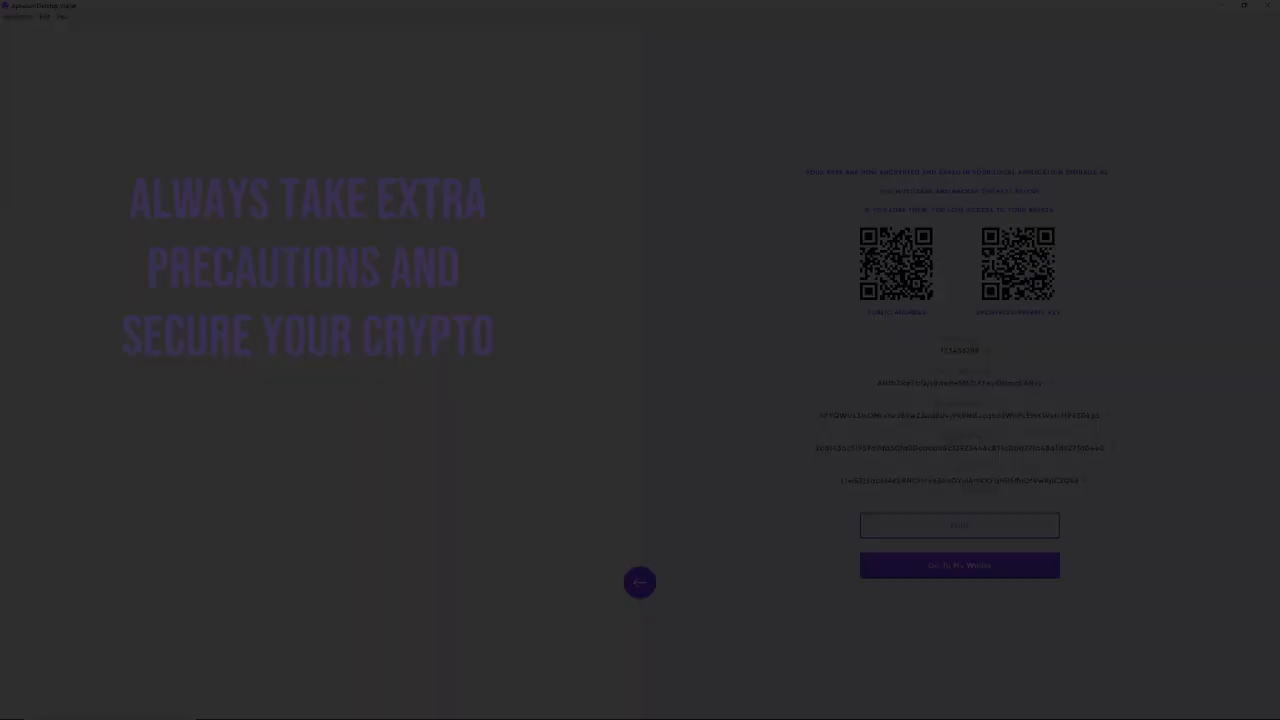
# Step: Enter the new wallet's dashboard and view the NEO and Aphelion holdings with their price charts
pyautogui.click(960, 564)
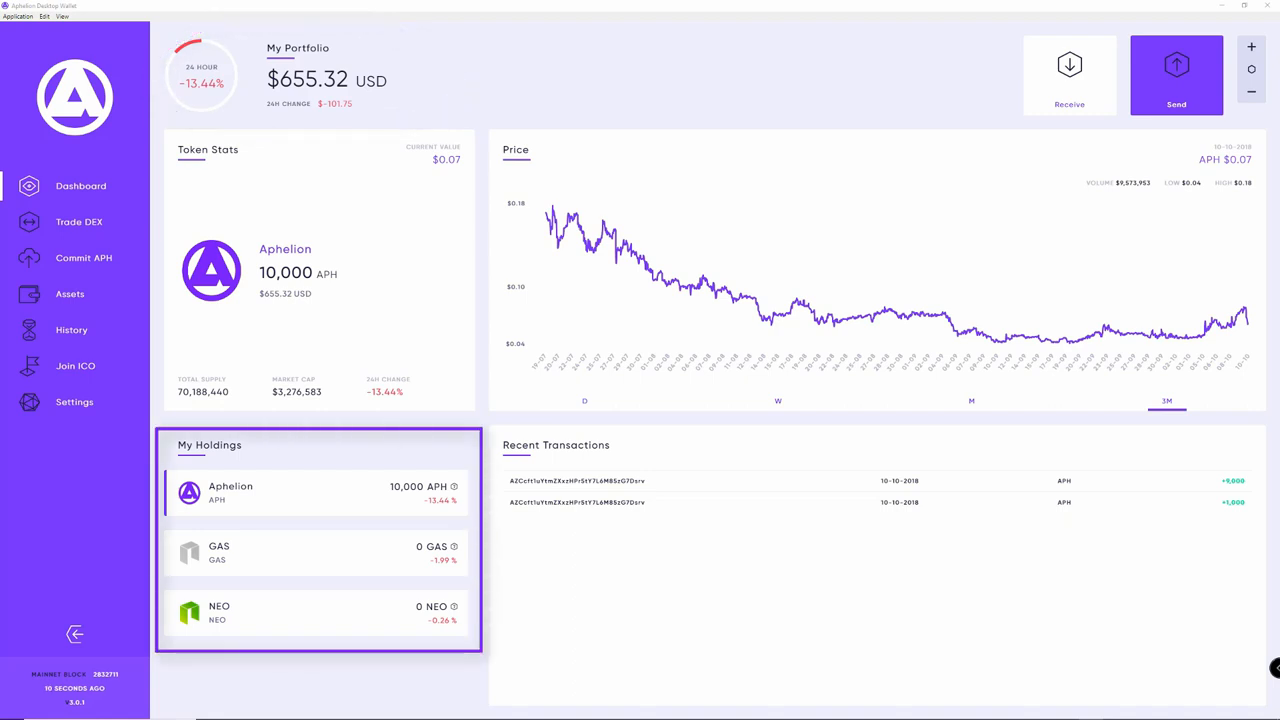
pyautogui.click(318, 552)
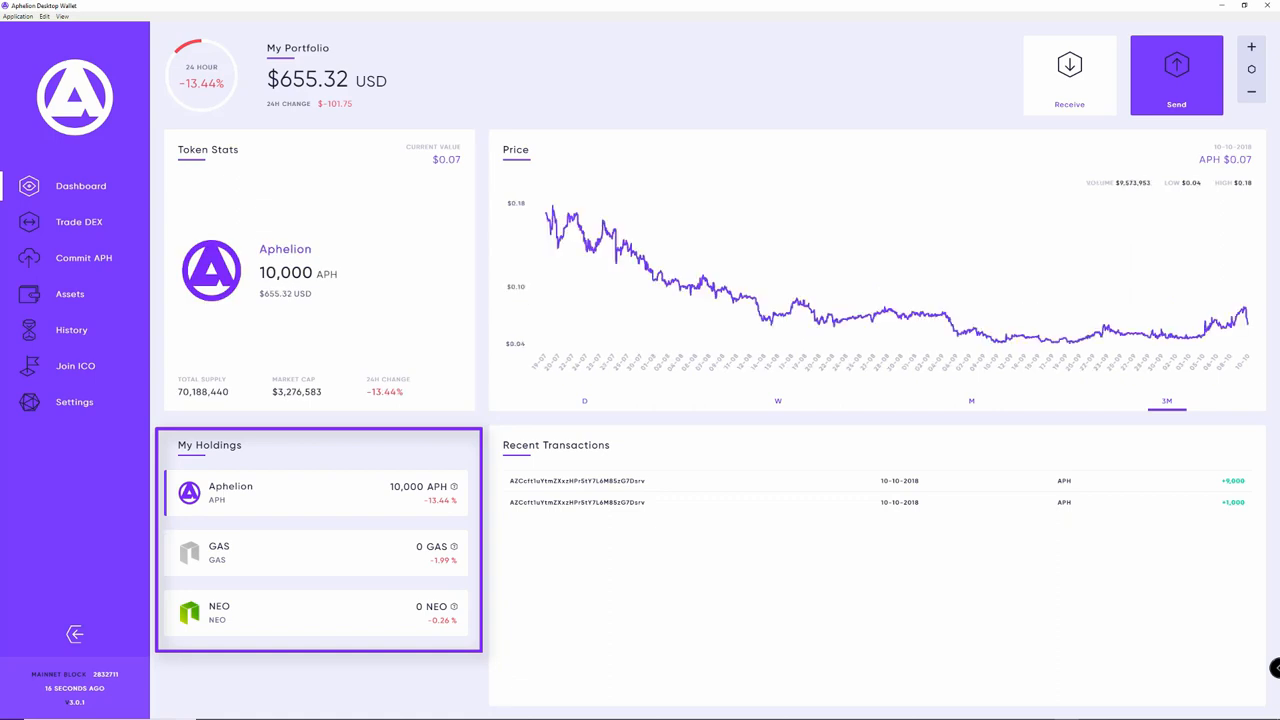
pyautogui.click(318, 612)
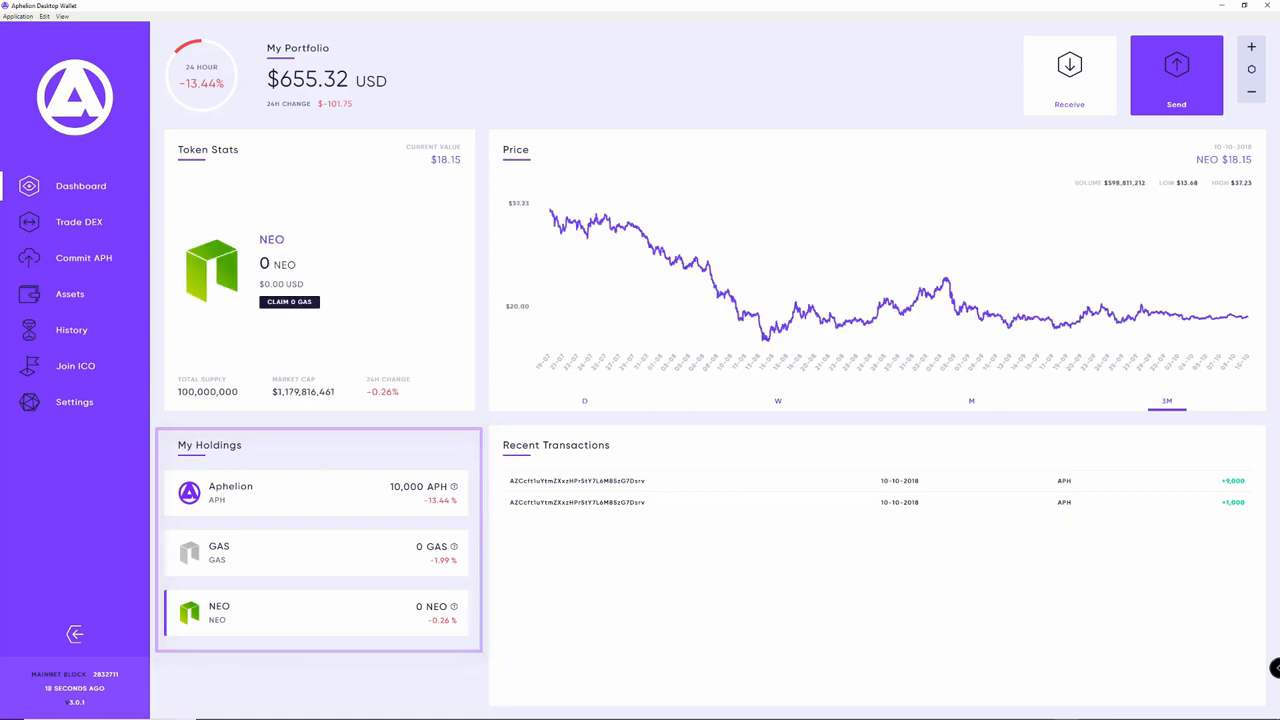
pyautogui.click(316, 492)
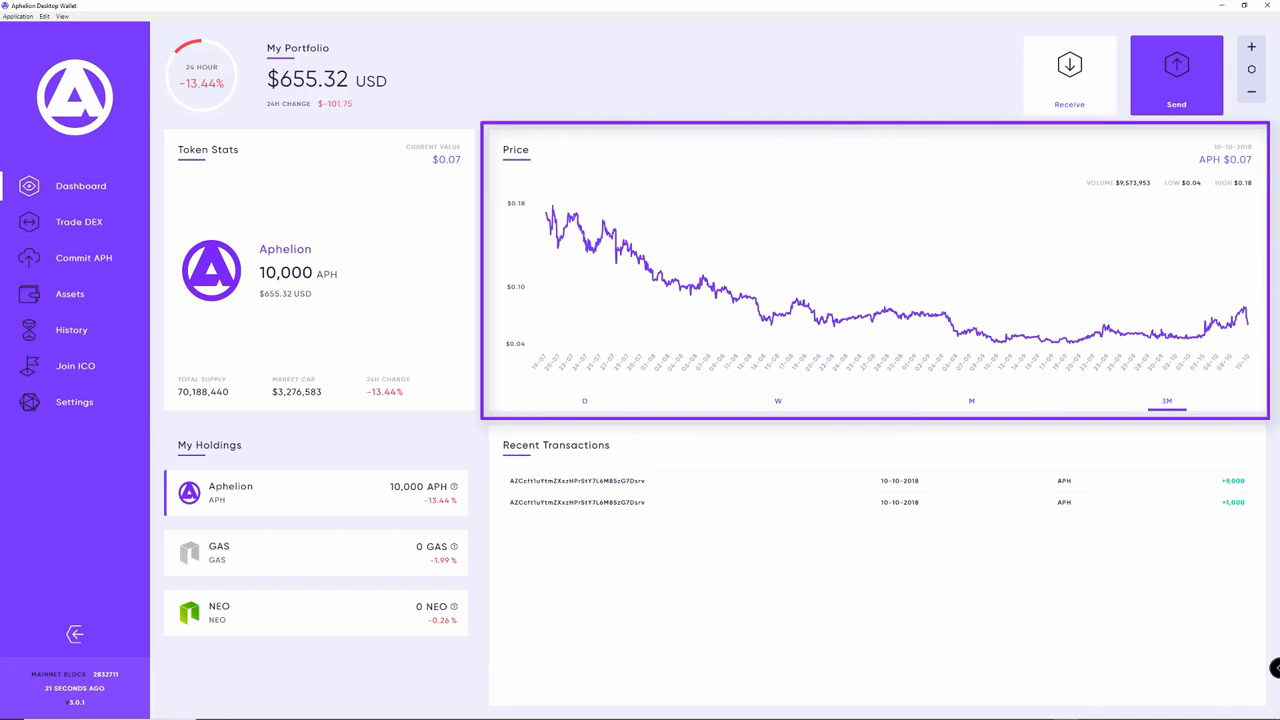
# Step: Switch the price chart between short and long ranges, then show and close the receiving address QR code
pyautogui.click(776, 400)
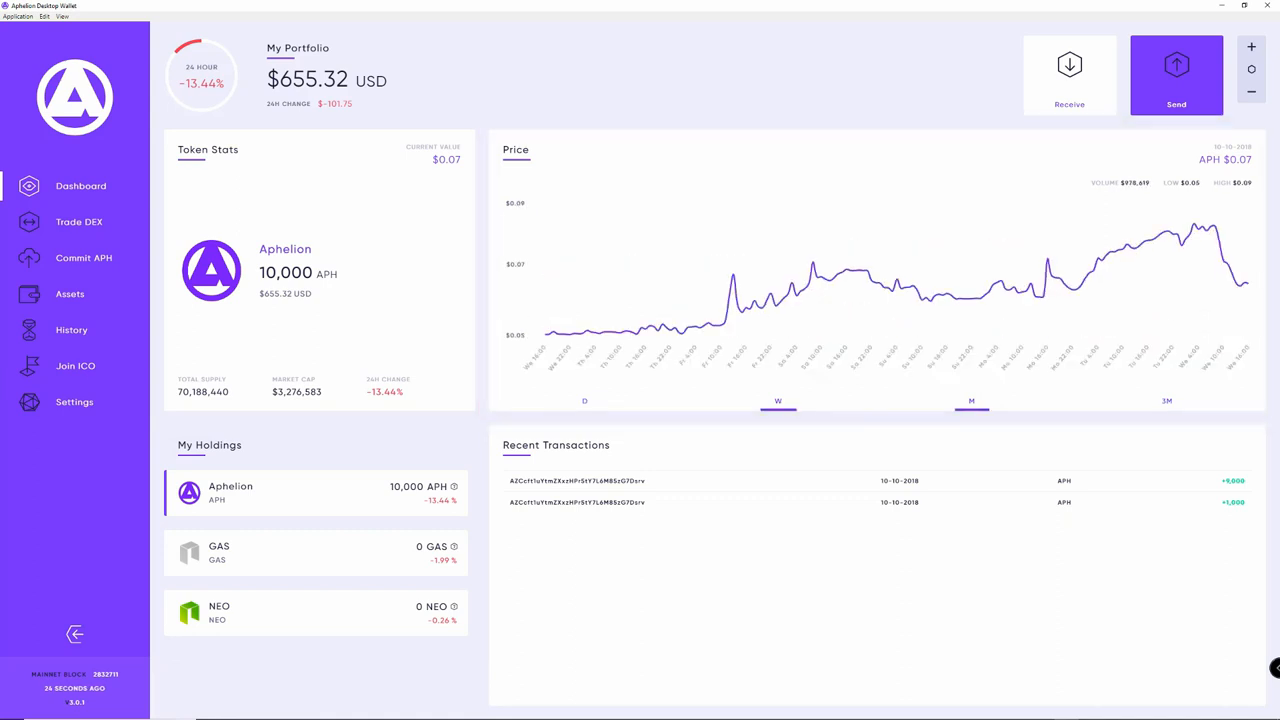
pyautogui.click(1166, 400)
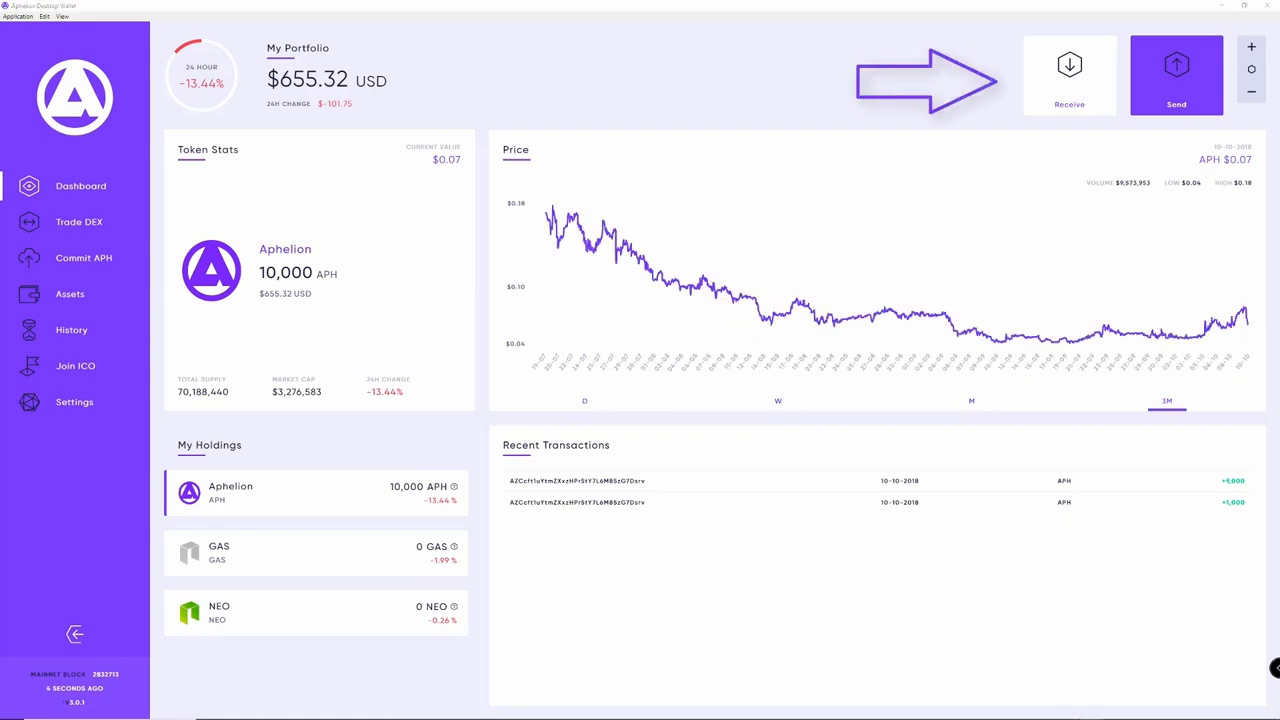
pyautogui.click(1068, 76)
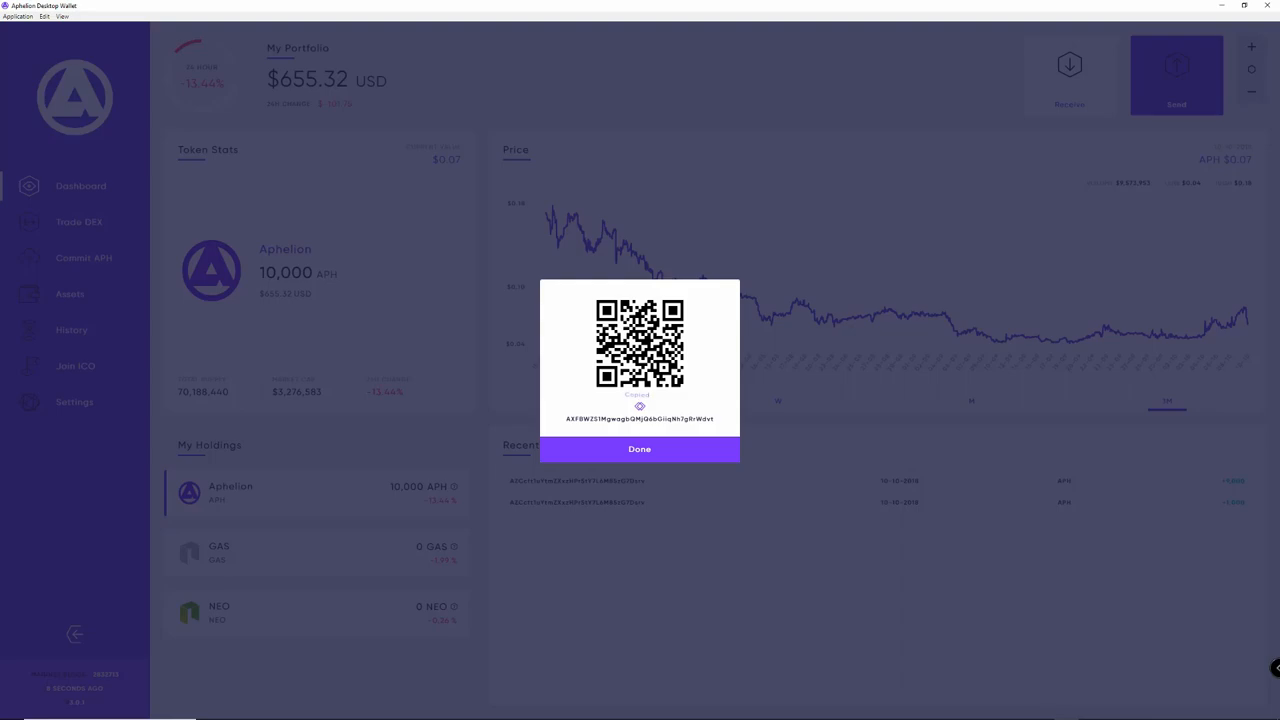
pyautogui.click(638, 448)
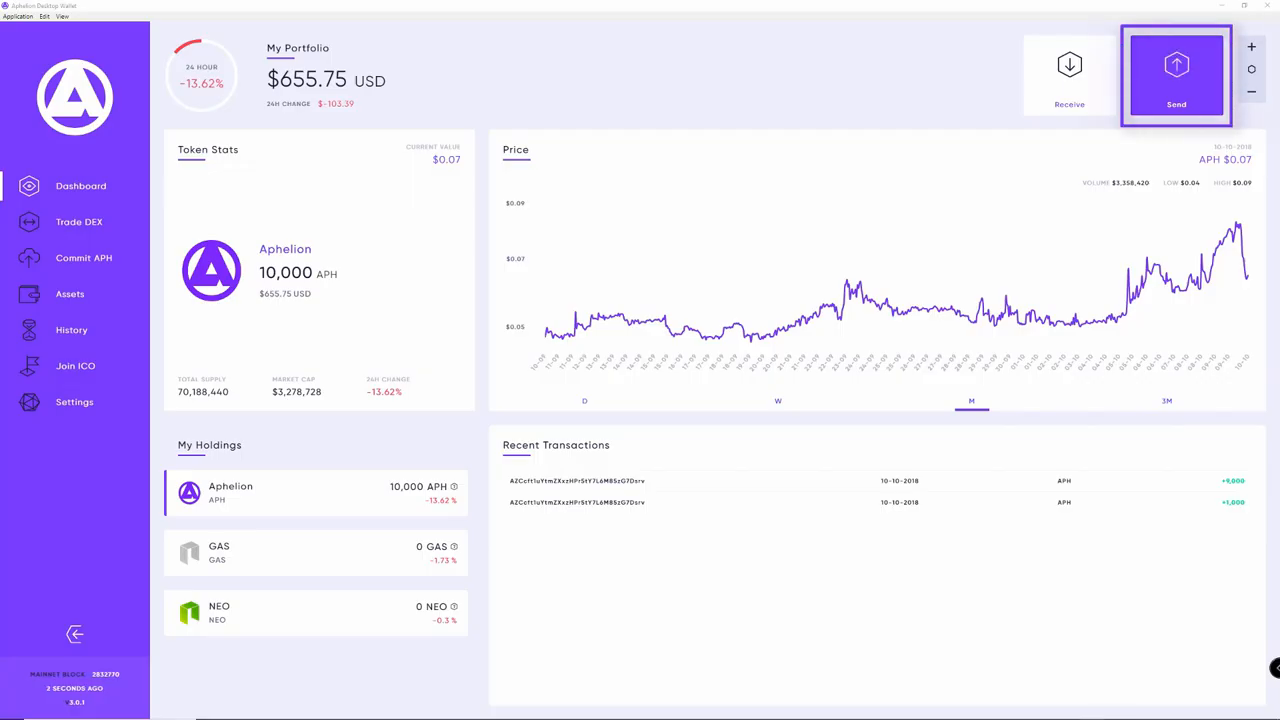
# Step: Prepare a send of 1000 Aphelion to the saved contact's address and proceed to review
pyautogui.click(1176, 74)
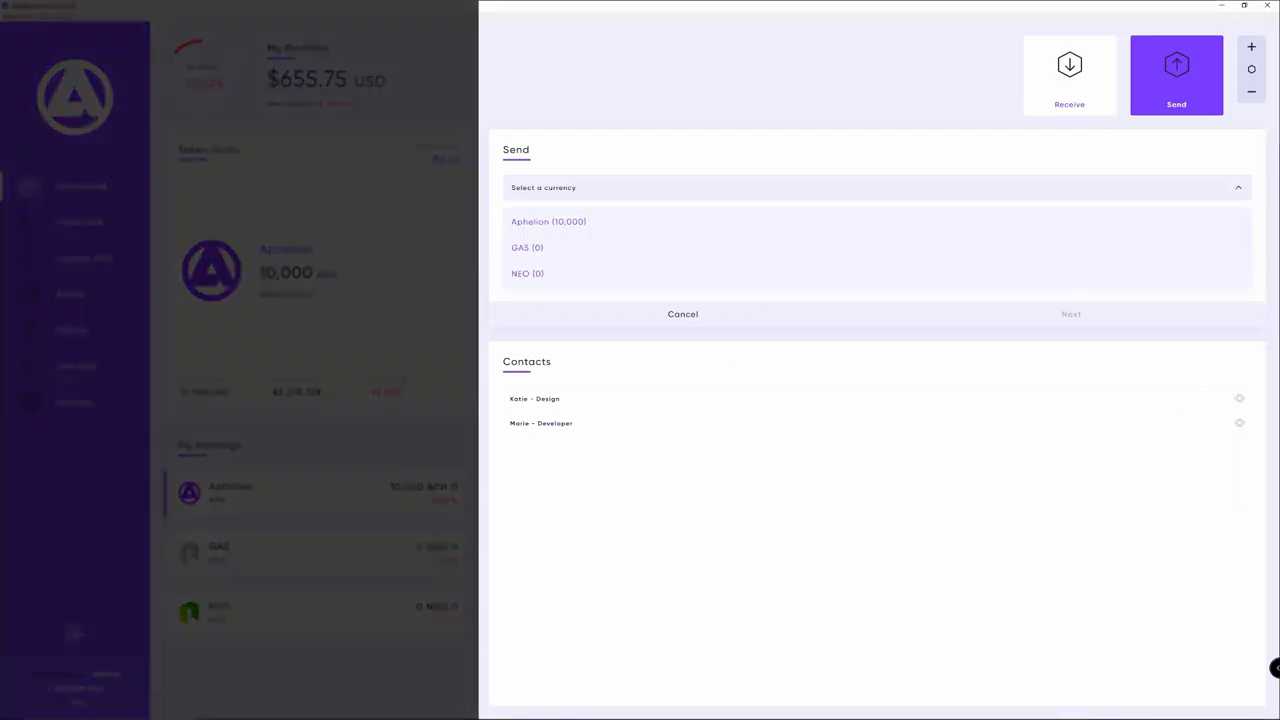
pyautogui.click(548, 220)
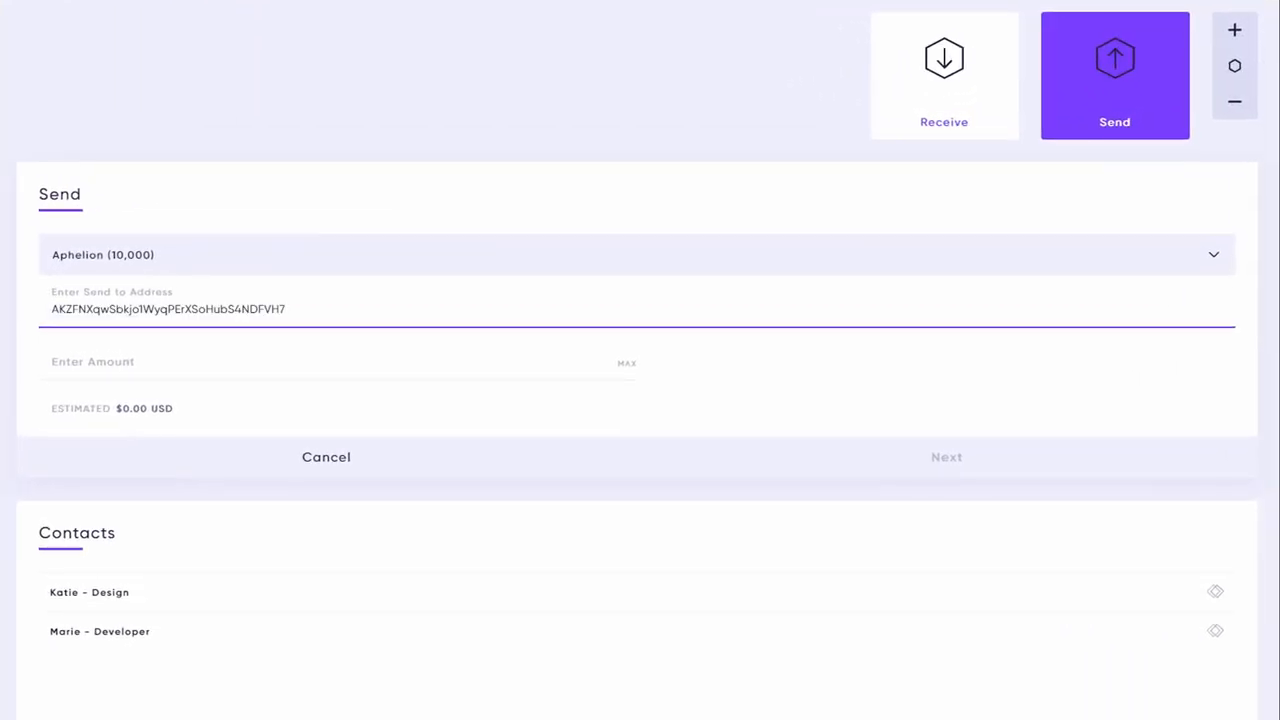
pyautogui.write('10')
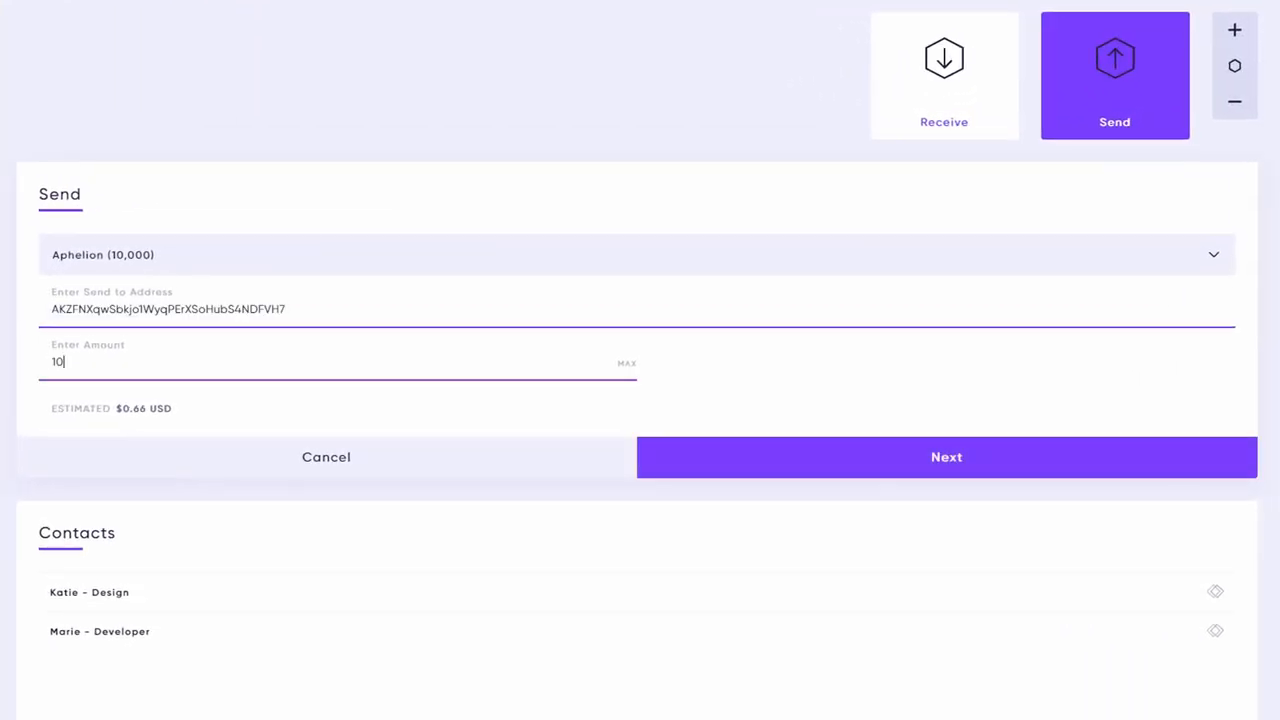
pyautogui.write('00')
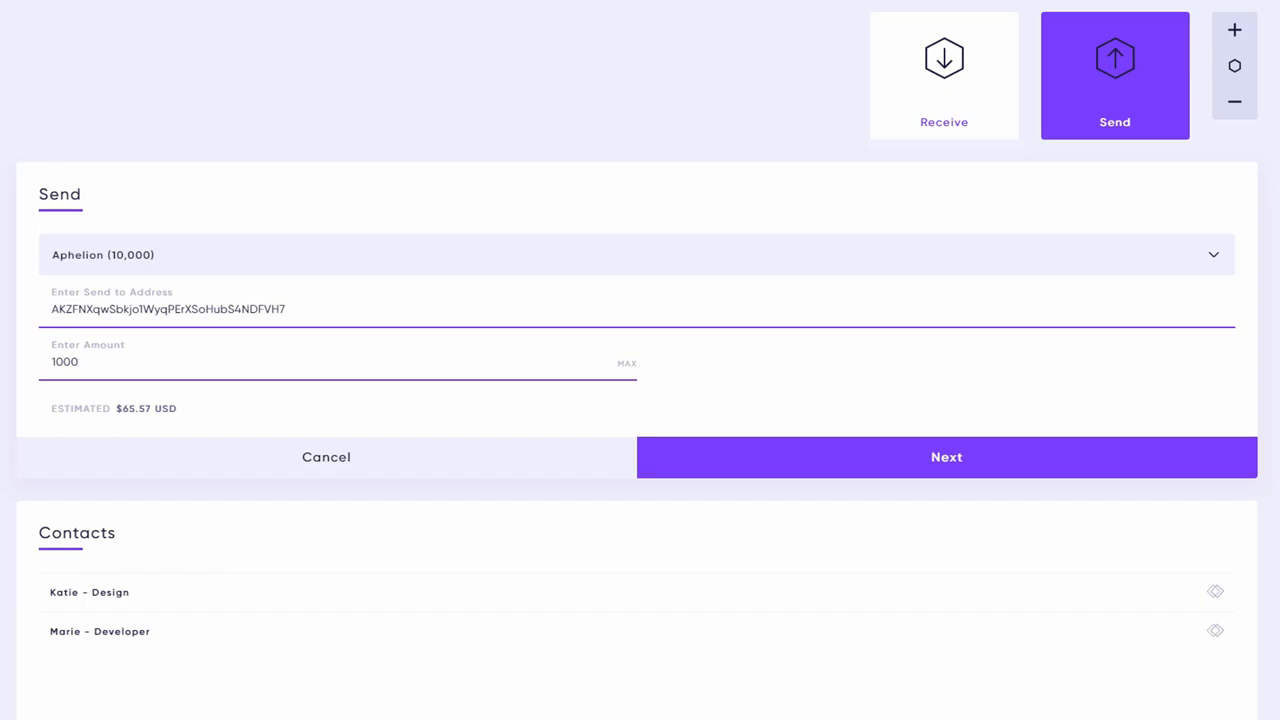
pyautogui.click(944, 456)
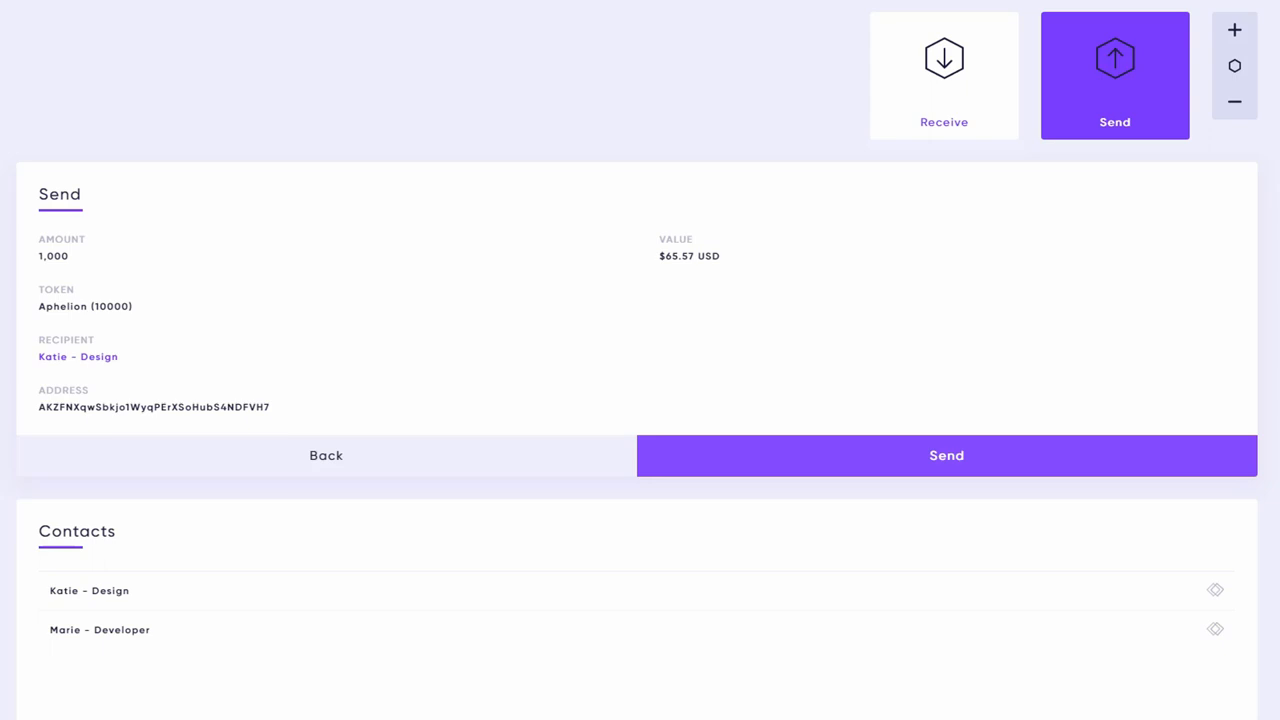
# Step: Confirm the 1,000 APH transfer, view the new transaction's details, and go to wallet settings
pyautogui.click(946, 456)
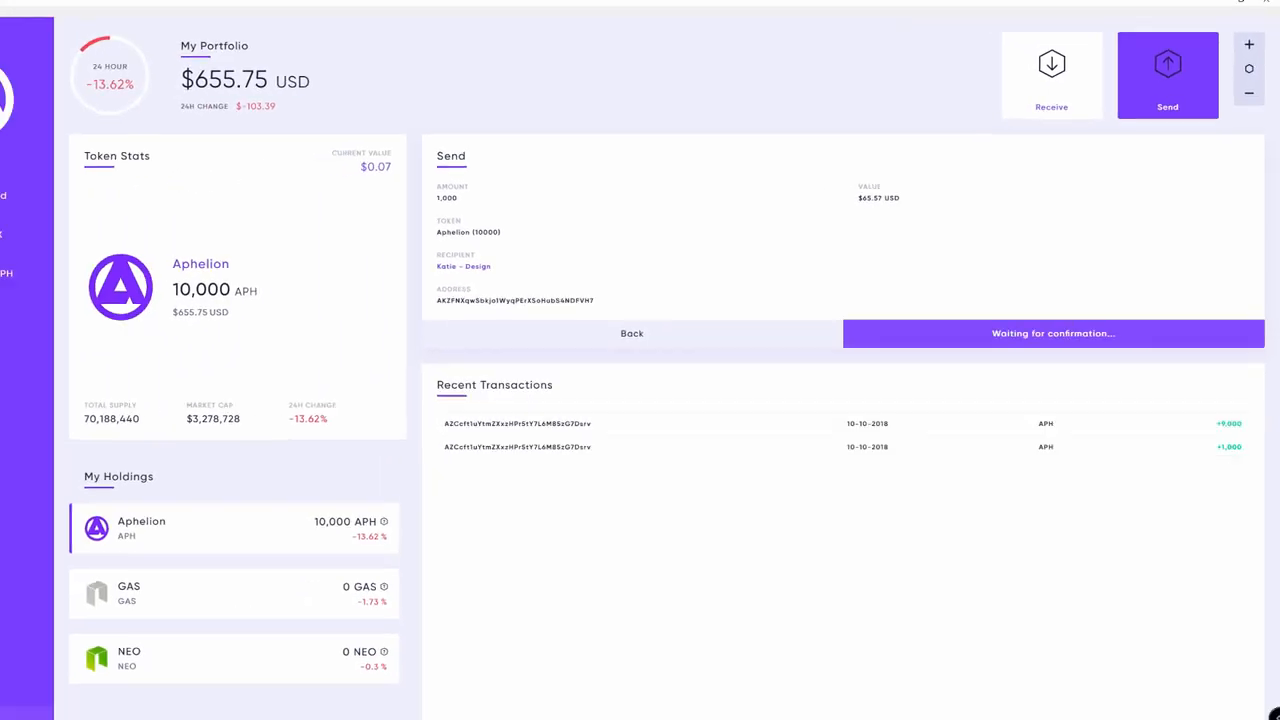
pyautogui.click(1052, 332)
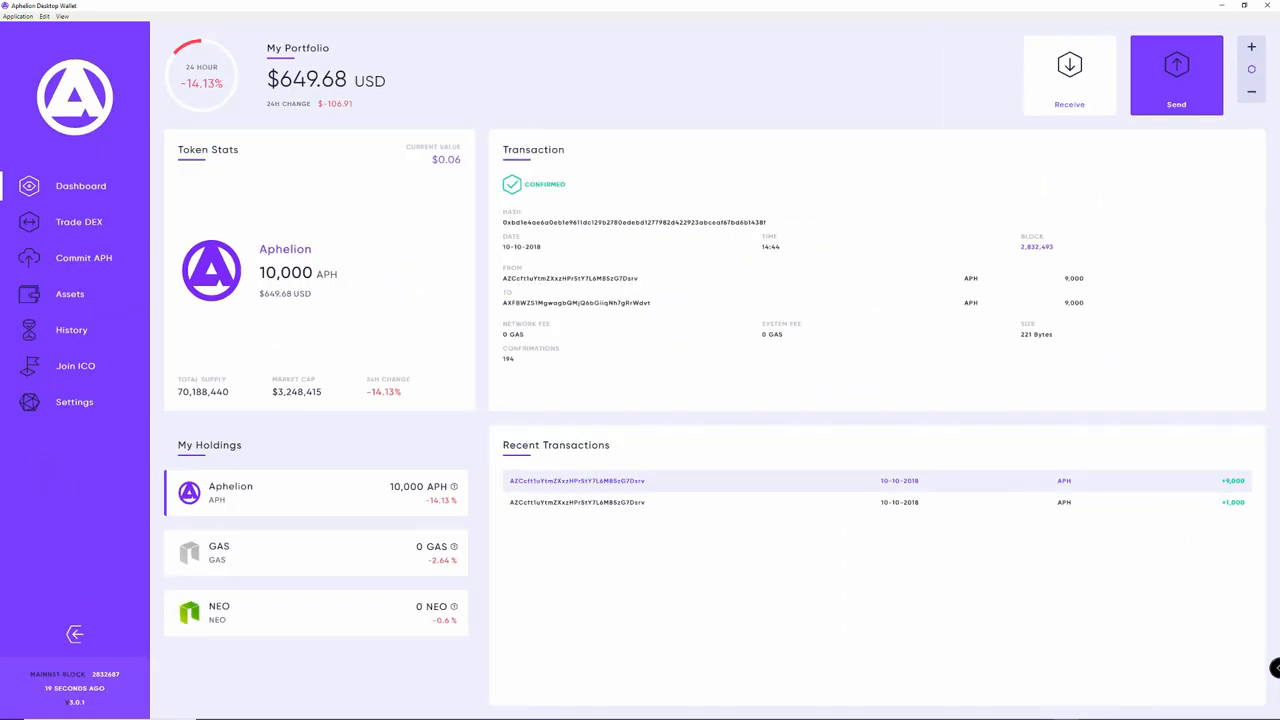
pyautogui.click(74, 400)
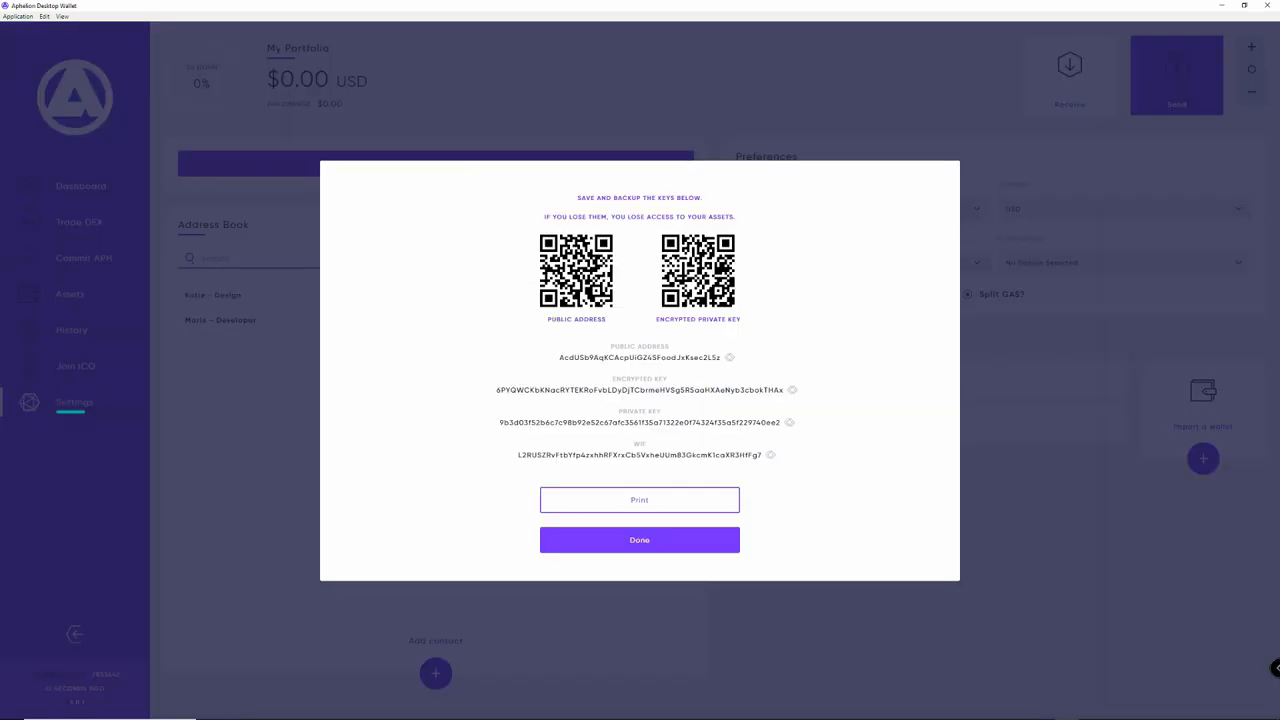
# Step: Close the backup keys, add a contact named "crypto" with its address, and save the edited contact
pyautogui.click(640, 540)
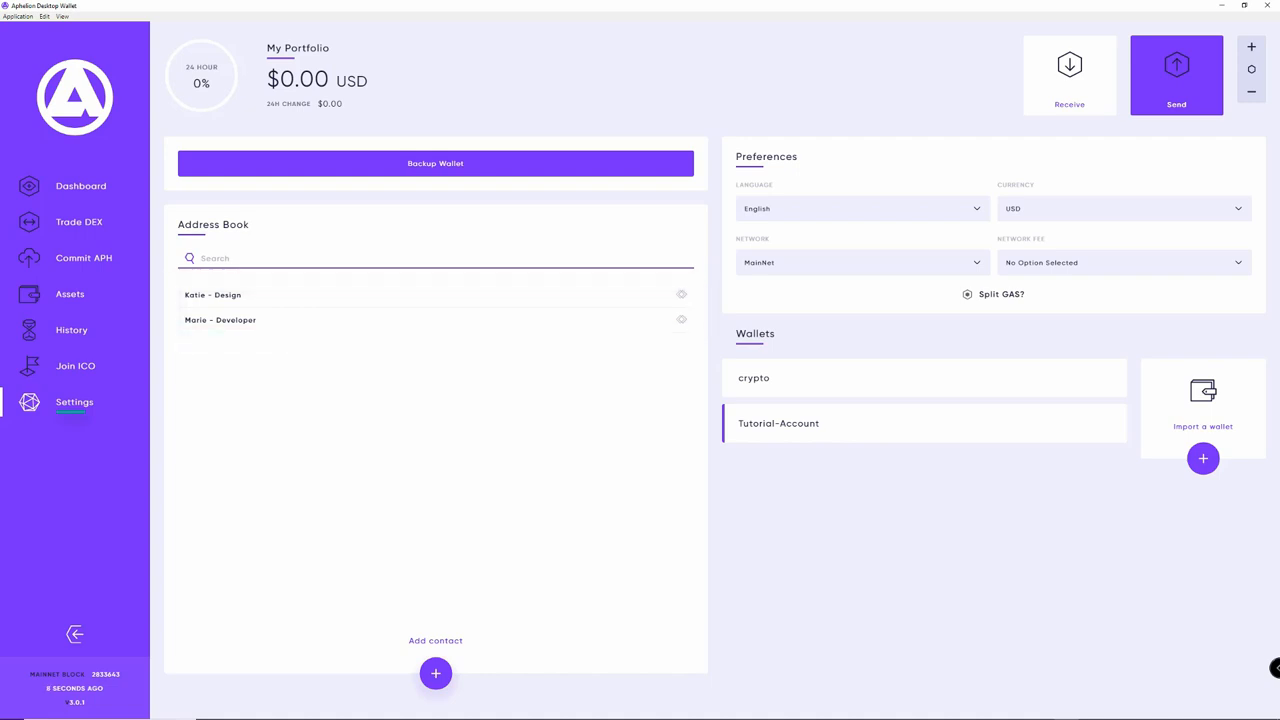
pyautogui.click(436, 672)
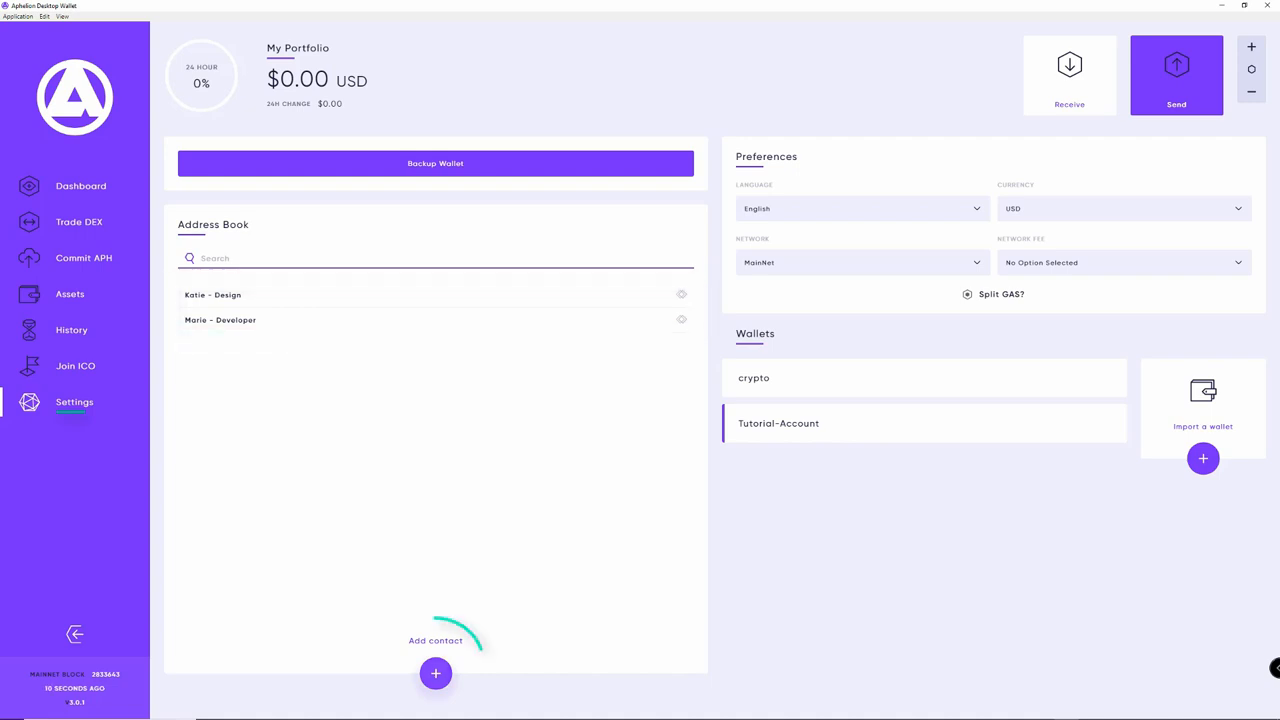
pyautogui.click(436, 672)
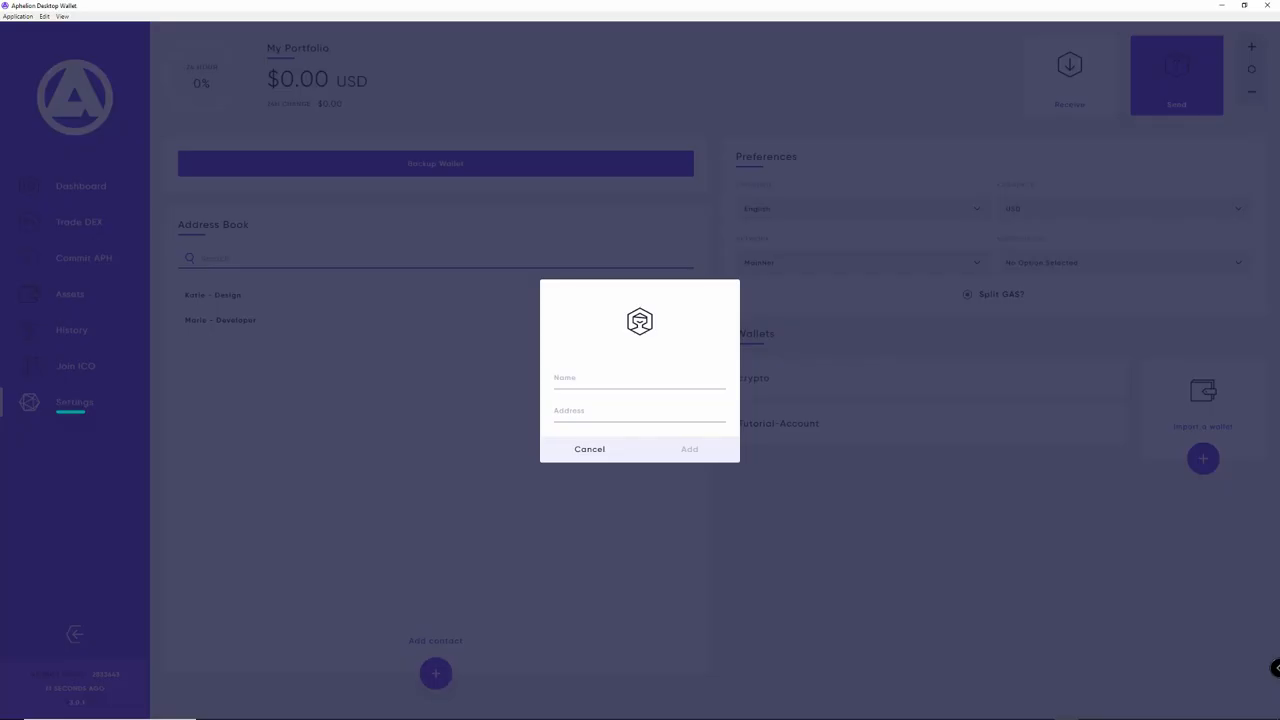
pyautogui.write('cryptoiskey')
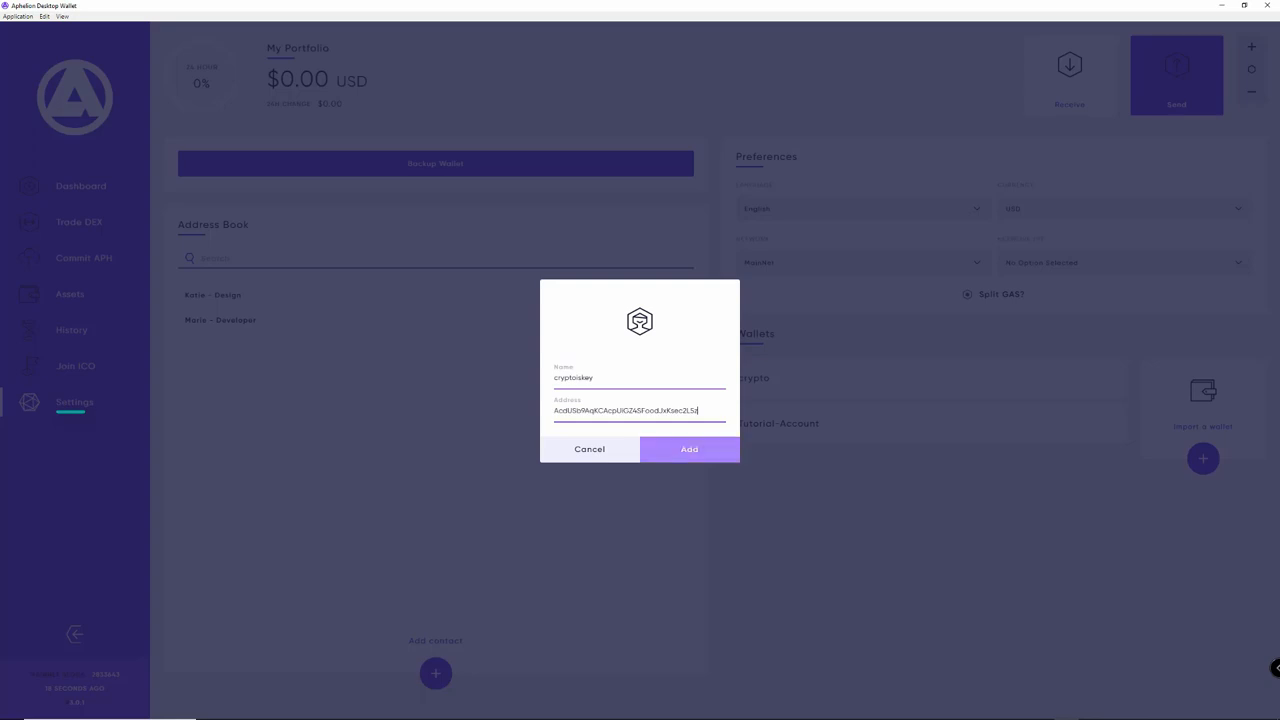
pyautogui.click(688, 448)
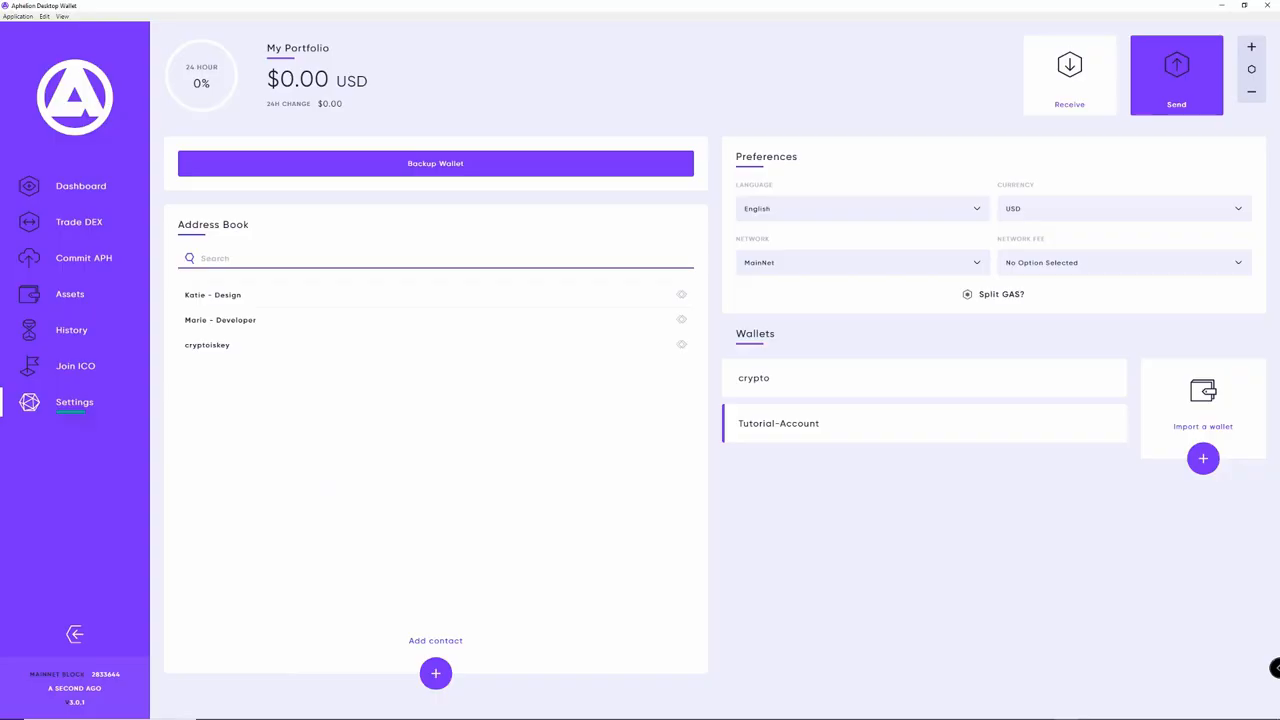
pyautogui.moveTo(428, 348)
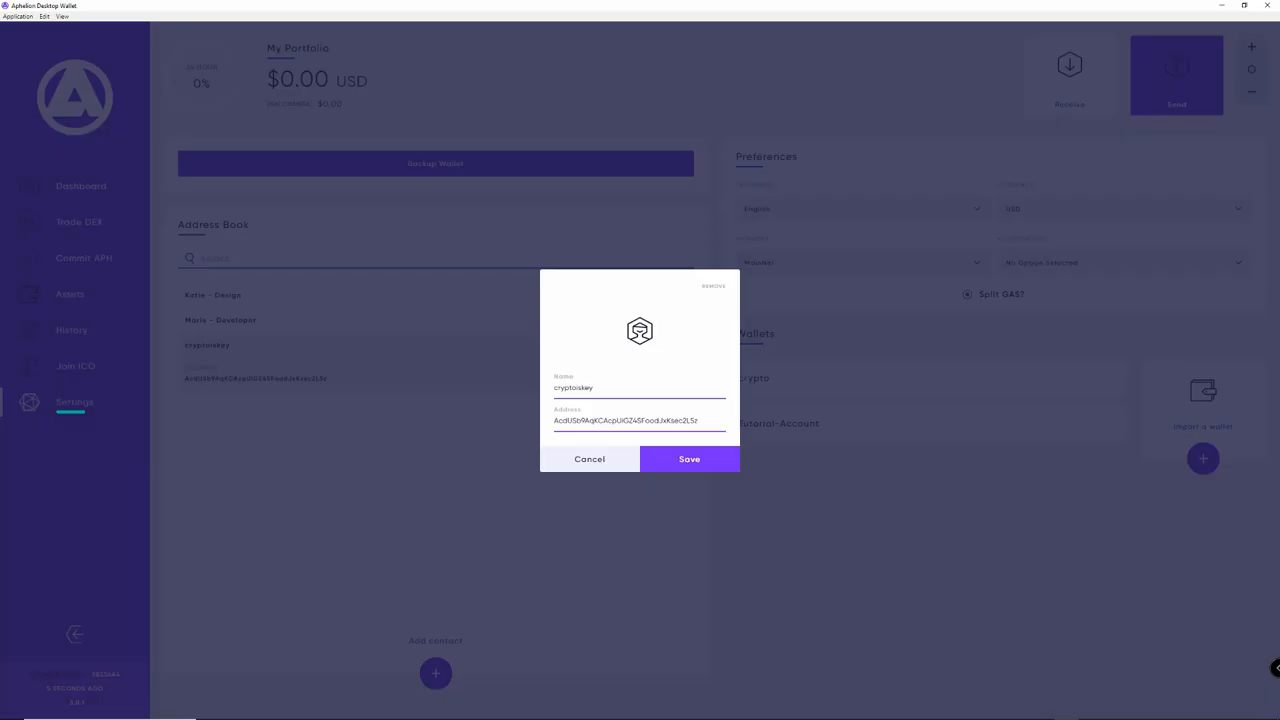
pyautogui.click(712, 286)
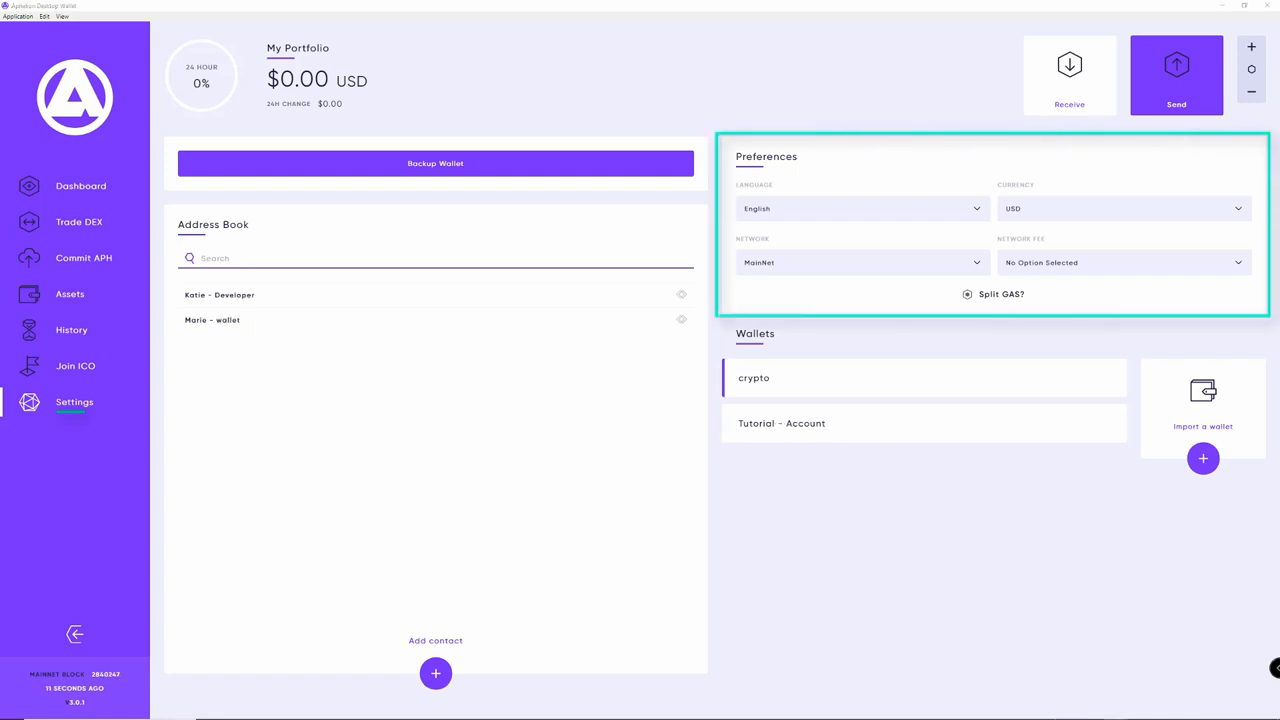
# Step: Keep USD and MainNet in Preferences and delete the Tutorial-Account wallet from the list
pyautogui.click(860, 208)
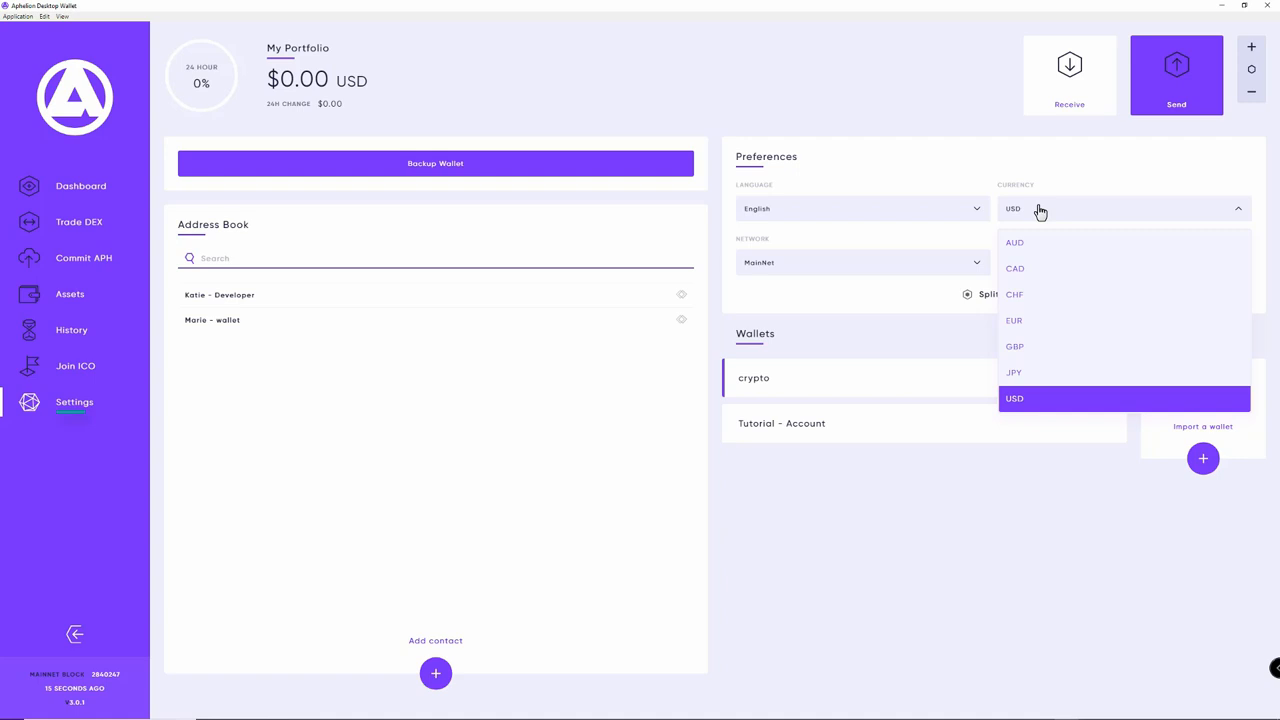
pyautogui.click(1014, 398)
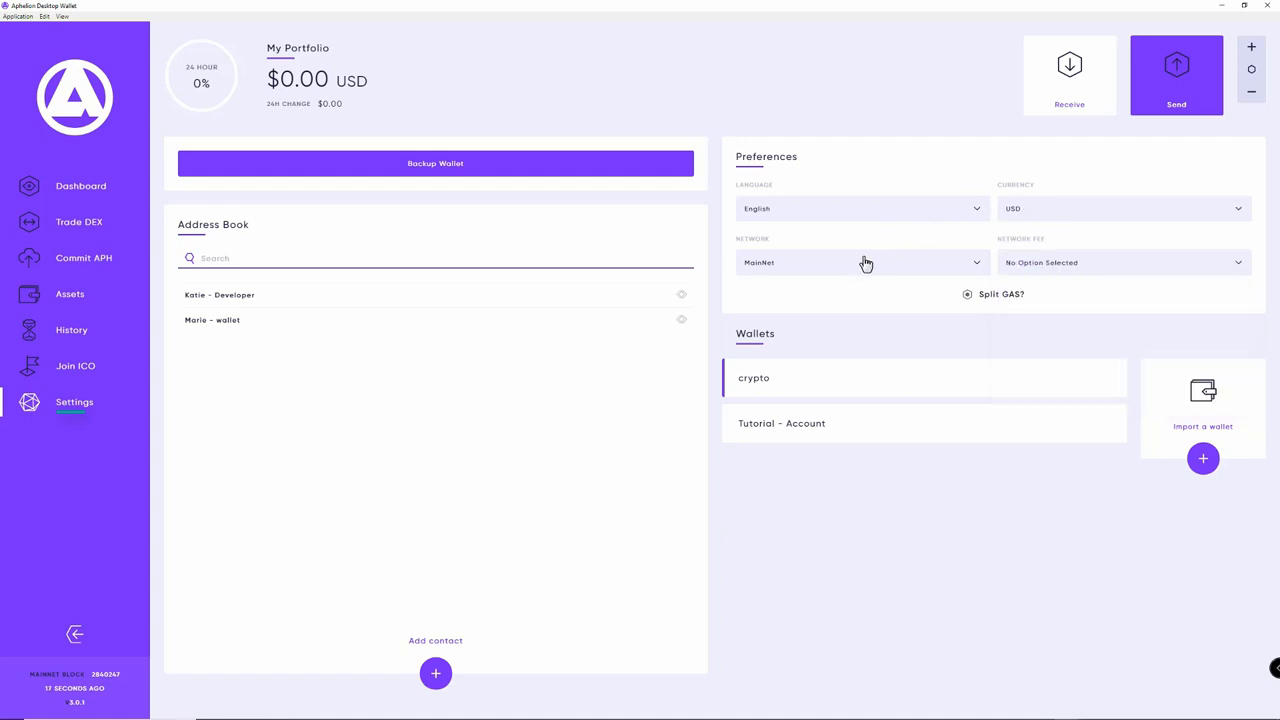
pyautogui.click(860, 262)
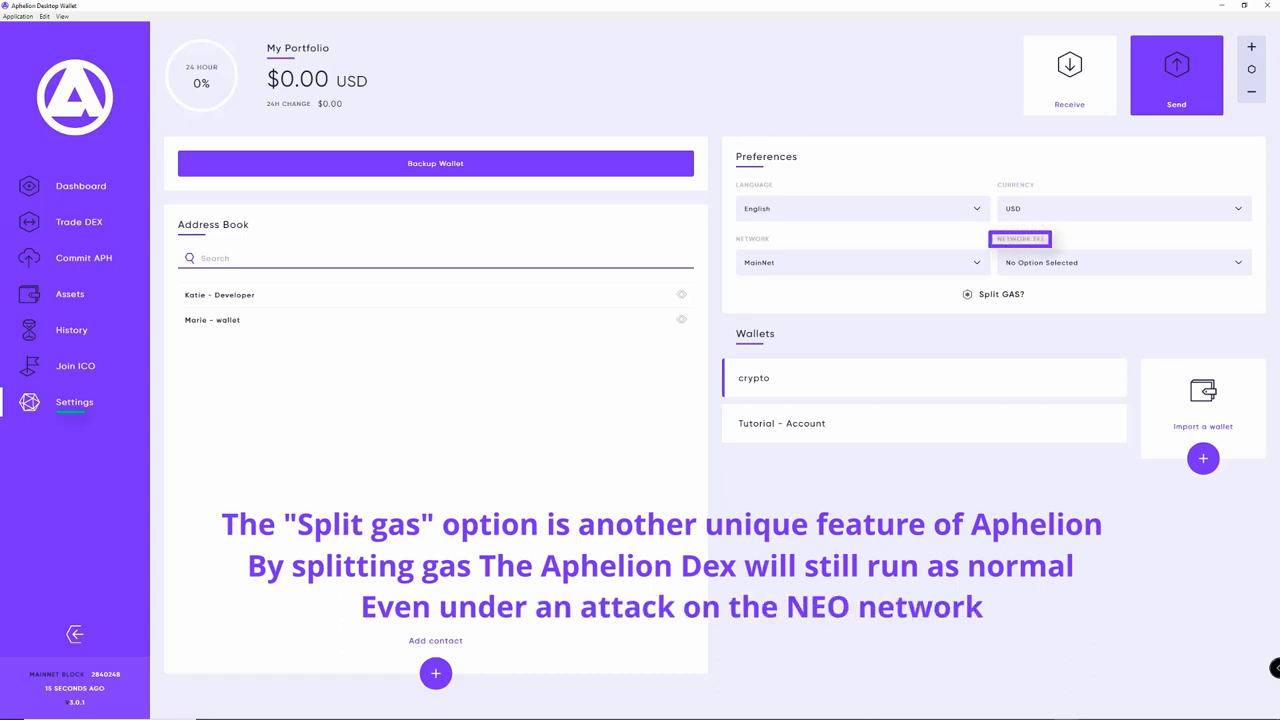
pyautogui.click(1120, 262)
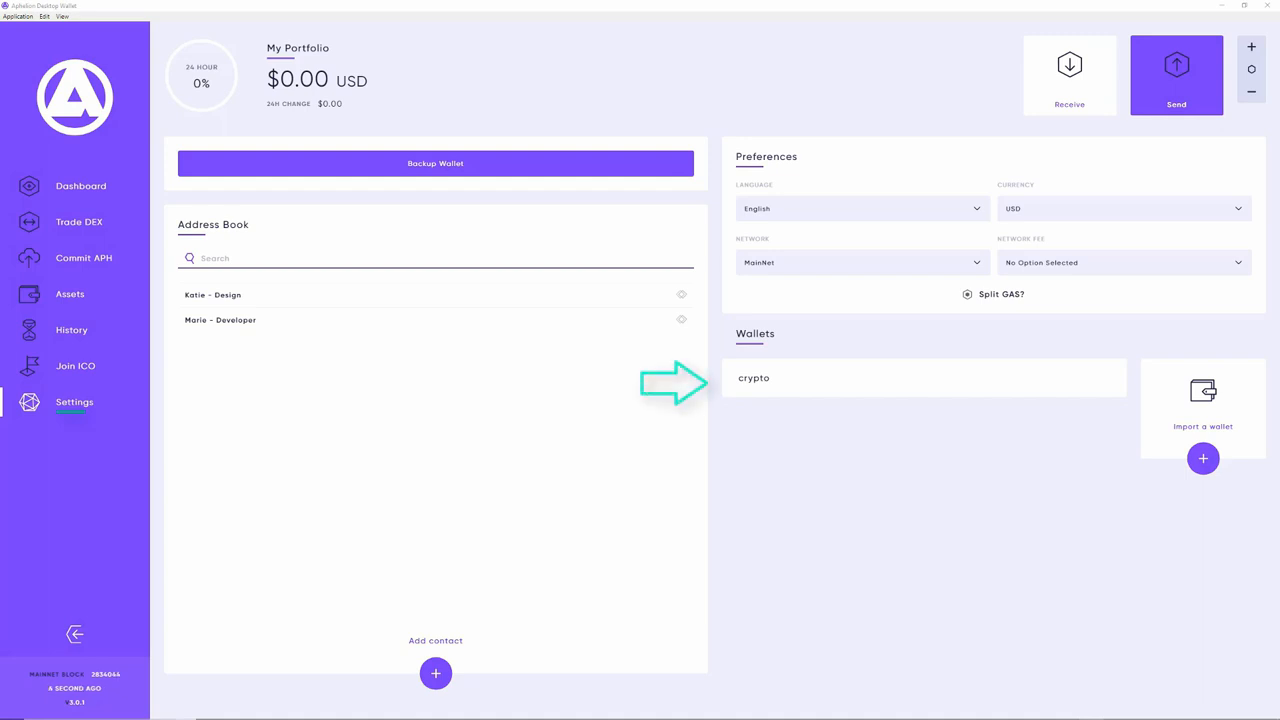
# Step: Import a wallet named "sample" from its pasted private key with a confirmed passphrase
pyautogui.click(900, 376)
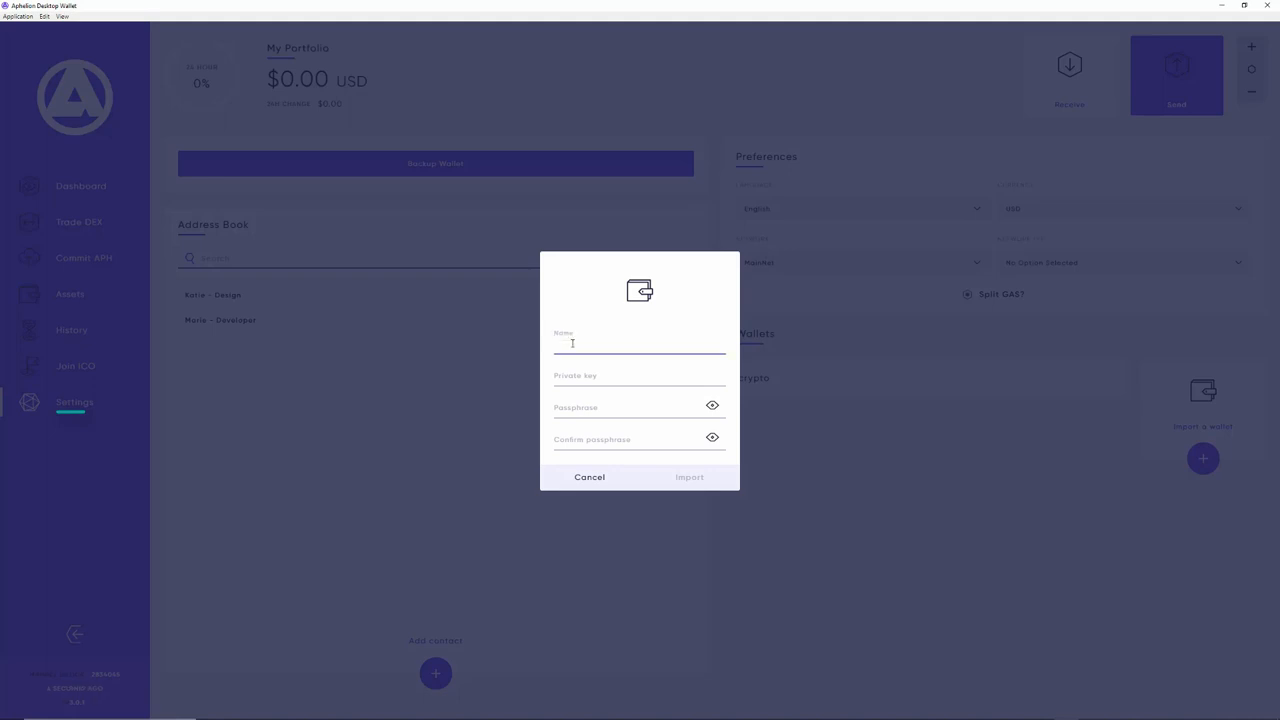
pyautogui.write('sample')
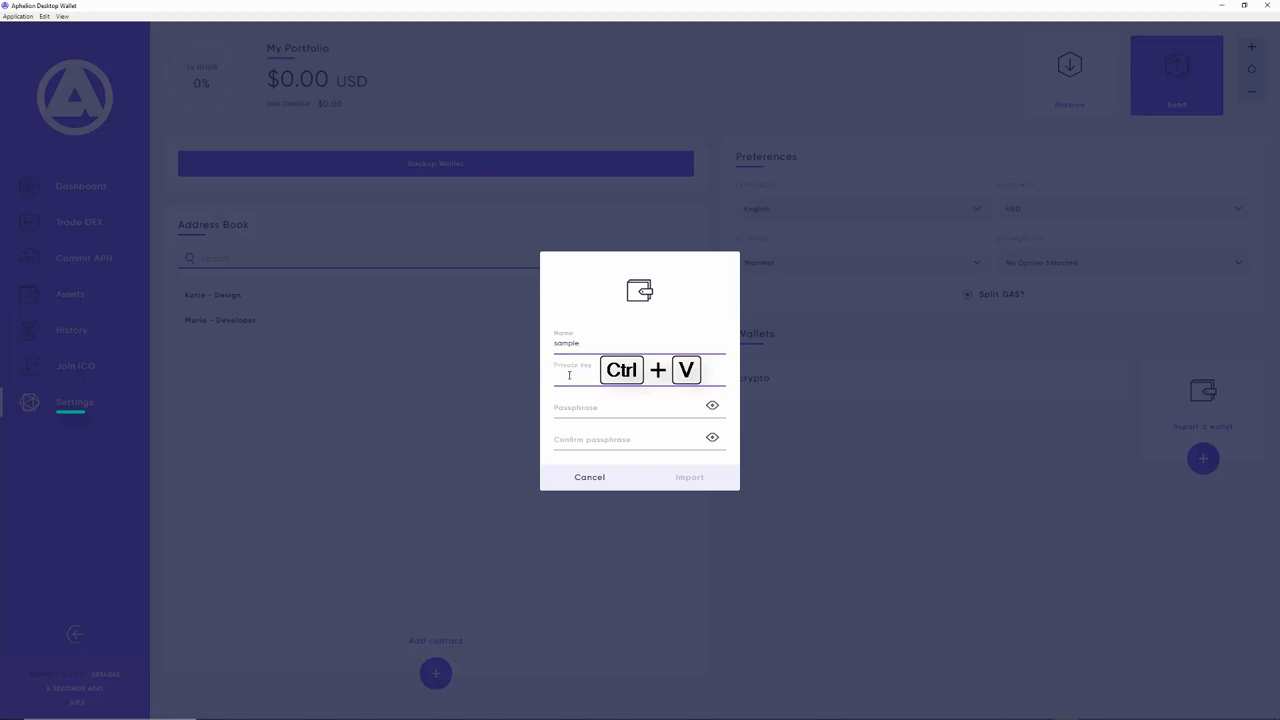
pyautogui.press('ctrl+v')
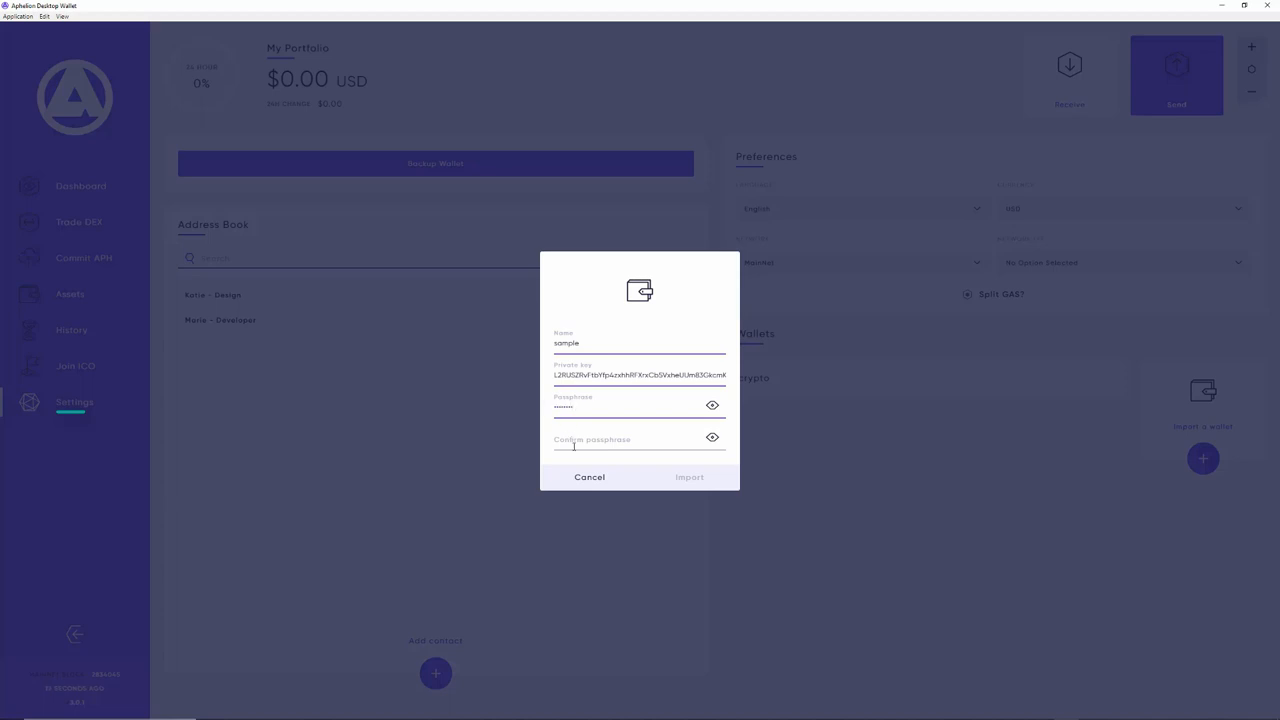
pyautogui.write('••••••')
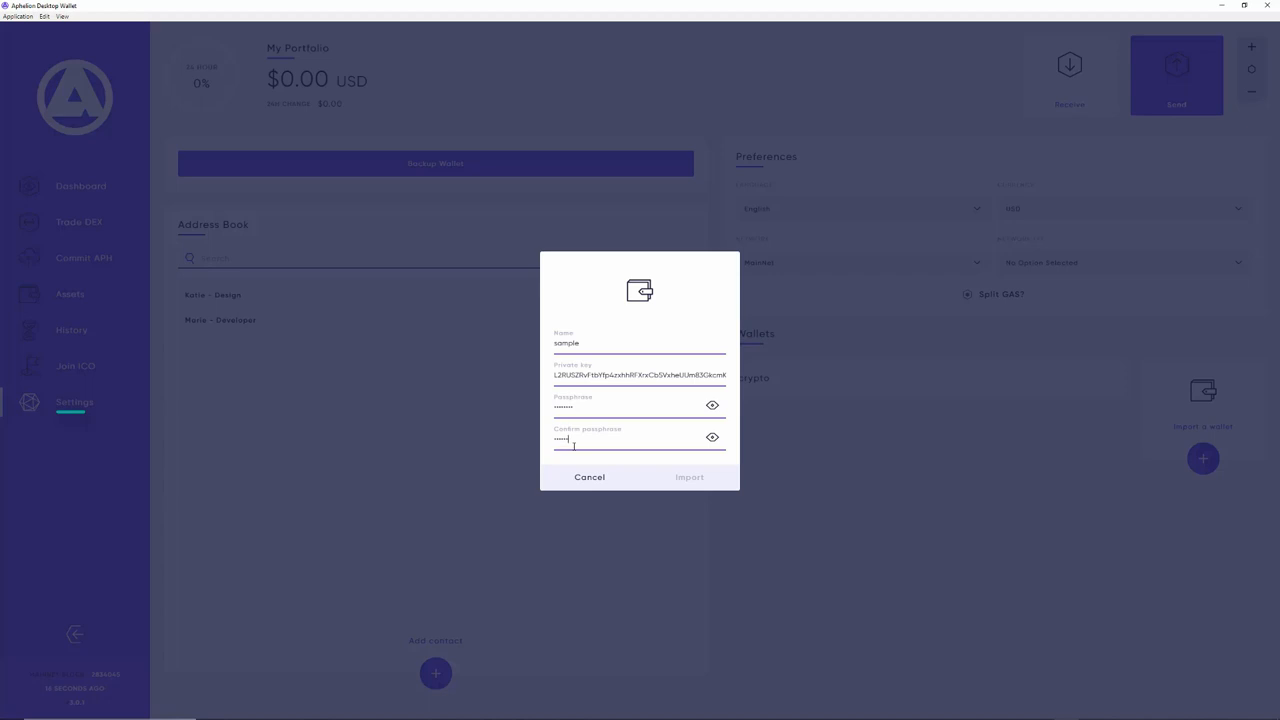
pyautogui.write('•')
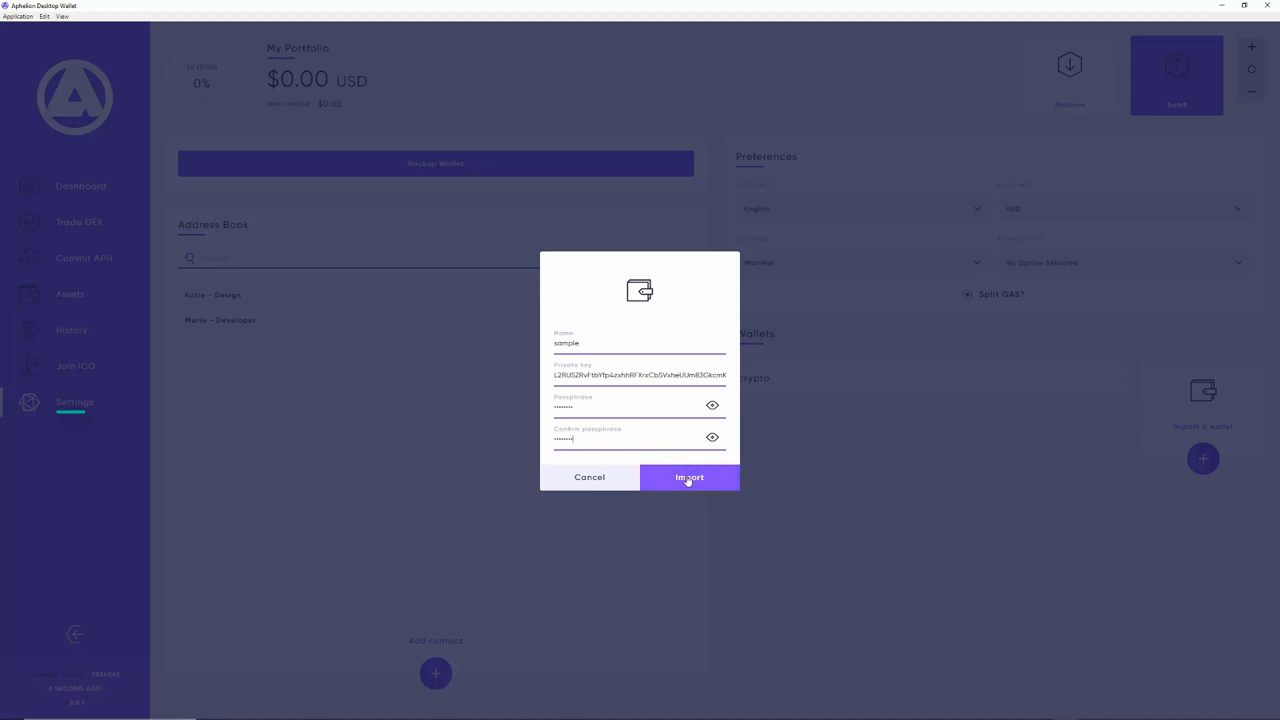
pyautogui.click(688, 476)
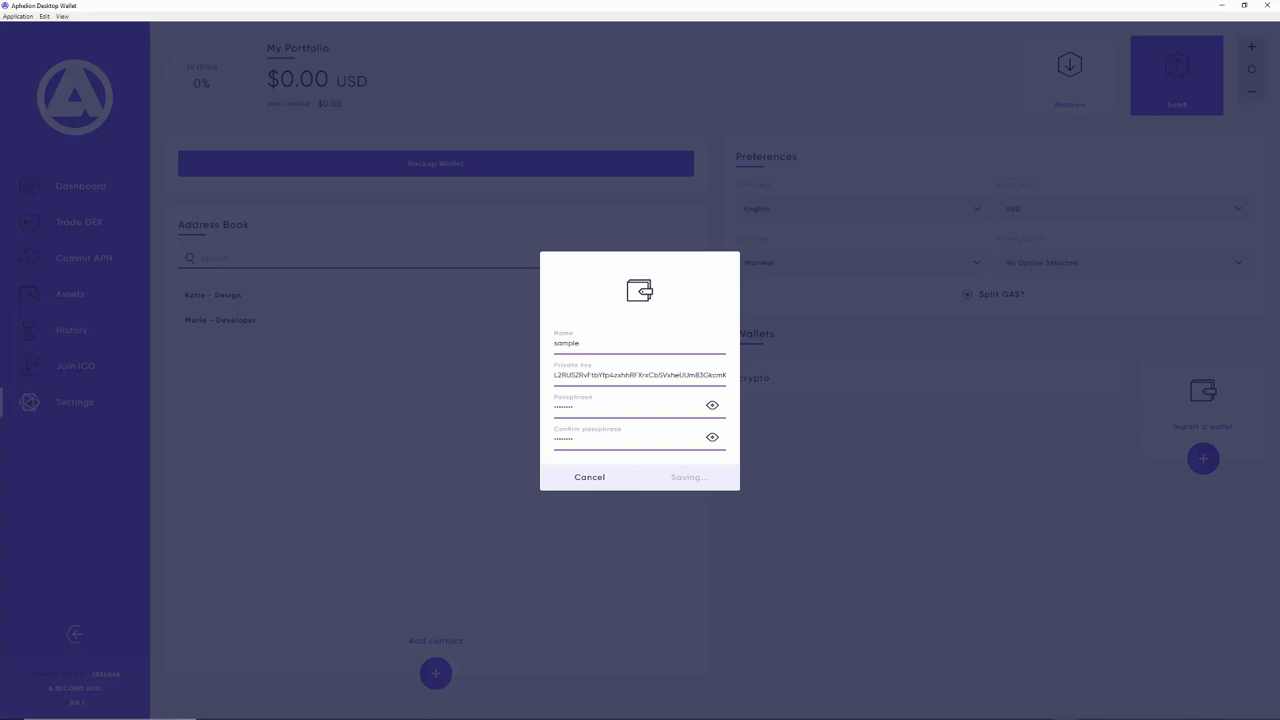
pyautogui.click(688, 476)
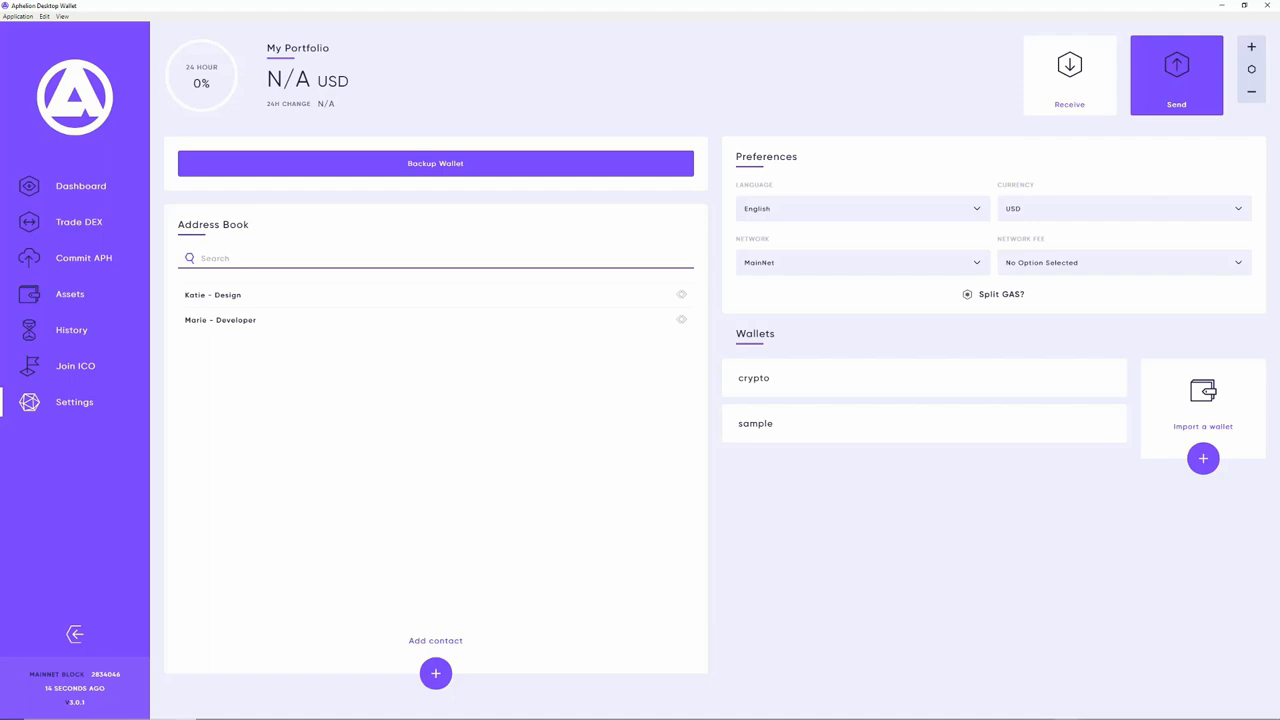
# Step: Log into the sample wallet, check its backup keys, and return to its empty dashboard
pyautogui.click(756, 424)
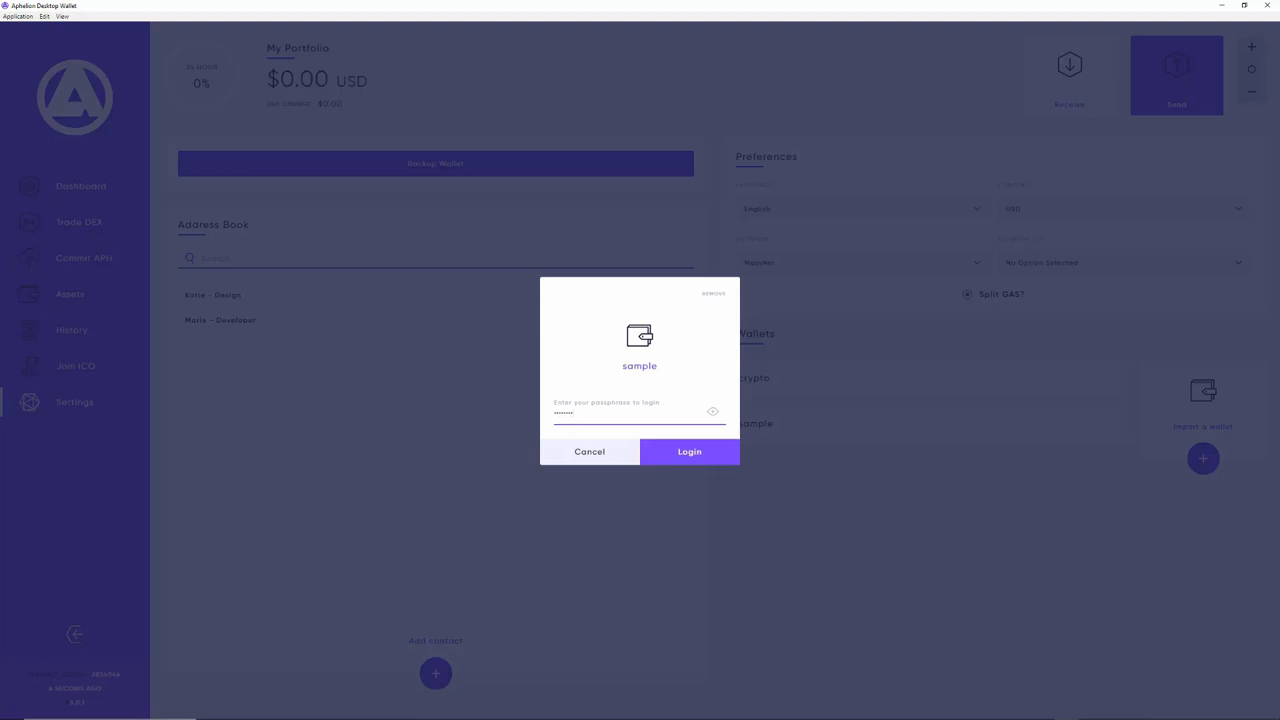
pyautogui.click(688, 452)
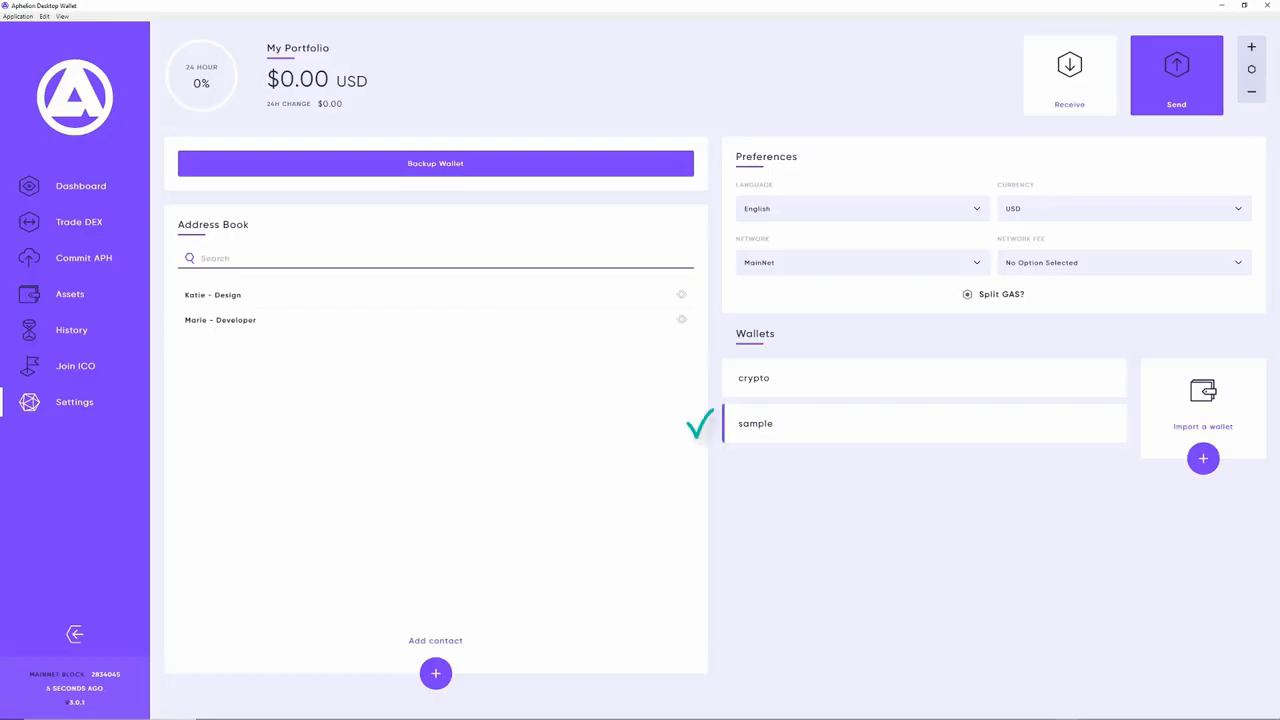
pyautogui.click(436, 164)
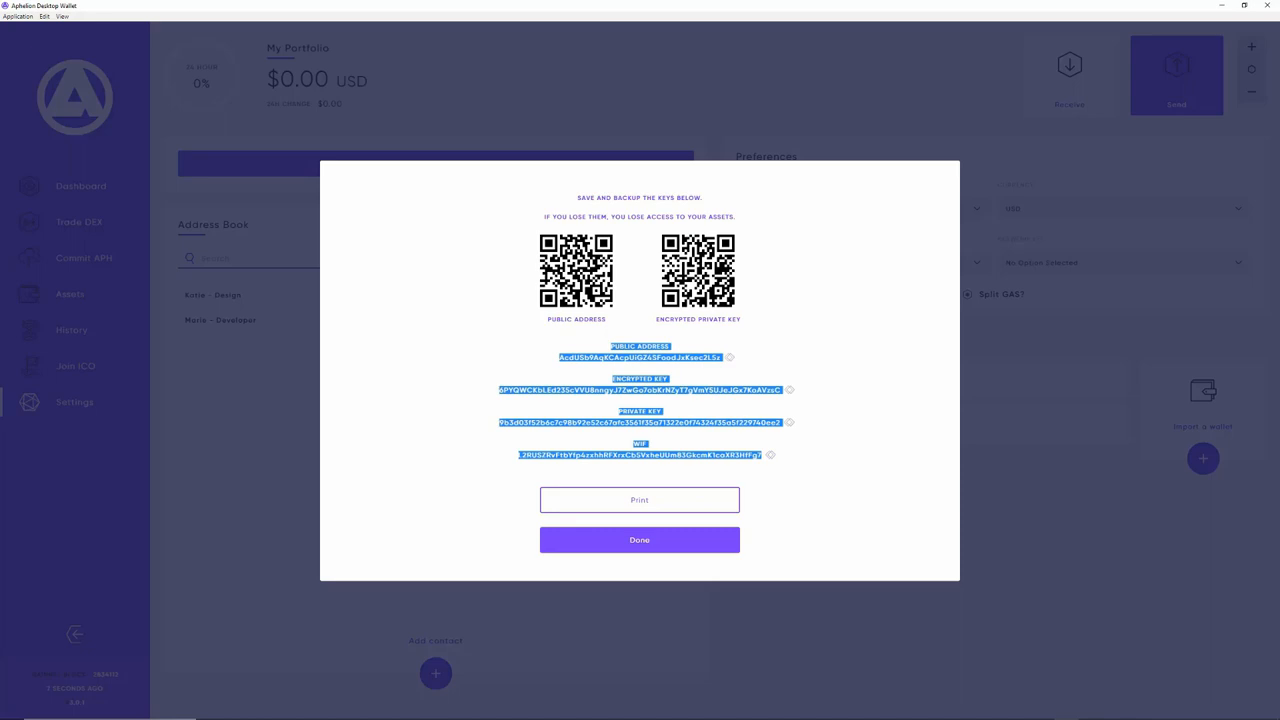
pyautogui.click(640, 540)
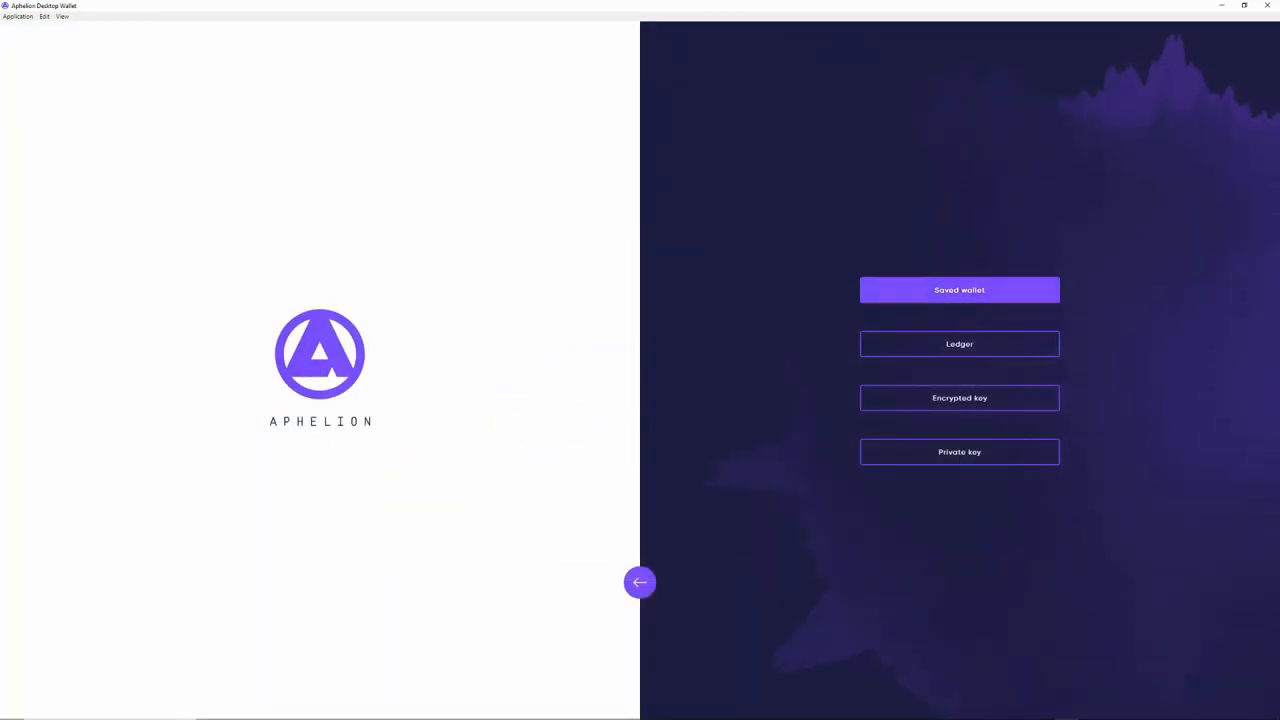
pyautogui.click(958, 290)
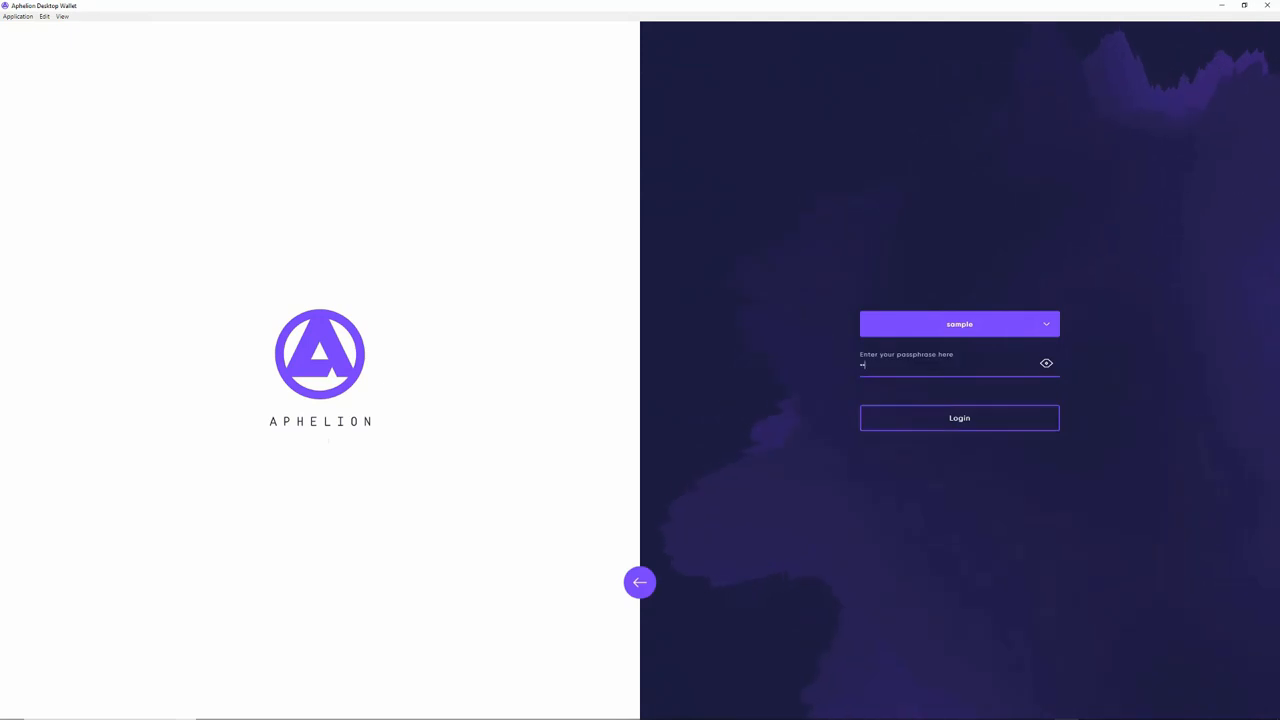
pyautogui.click(958, 418)
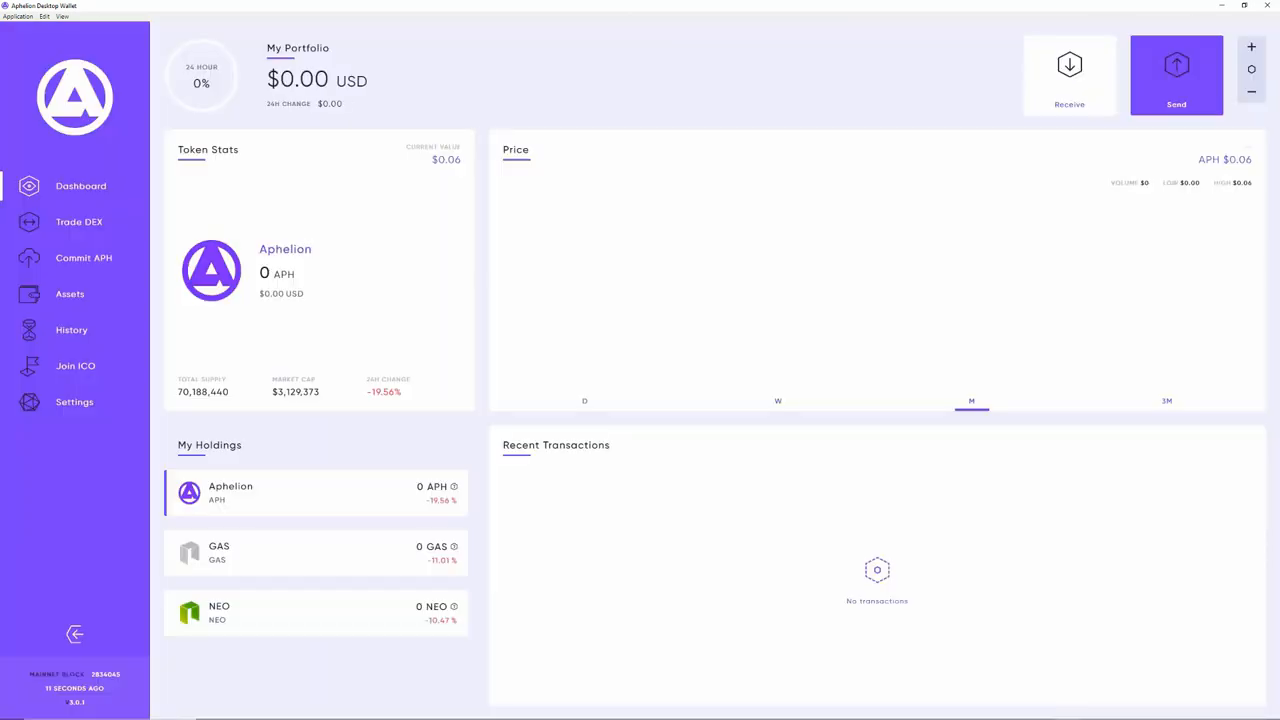
# Step: Review the Join ICO page, then bring up the history of seven confirmed APH transfers
pyautogui.click(76, 364)
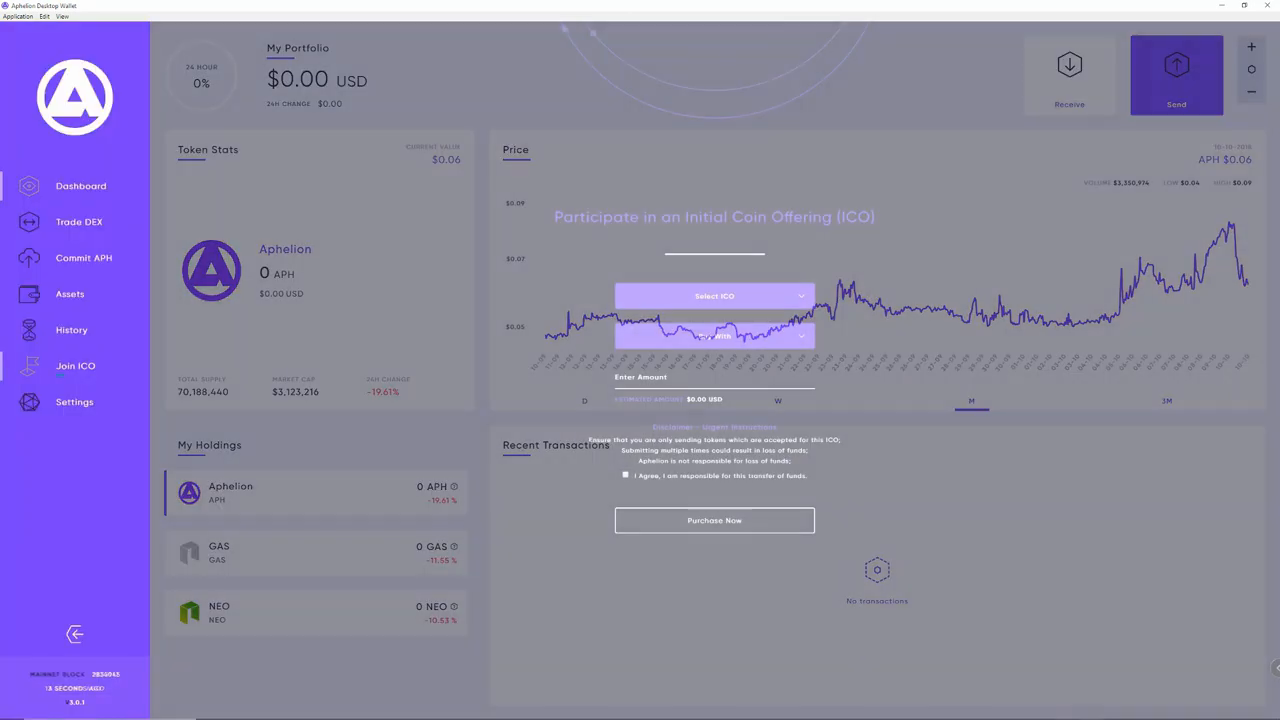
pyautogui.click(76, 364)
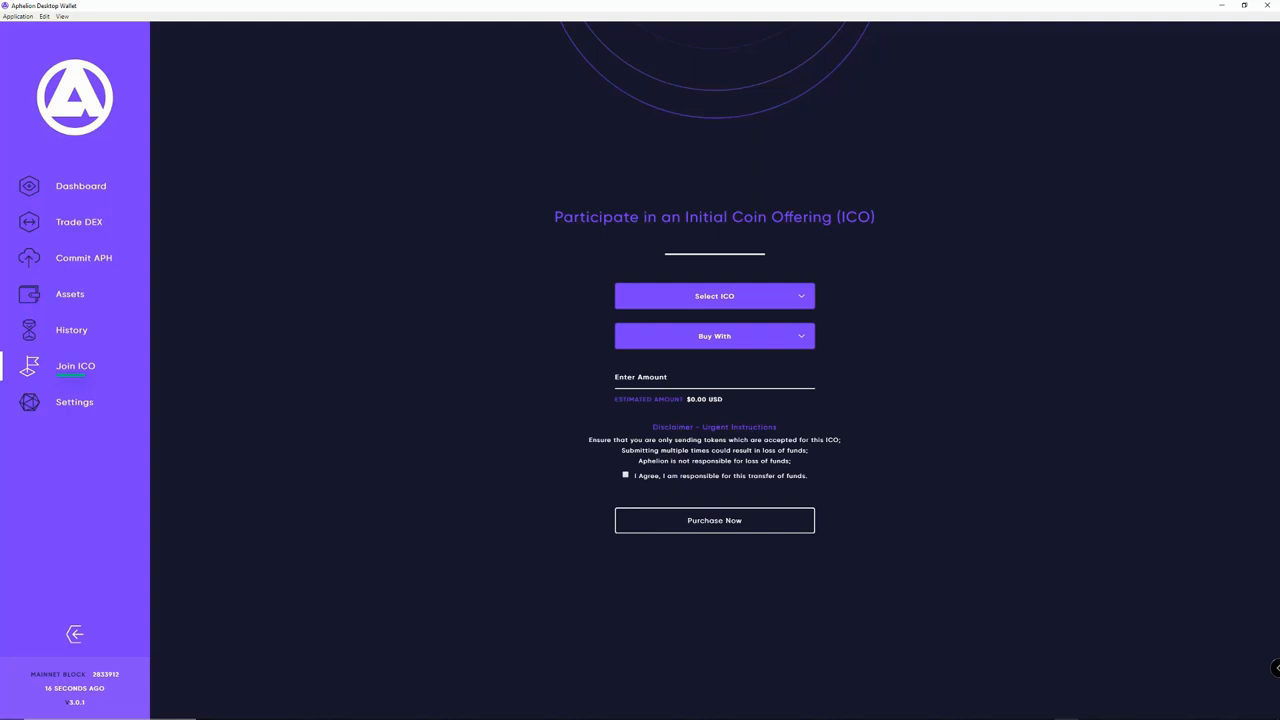
pyautogui.click(72, 330)
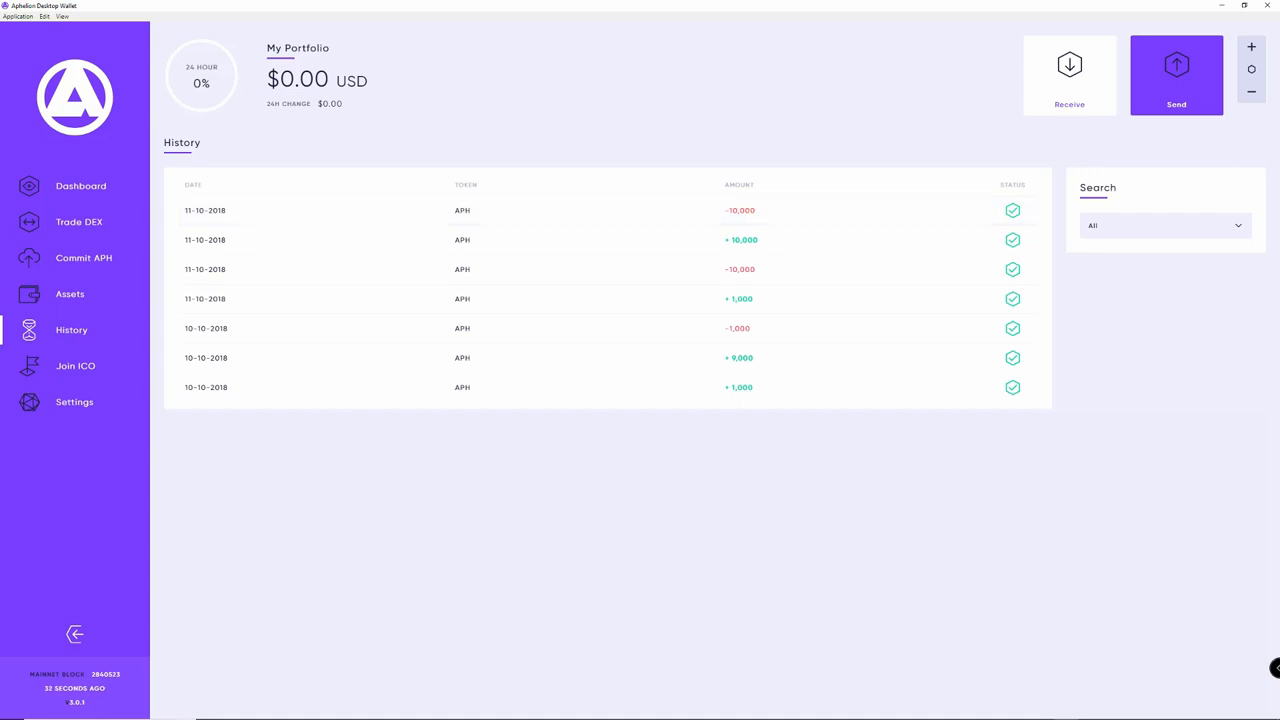
# Step: Set the history date filter to Custom, then go to the assets list of APH, GAS and NEO
pyautogui.click(1164, 224)
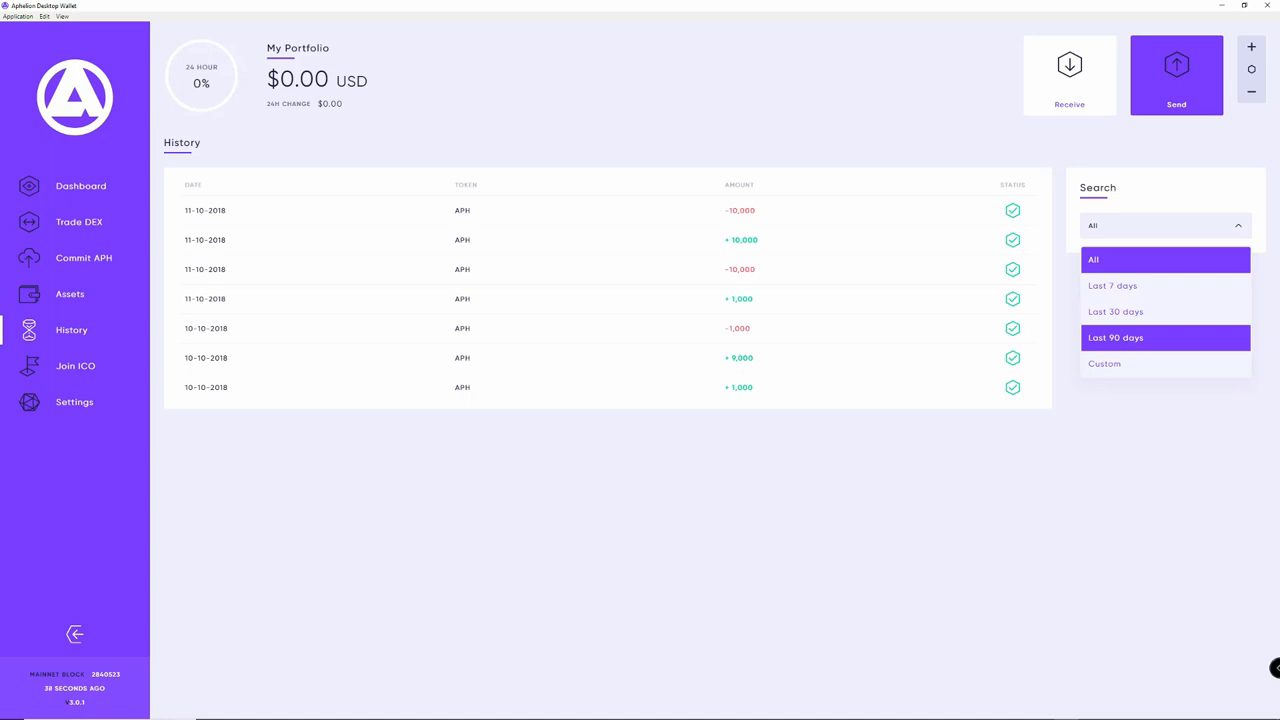
pyautogui.click(1104, 364)
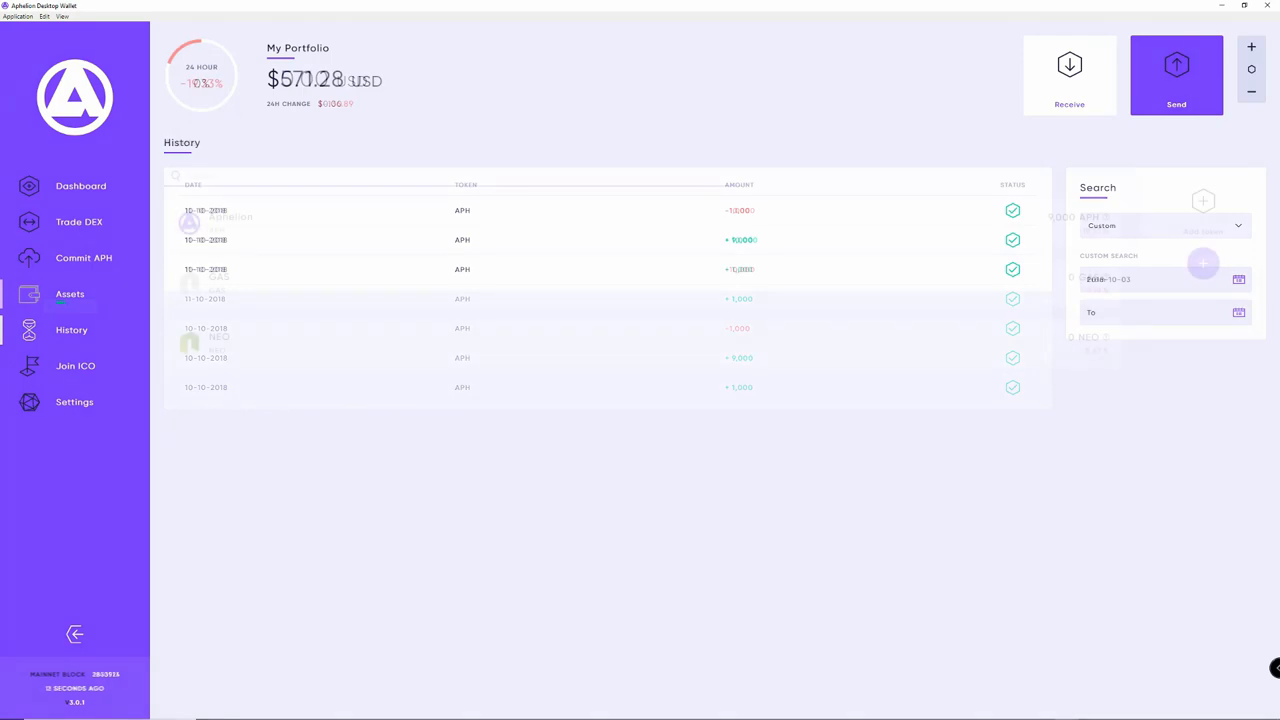
pyautogui.click(68, 292)
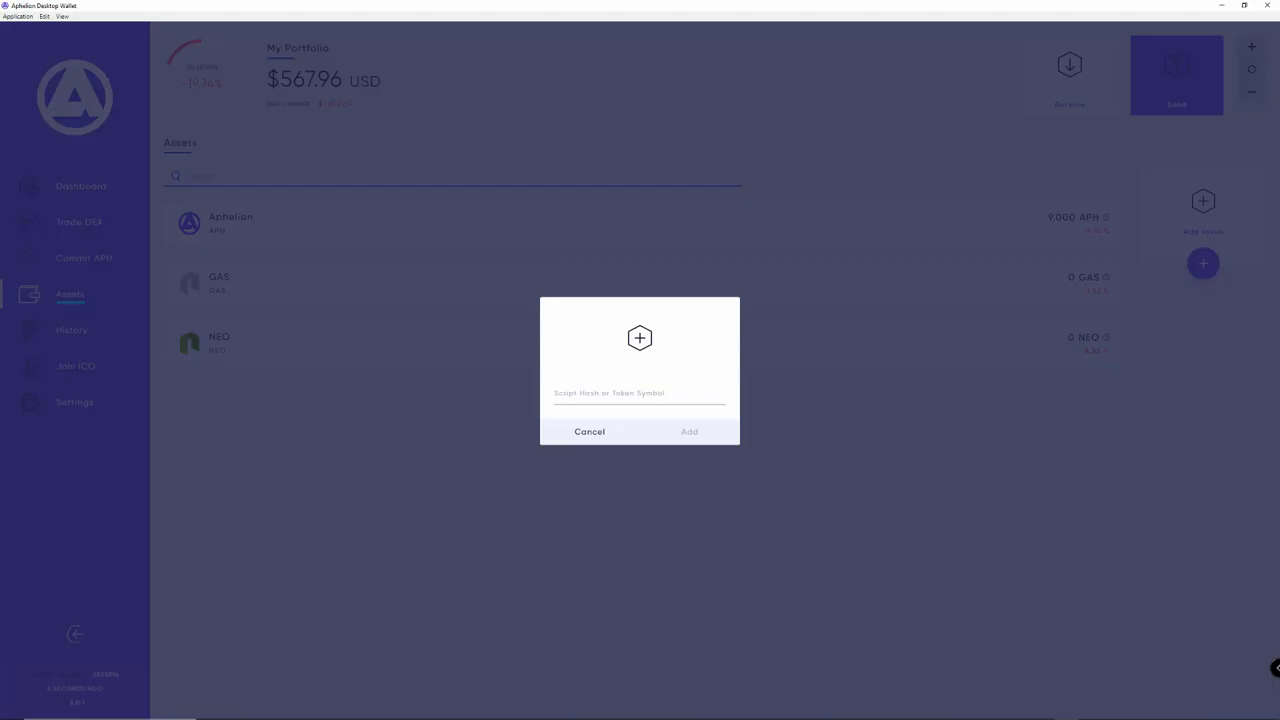
# Step: Attempt to add a token with symbol "b", which fails with an error
pyautogui.click(640, 392)
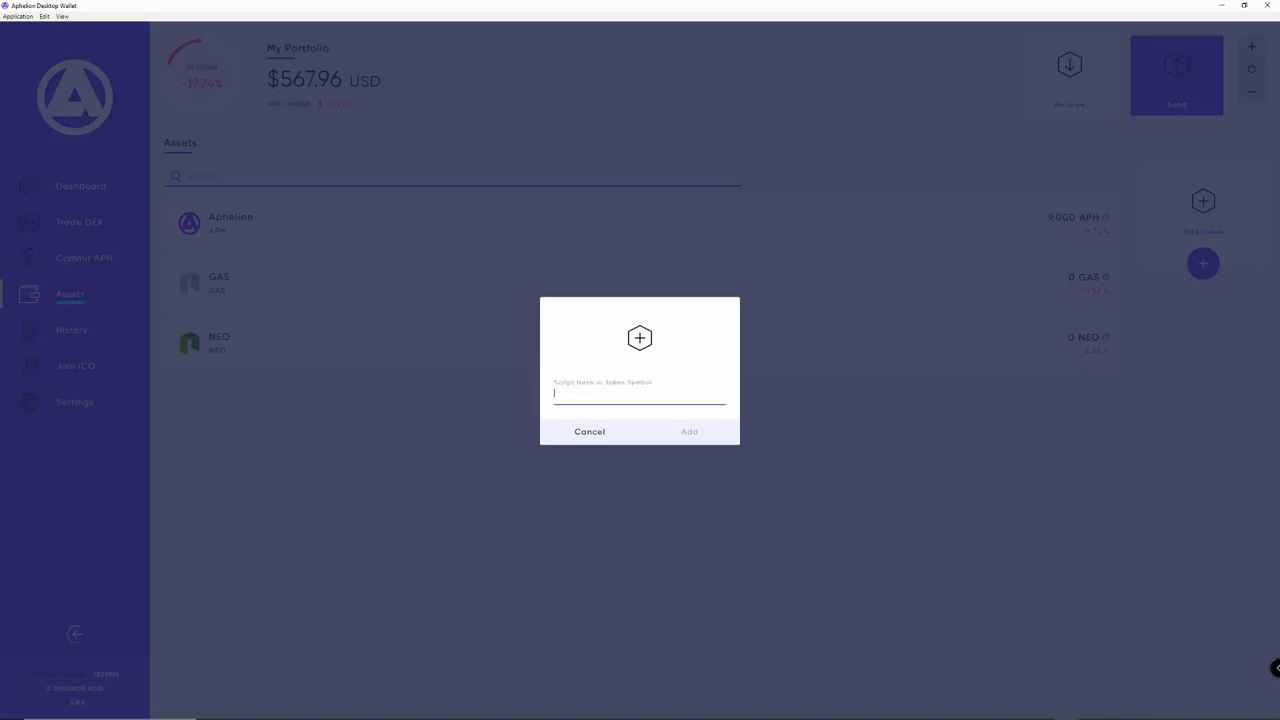
pyautogui.write('b')
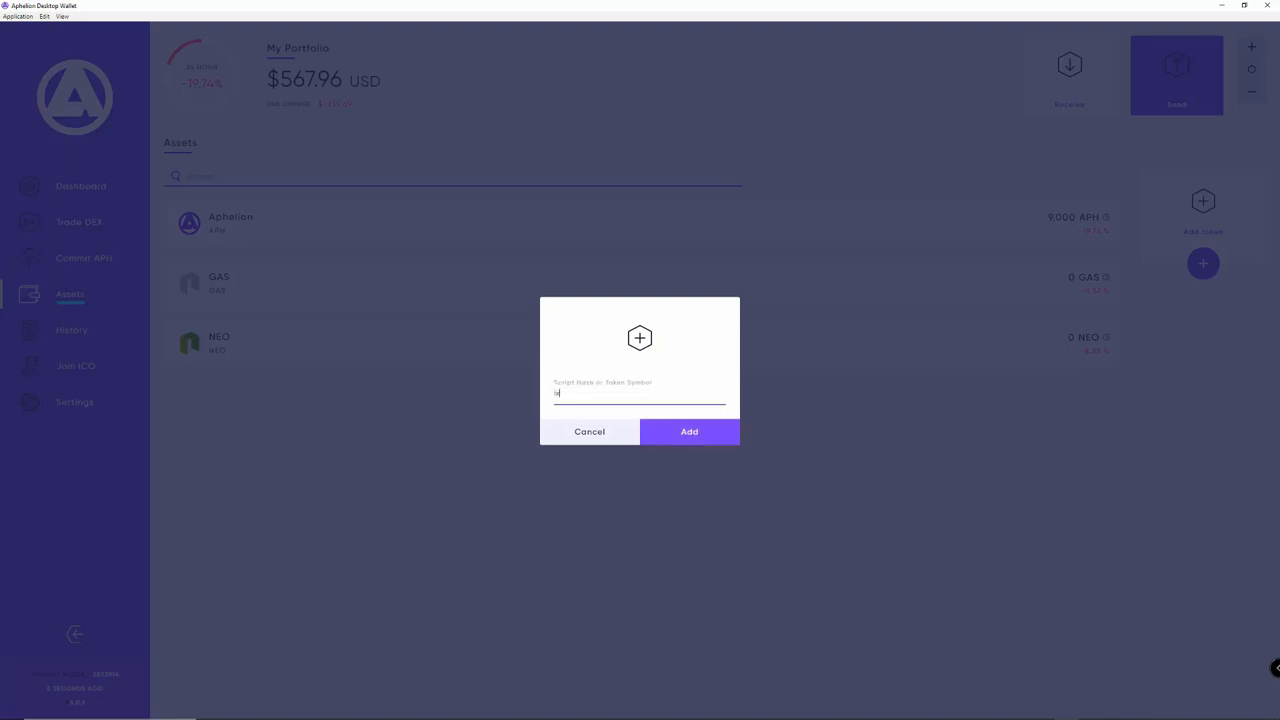
pyautogui.click(688, 432)
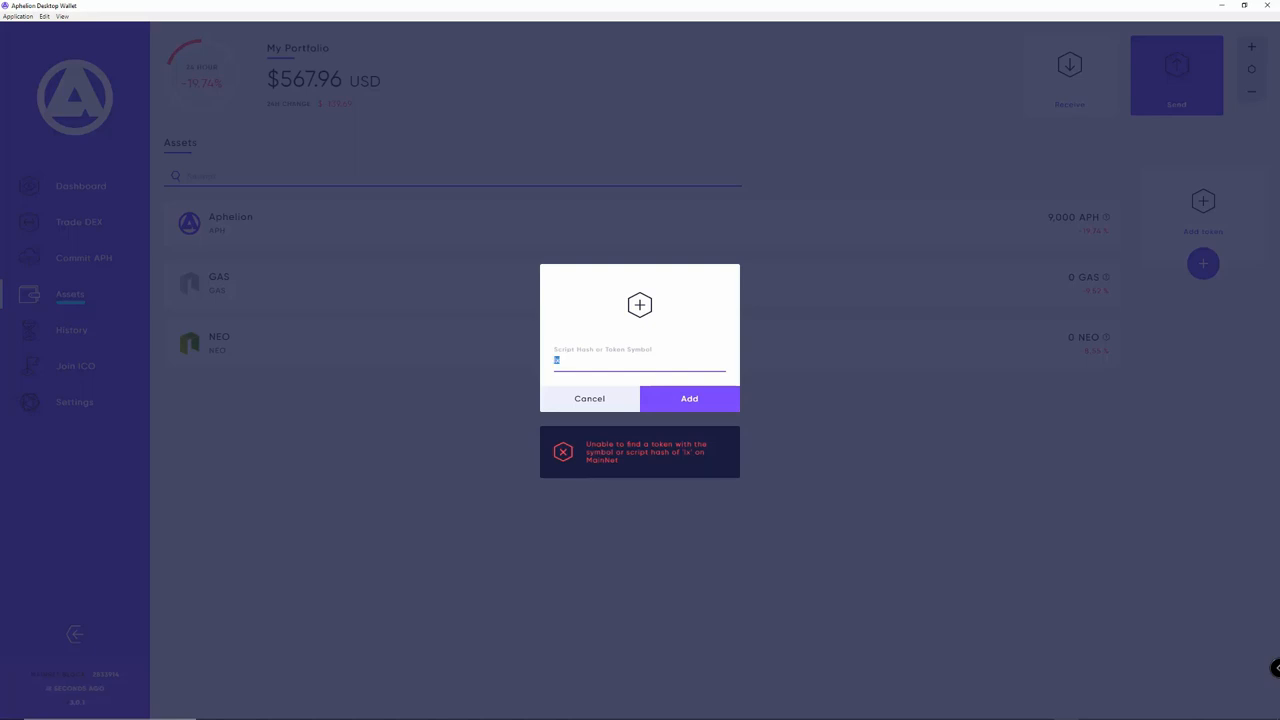
# Step: Add the LX token, remove Moonlight Lux from the assets again, and go to the Commit APH page
pyautogui.write('LX')
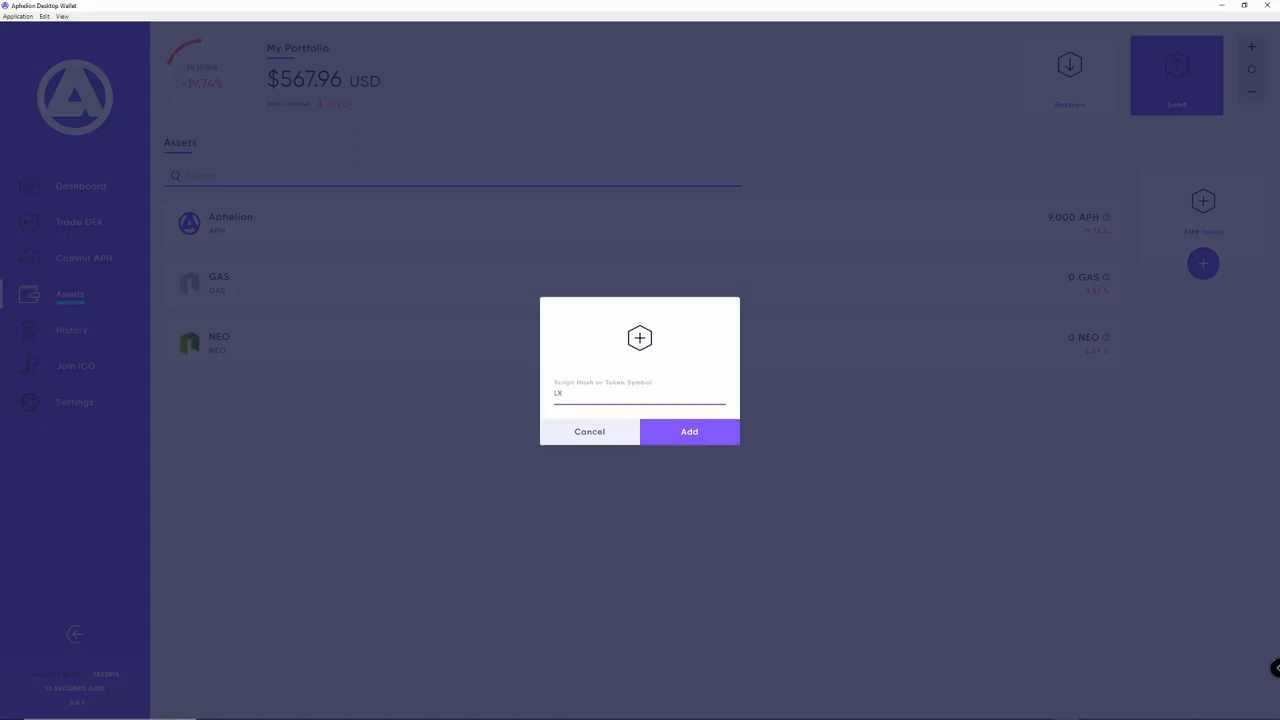
pyautogui.click(688, 432)
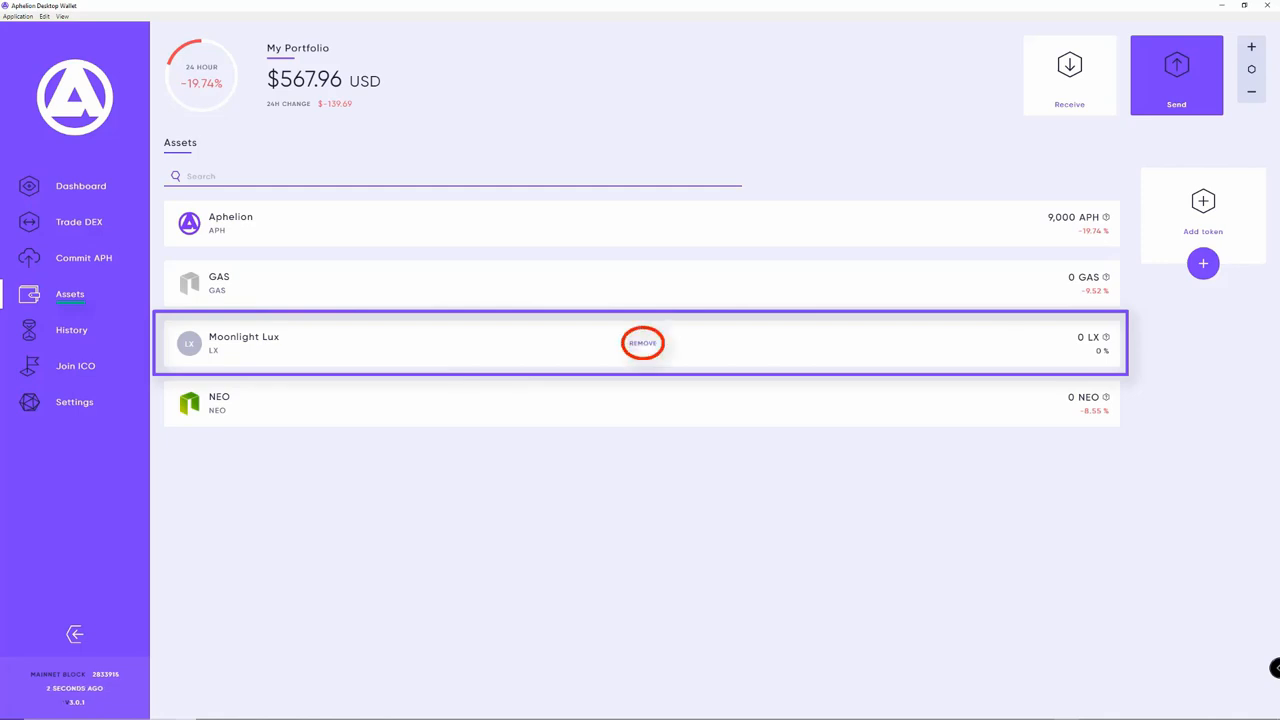
pyautogui.click(642, 344)
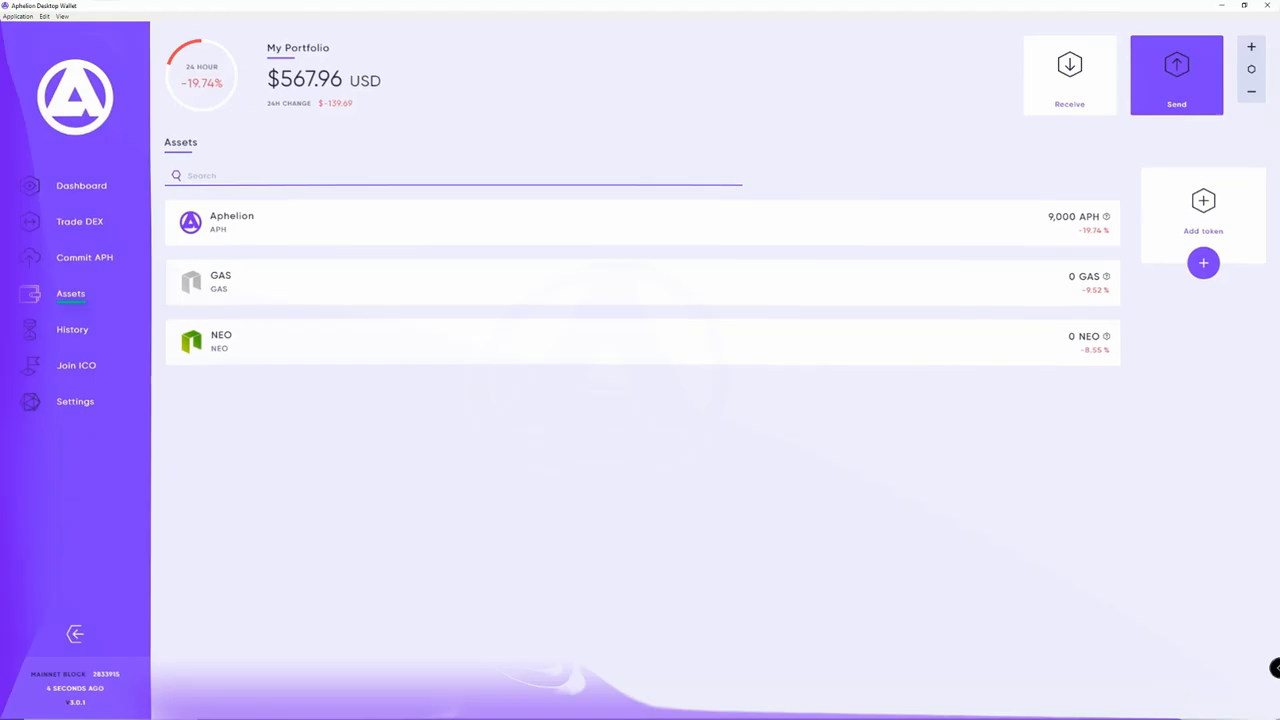
pyautogui.click(84, 256)
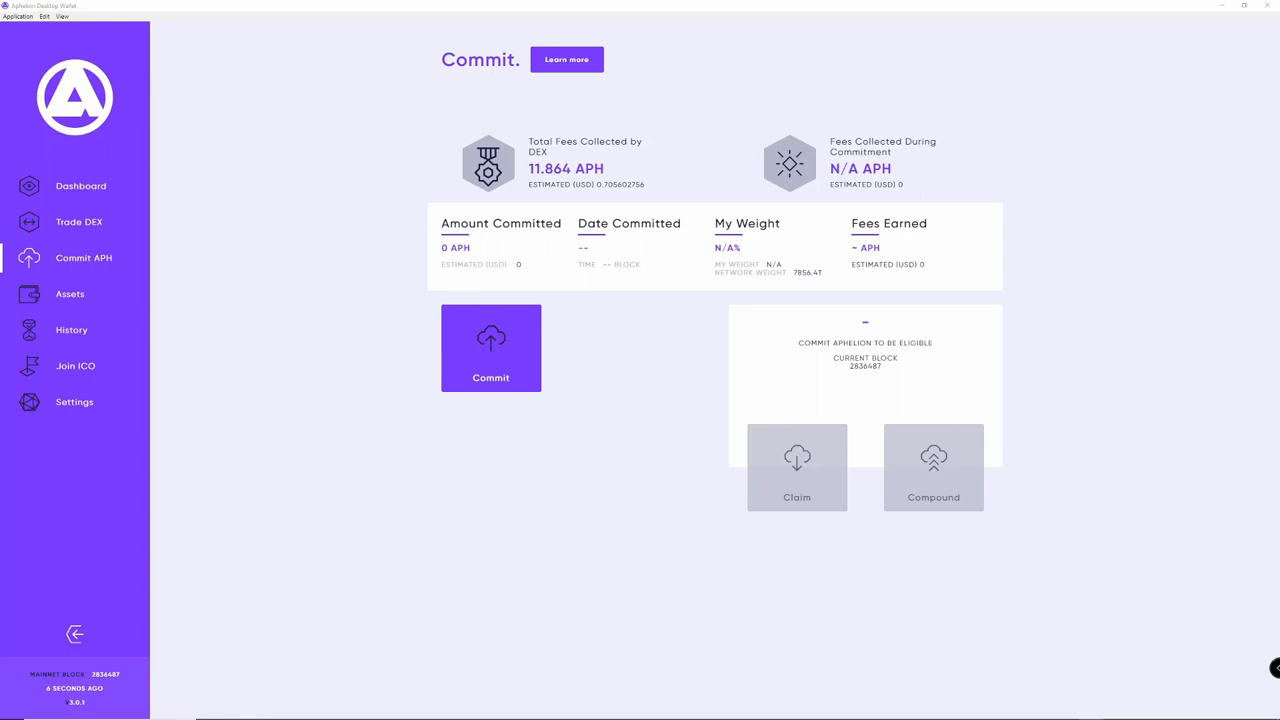
pyautogui.click(566, 60)
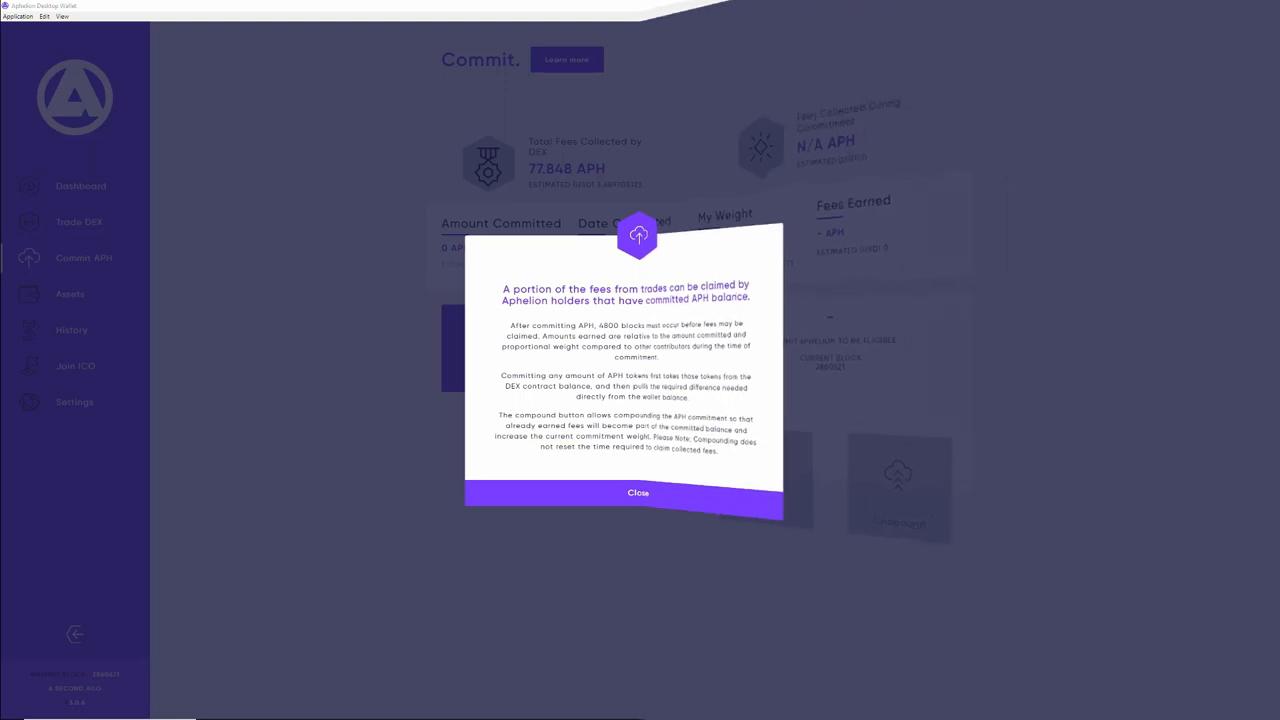
pyautogui.click(638, 492)
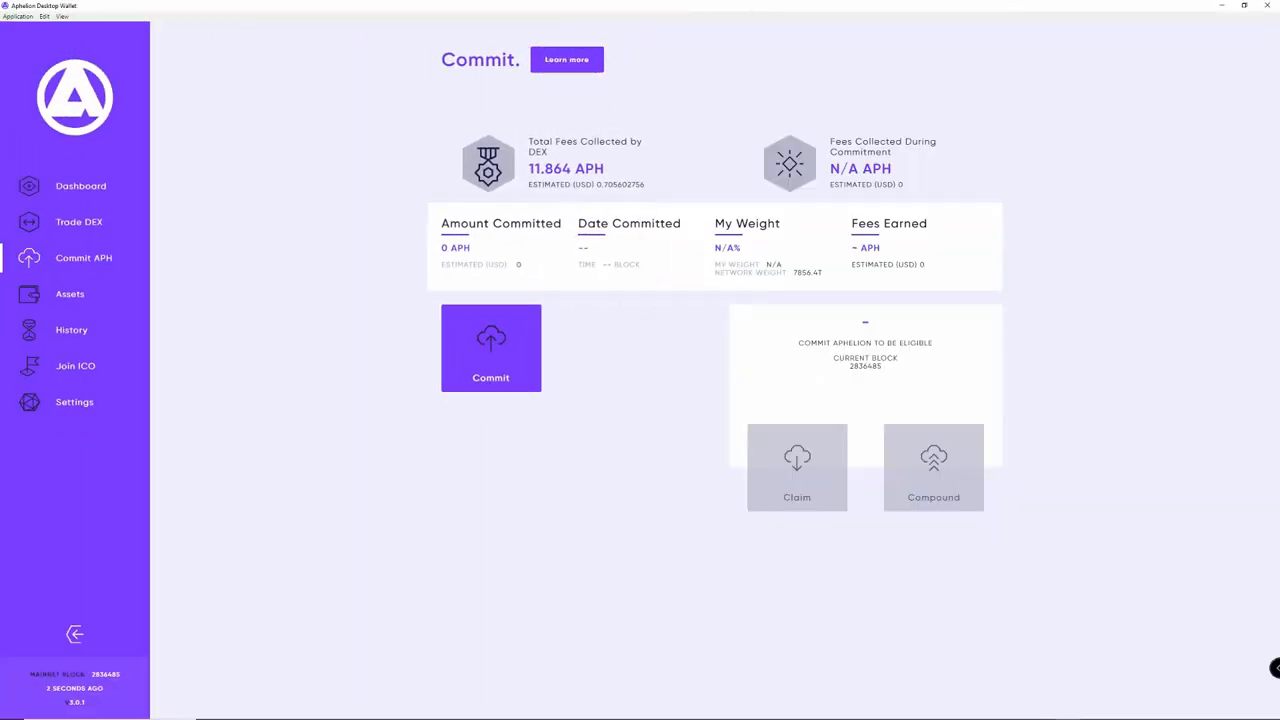
# Step: Commit 10,000 APH to start earning a share of exchange fees
pyautogui.click(492, 348)
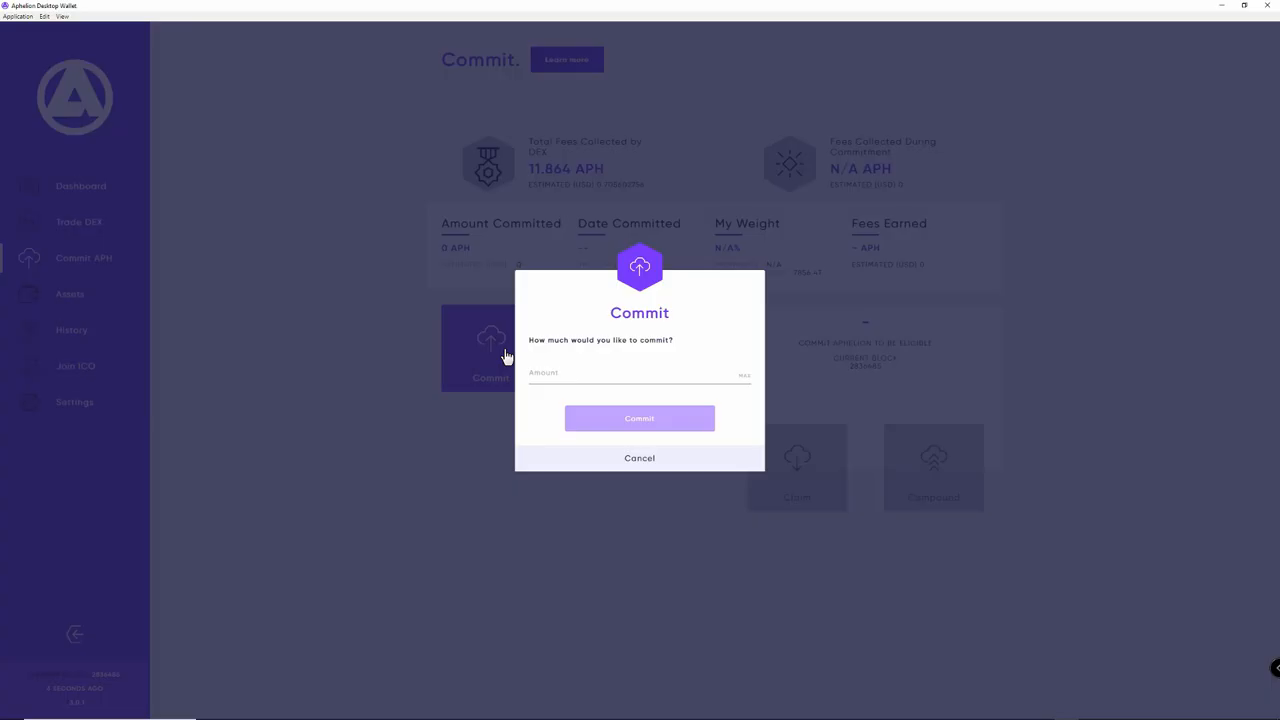
pyautogui.moveTo(568, 366)
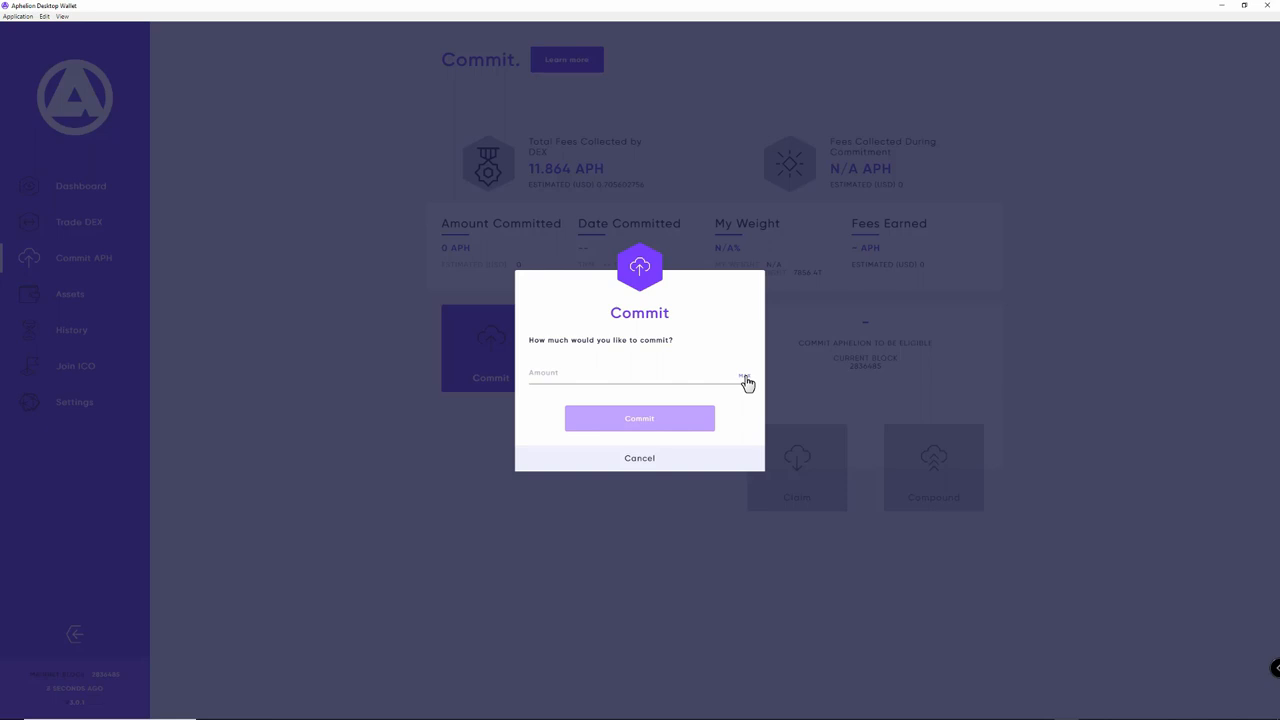
pyautogui.write('10000')
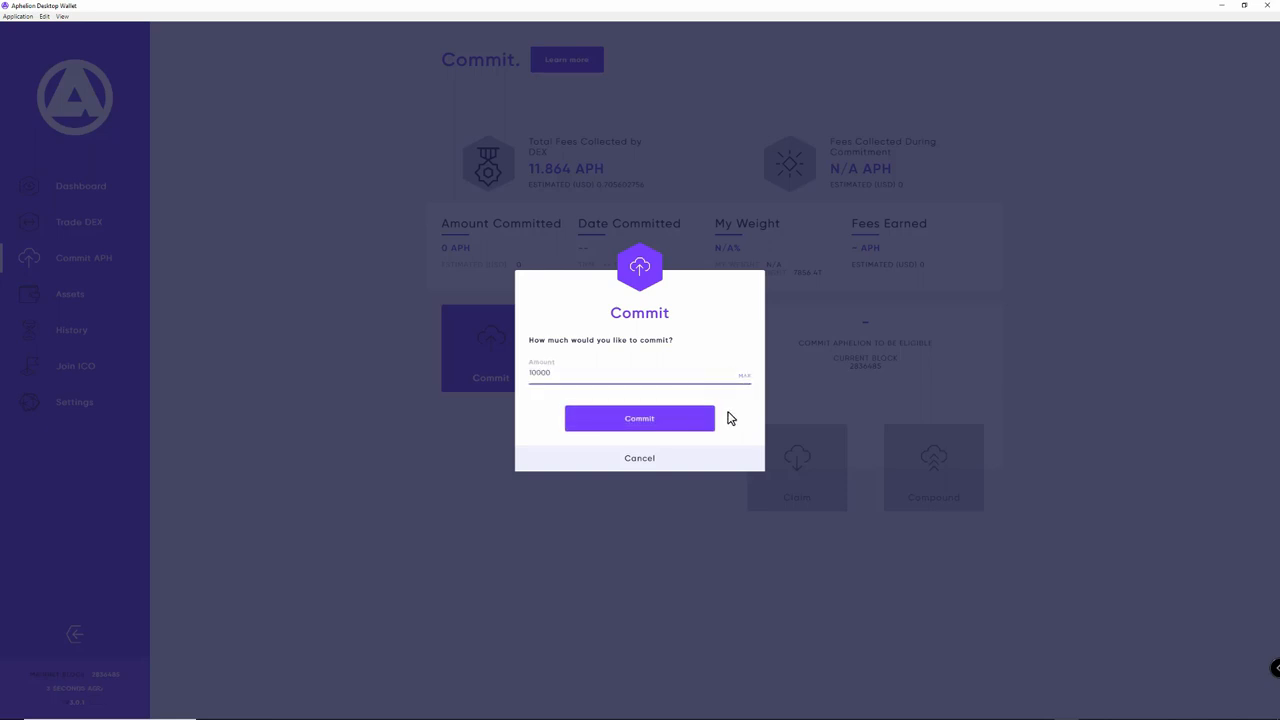
pyautogui.click(640, 418)
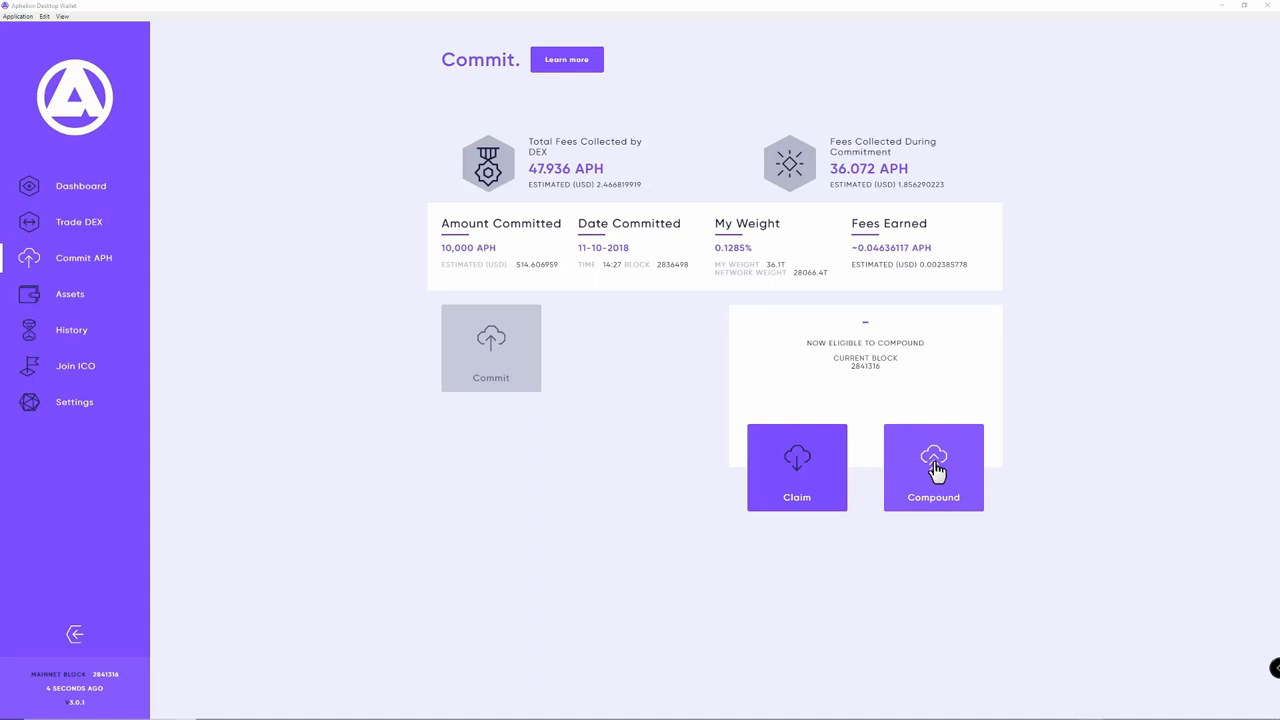
# Step: Compound earned fees into the commitment and dismiss the transaction notice
pyautogui.click(932, 468)
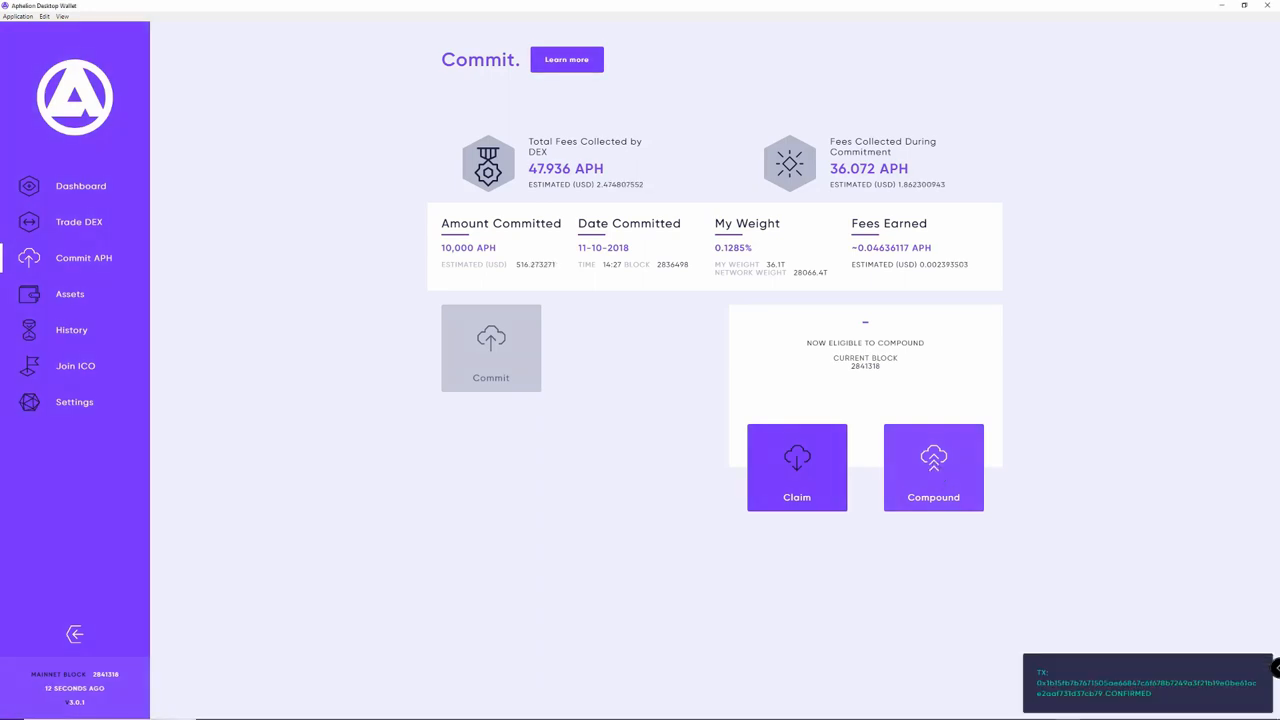
pyautogui.click(932, 468)
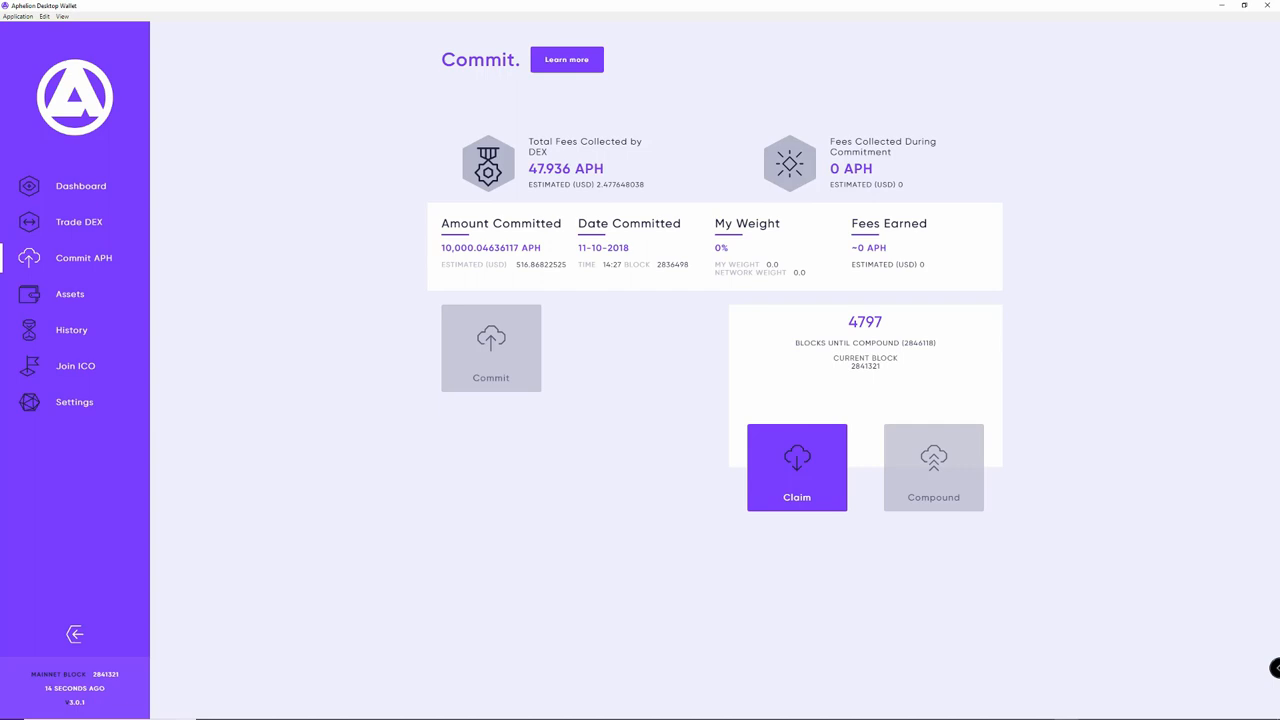
pyautogui.moveTo(796, 490)
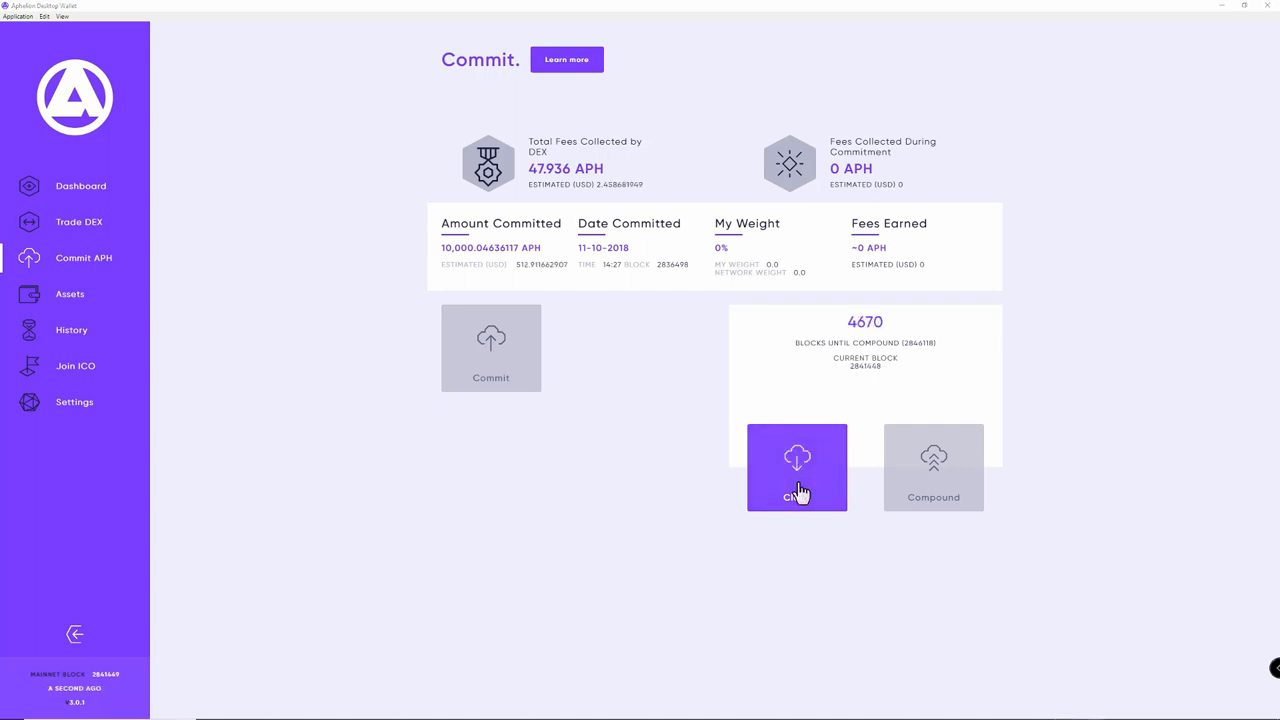
# Step: Claim the committed APH back to zero, then head to the DEX trading exchange
pyautogui.click(796, 468)
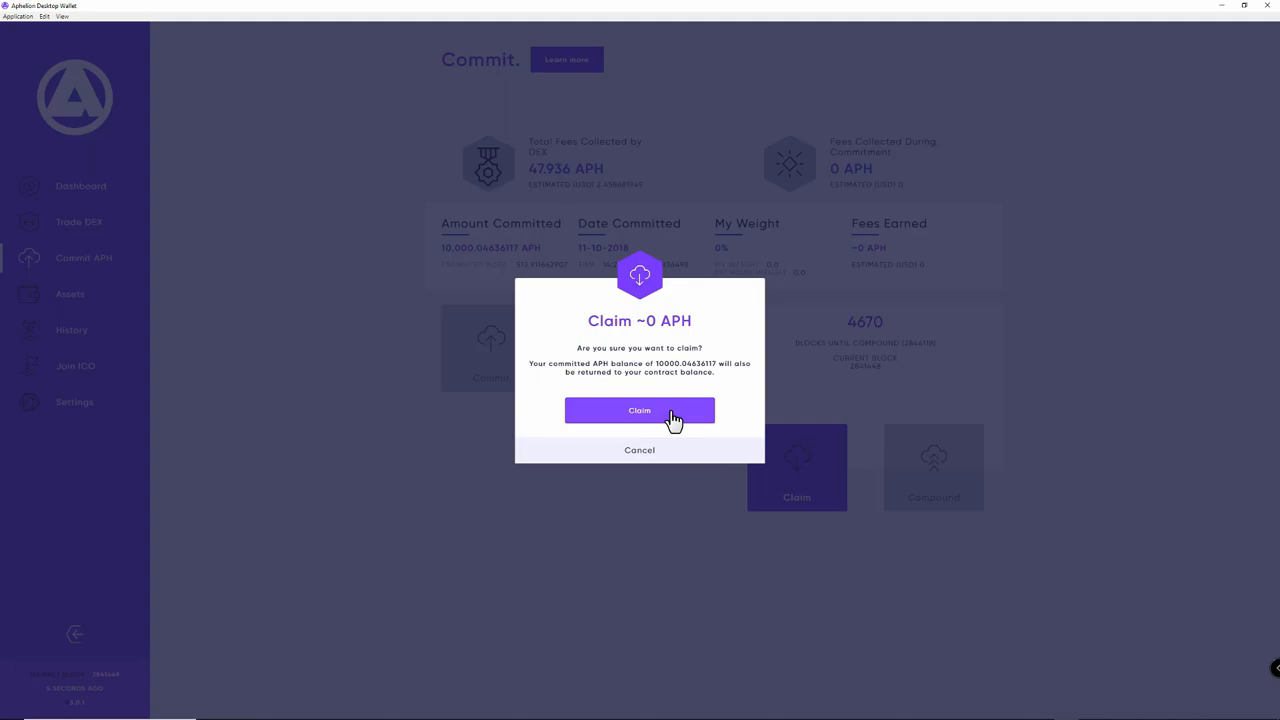
pyautogui.click(640, 410)
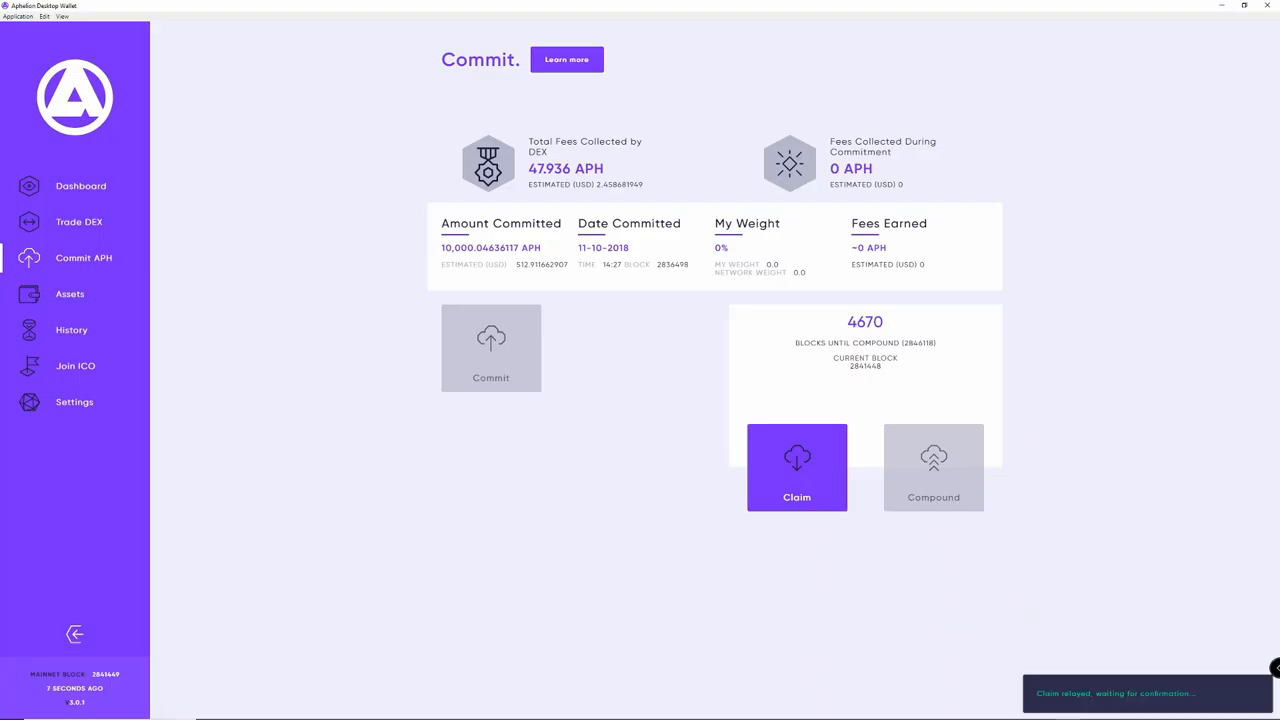
pyautogui.click(80, 186)
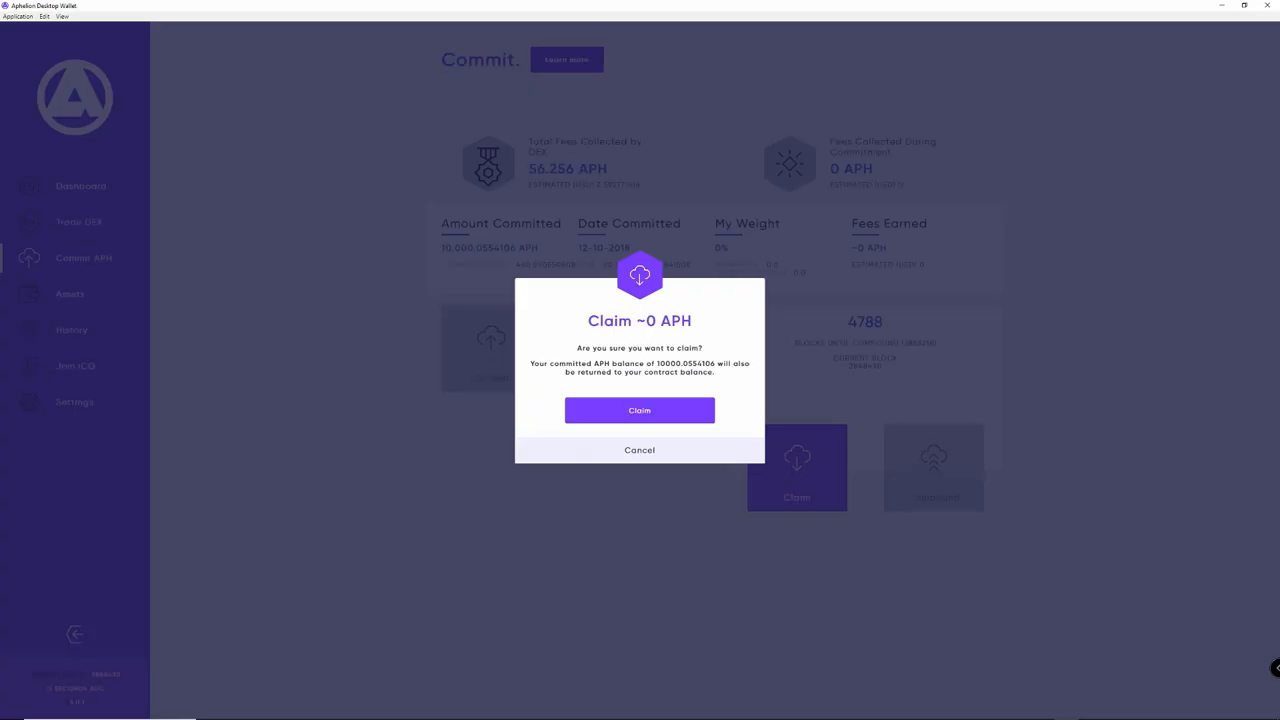
pyautogui.click(640, 410)
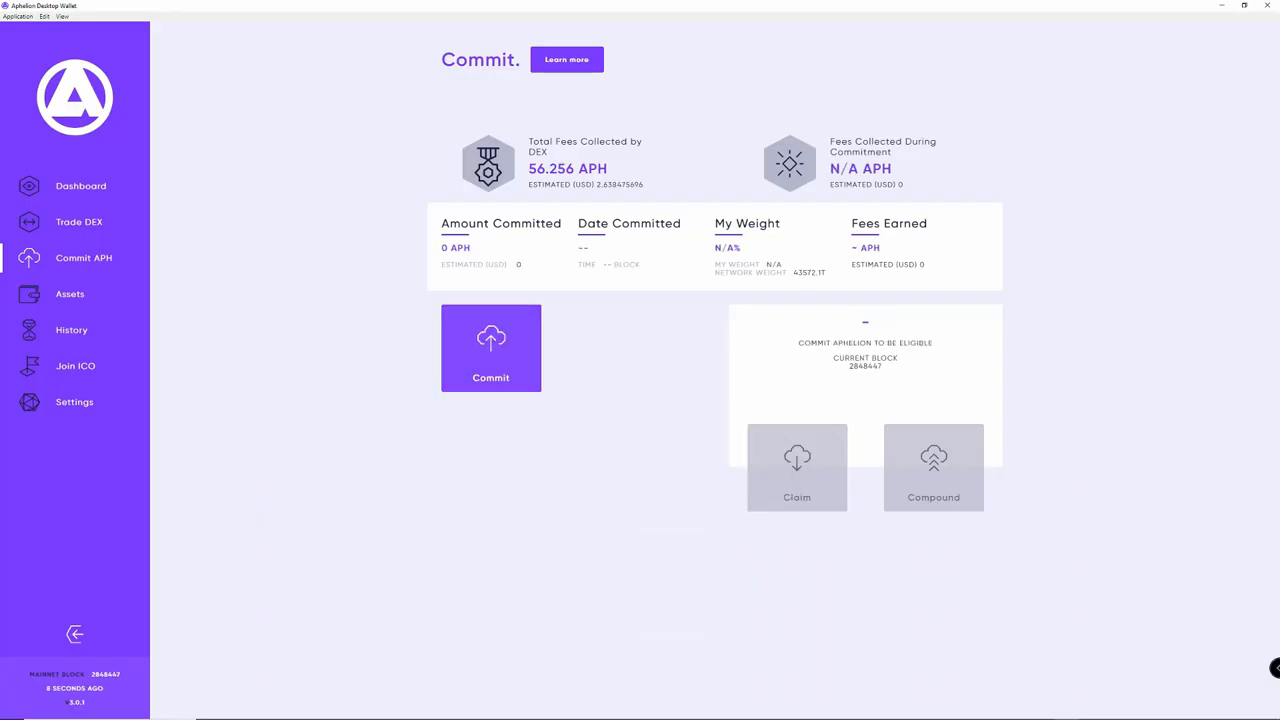
pyautogui.click(490, 348)
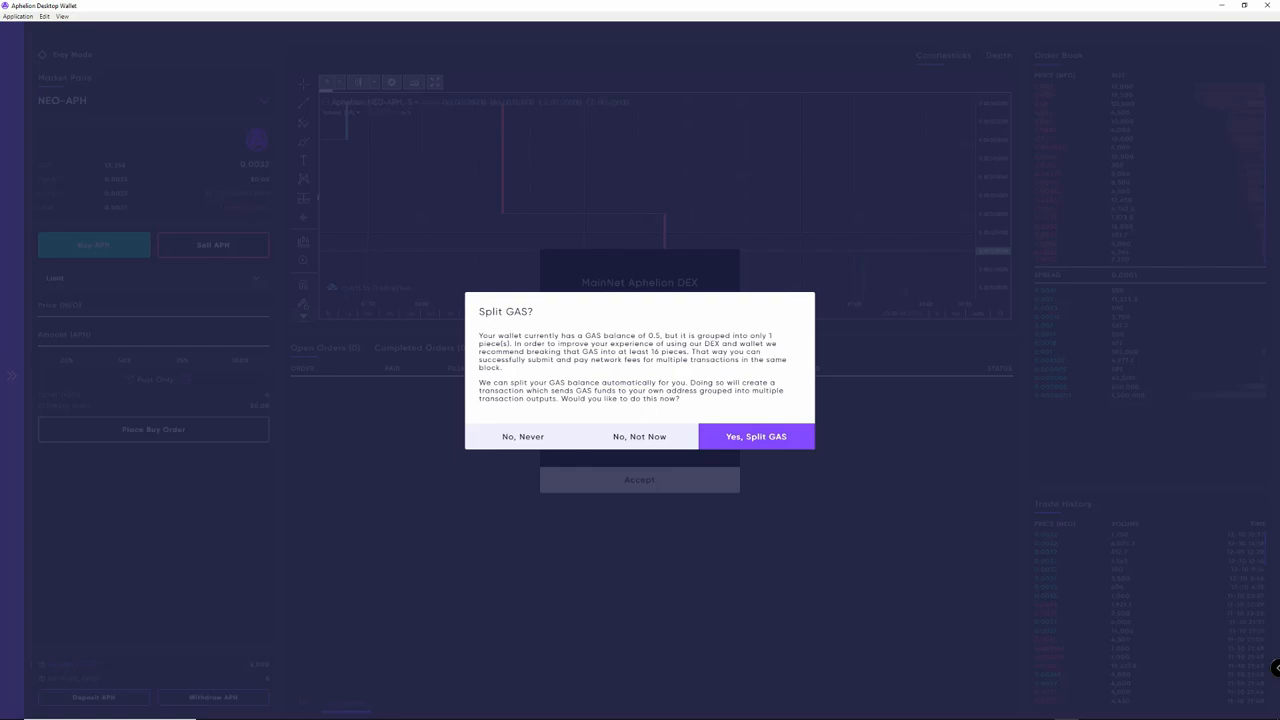
# Step: Decline the GAS split, accept the MainNet DEX notice, and switch to day mode
pyautogui.click(756, 436)
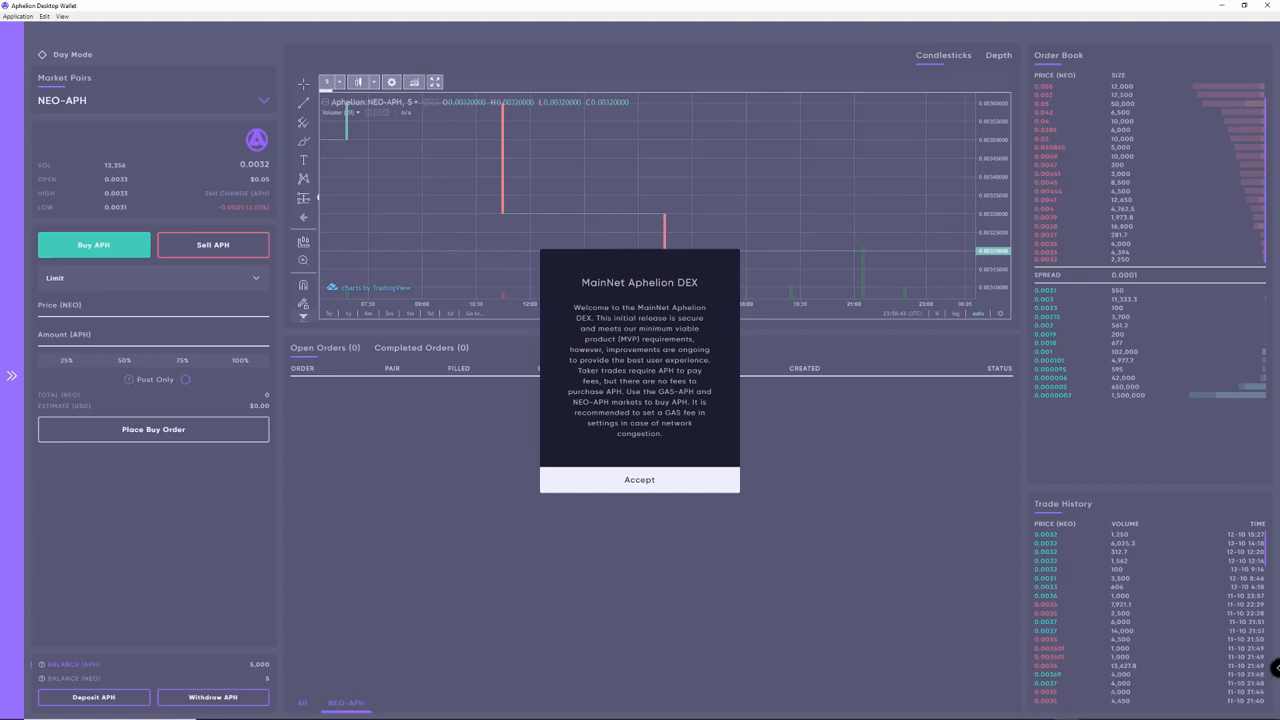
pyautogui.click(640, 480)
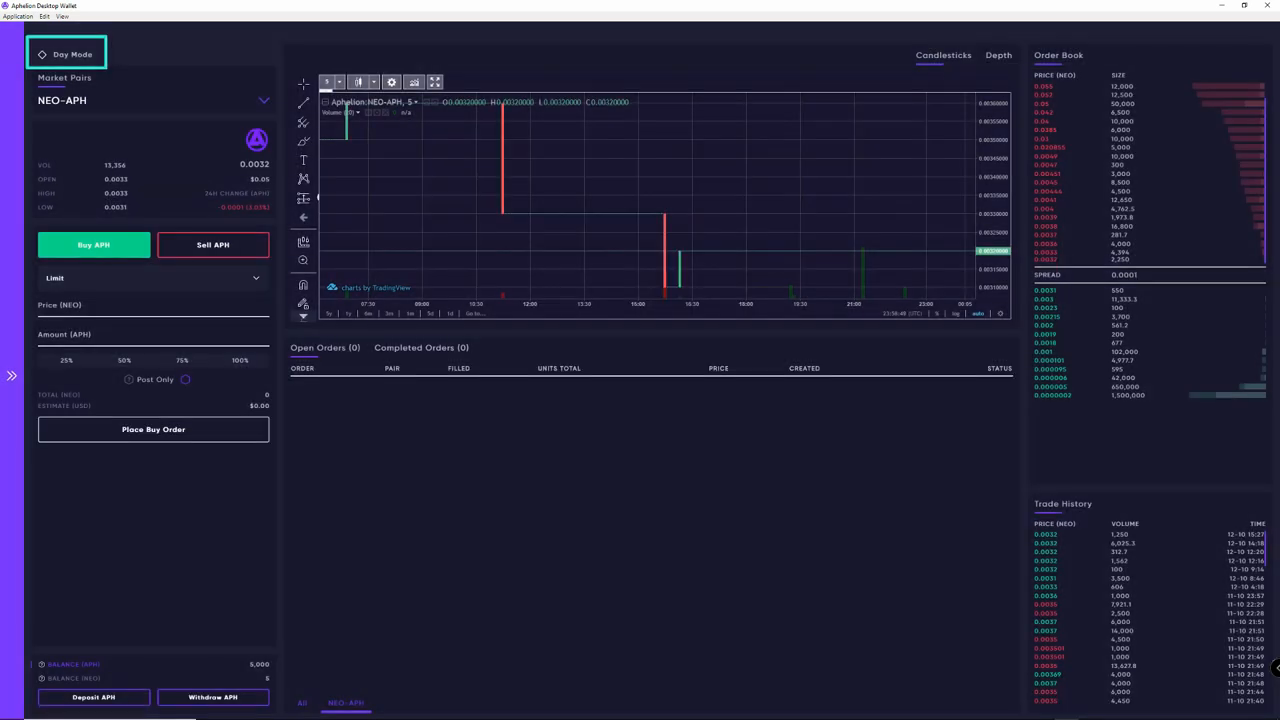
pyautogui.click(68, 54)
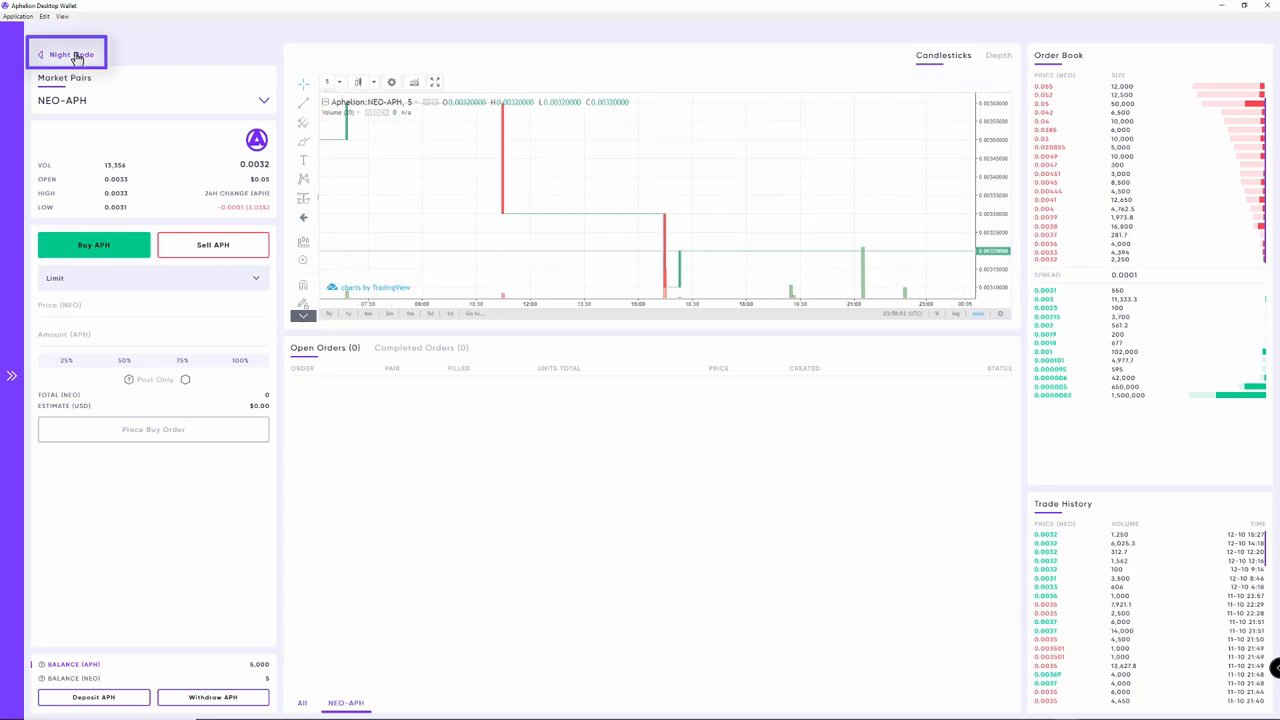
# Step: Return to dark mode and browse the NEO and GAS market pair lists toward NEO-PHX
pyautogui.click(68, 54)
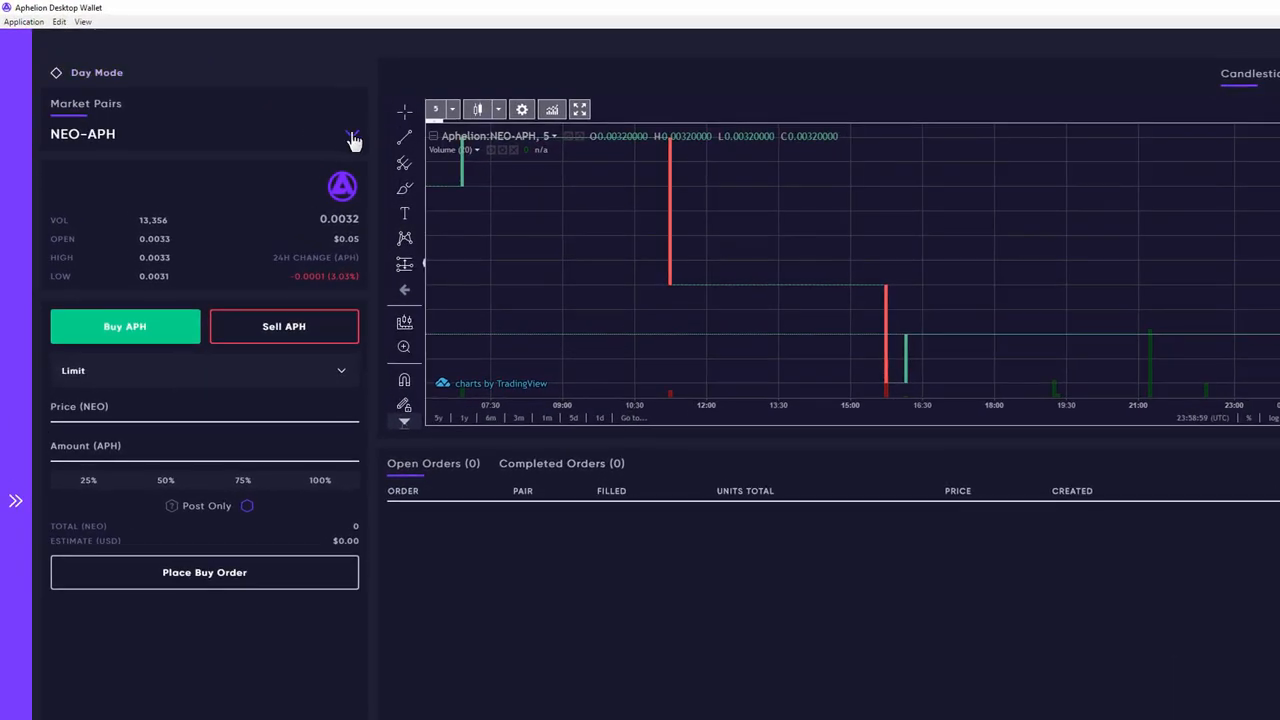
pyautogui.click(352, 134)
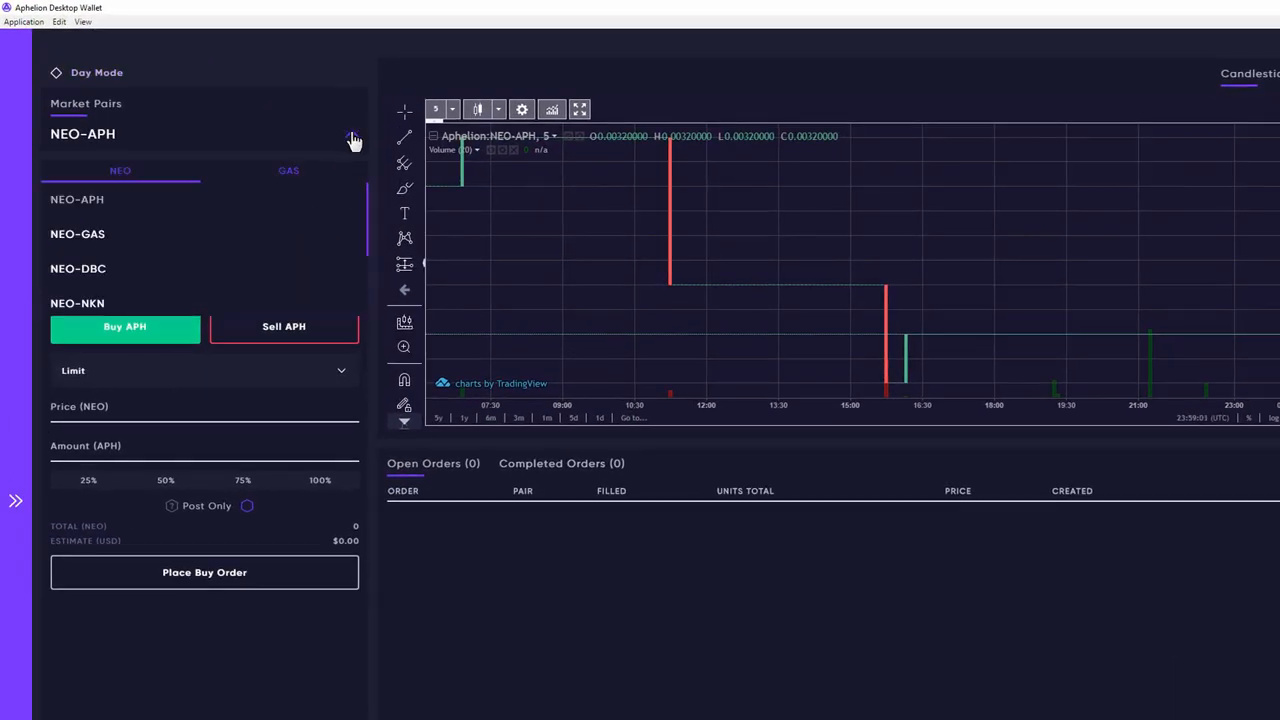
pyautogui.click(288, 170)
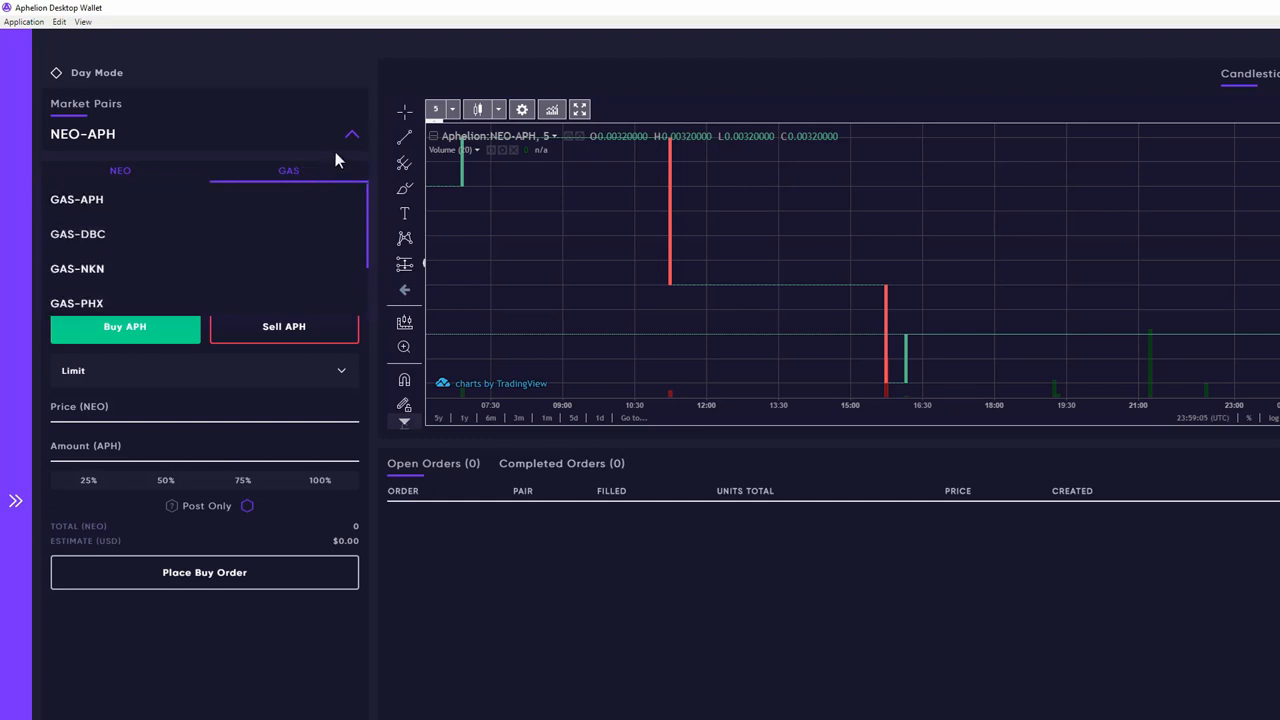
pyautogui.click(352, 132)
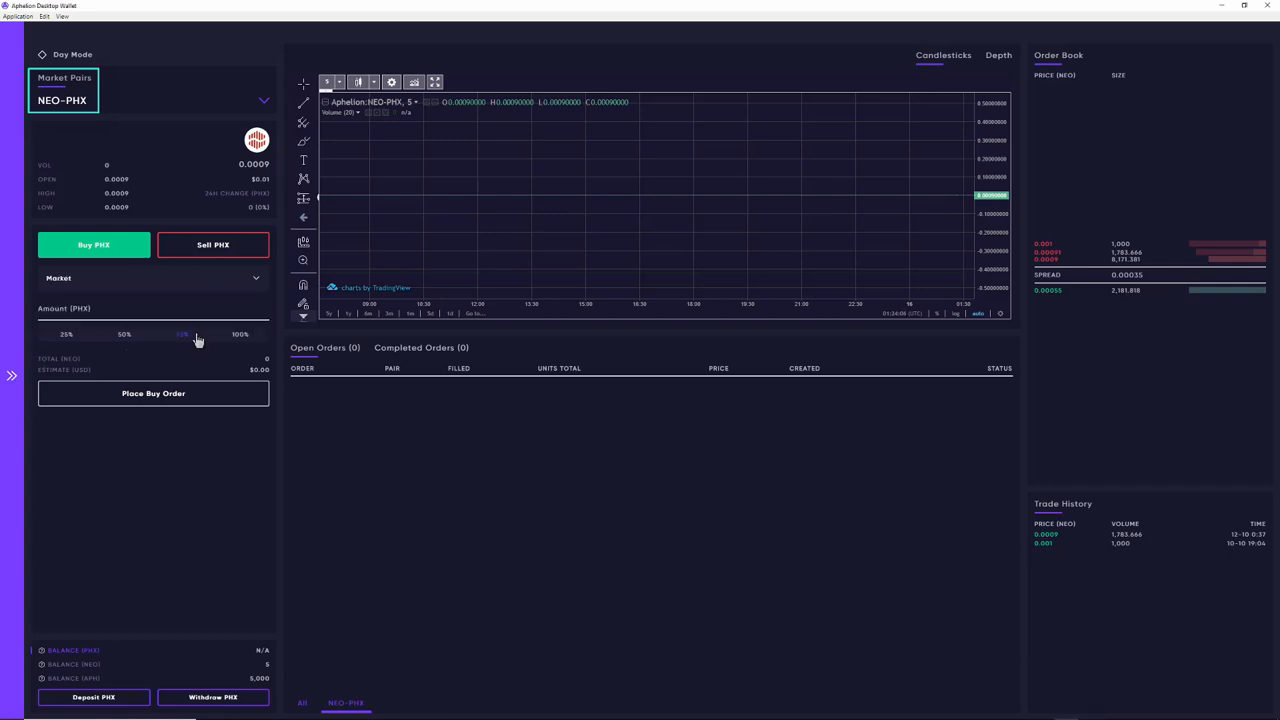
pyautogui.moveTo(182, 334)
pyautogui.write('2')
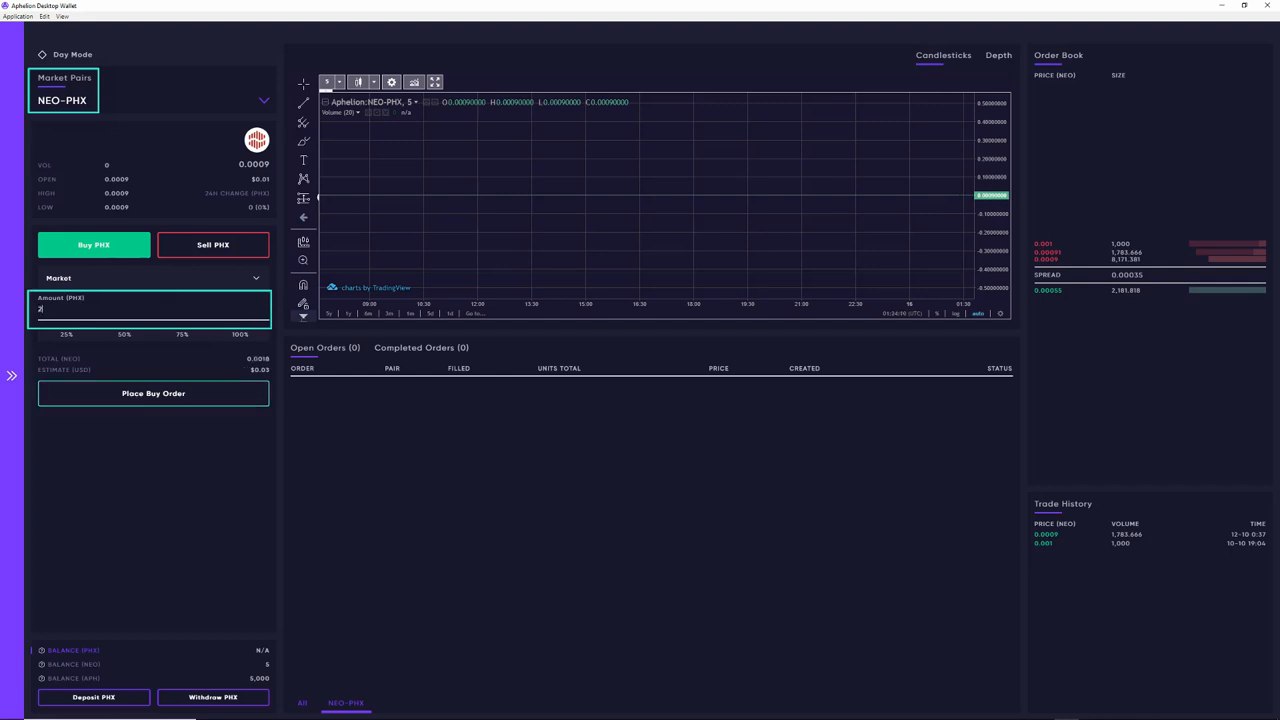
# Step: Preview a 2,000 PHX market buy and cancel its confirmation
pyautogui.write('000')
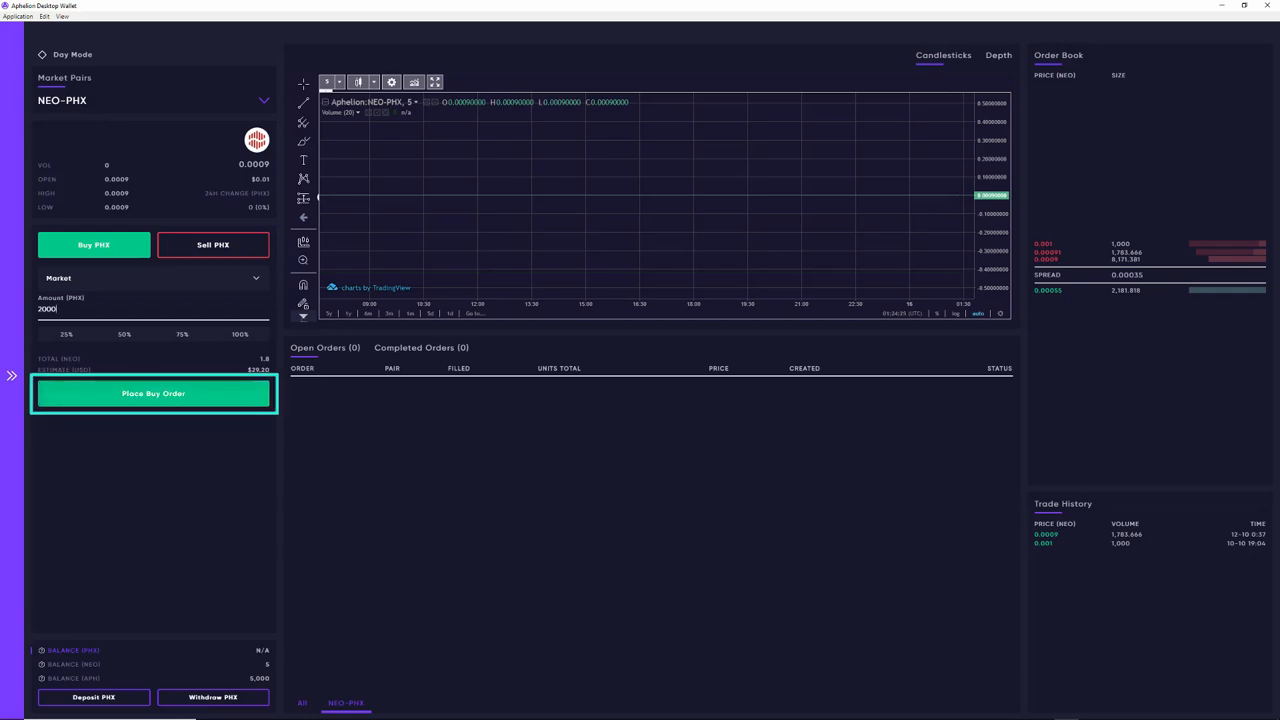
pyautogui.click(152, 392)
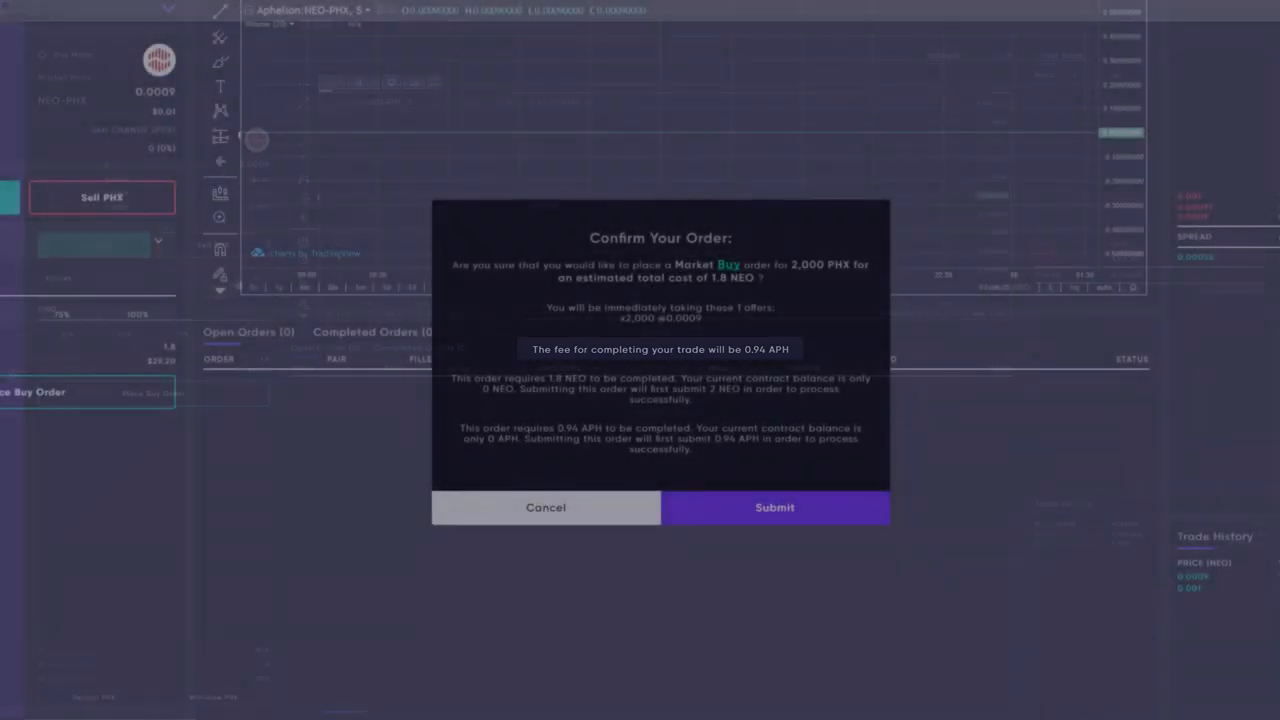
pyautogui.click(544, 508)
pyautogui.write('0.0009')
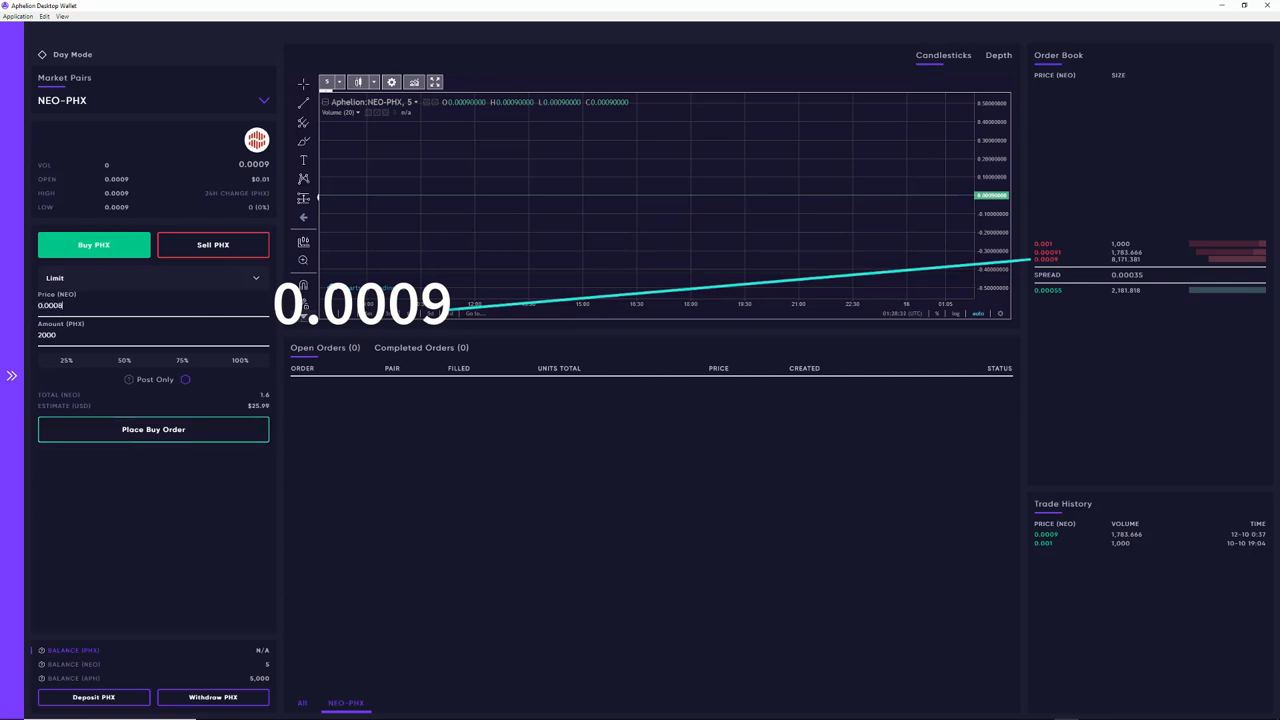
# Step: Preview the 2,000 PHX limit buy at 0.0008 NEO, then again as post-only, cancelling both
pyautogui.click(152, 428)
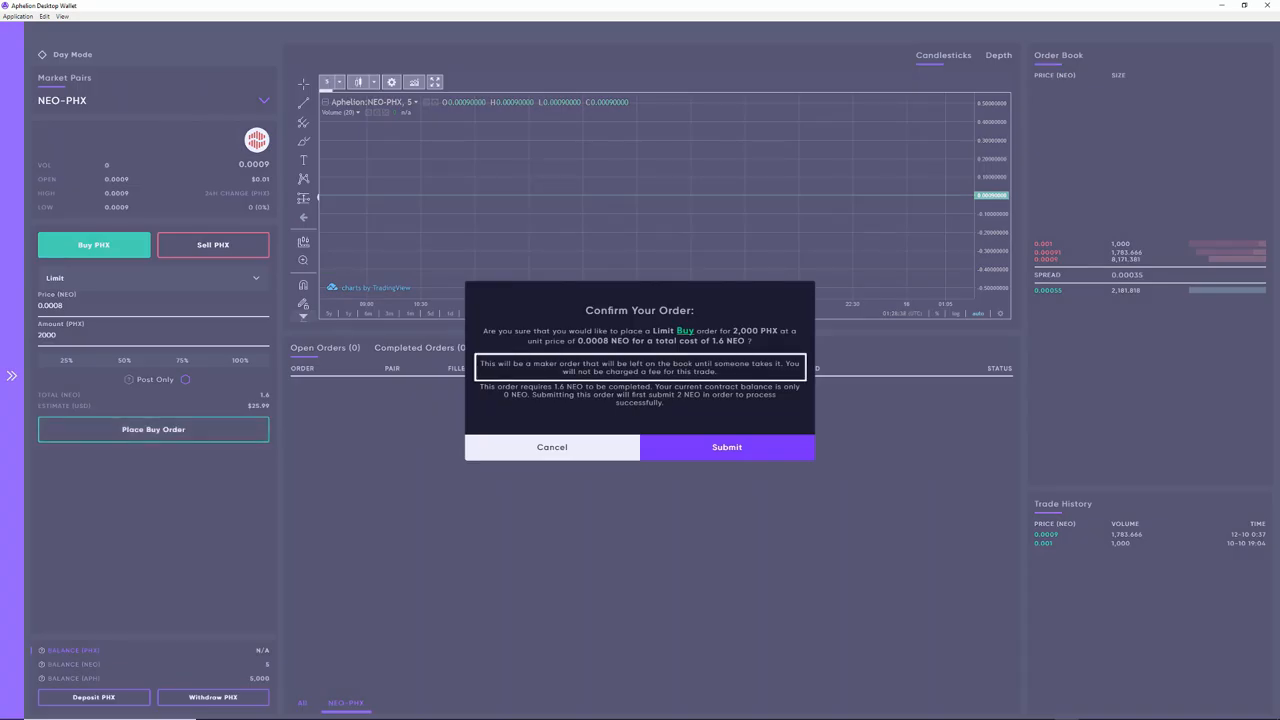
pyautogui.click(552, 448)
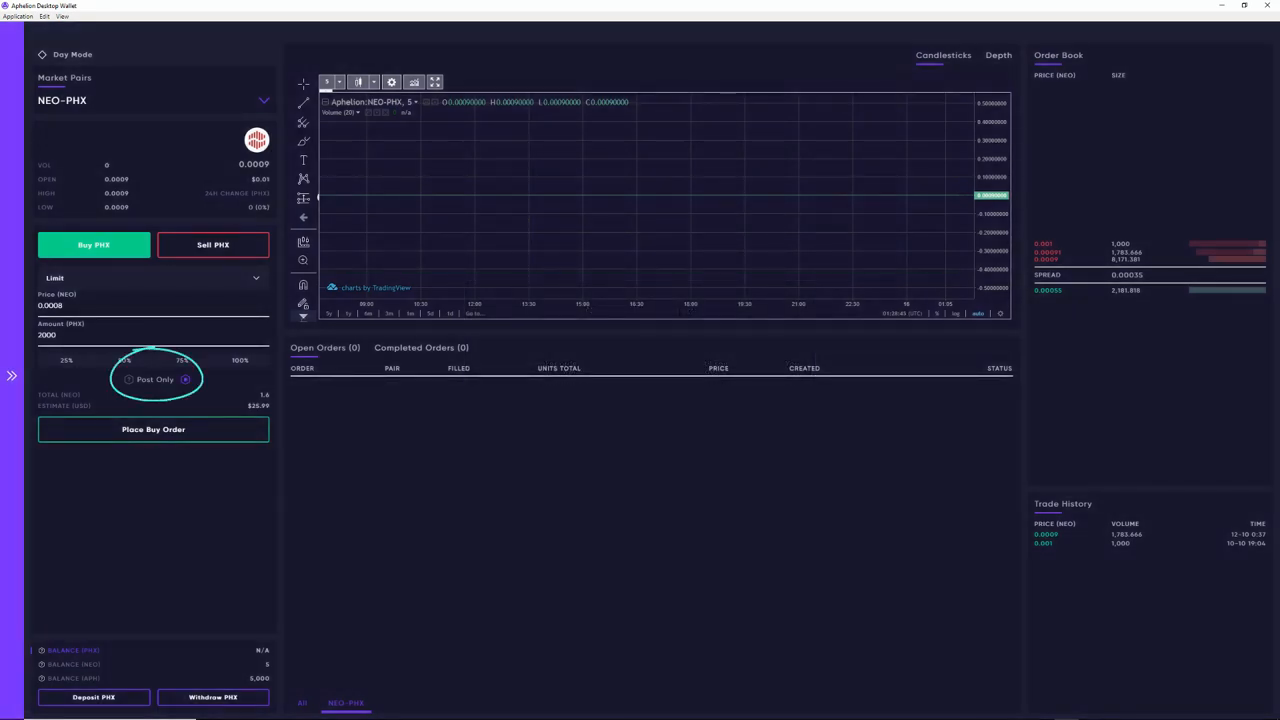
pyautogui.click(152, 428)
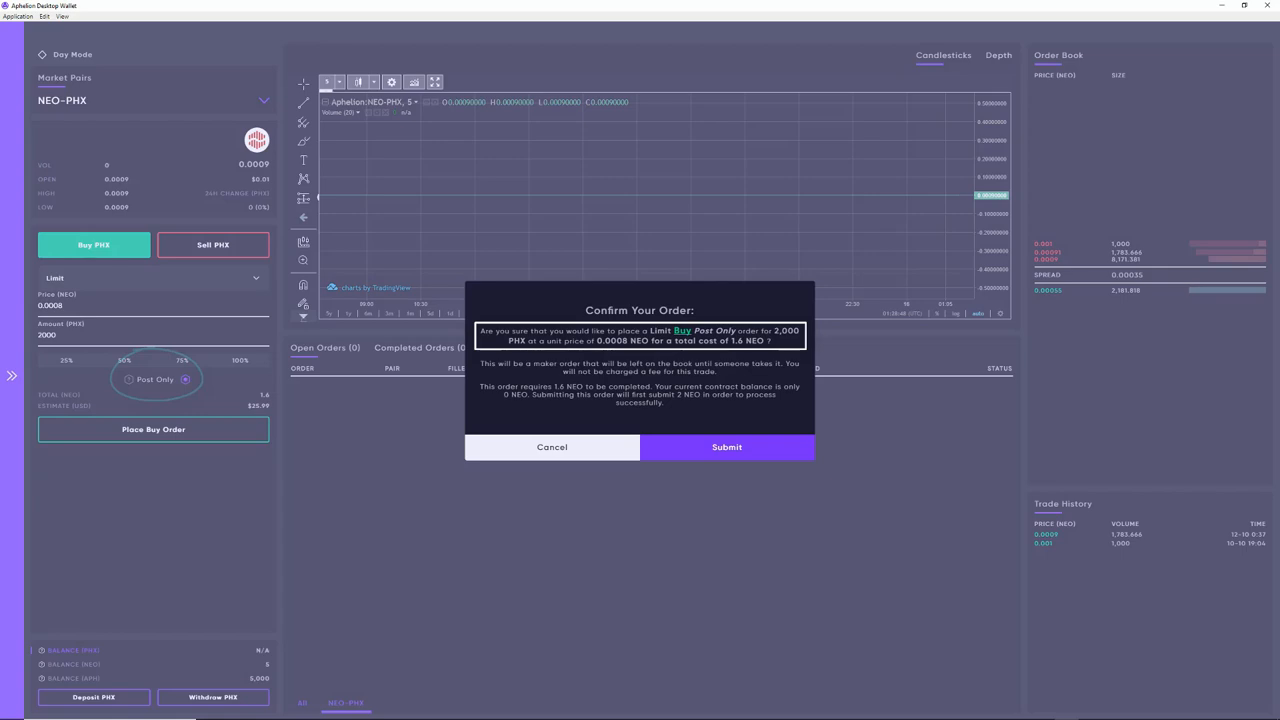
pyautogui.click(726, 448)
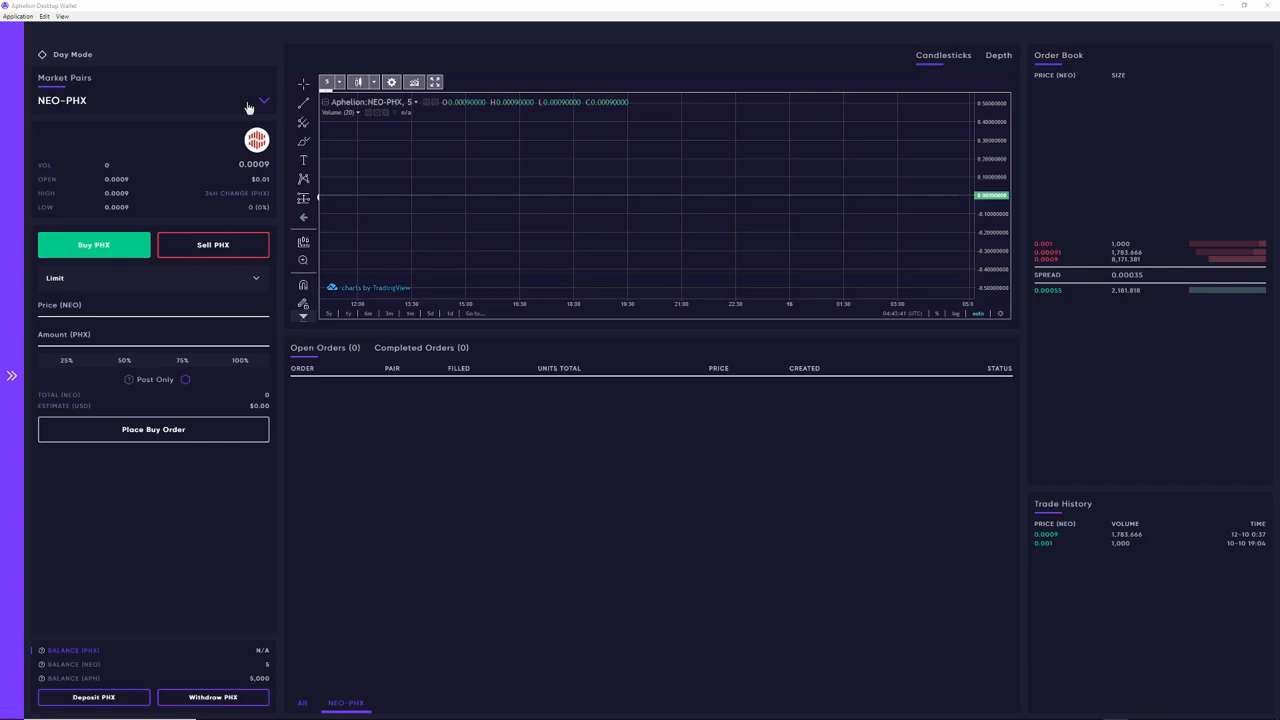
# Step: Switch back to NEO-APH and start a 2 NEO deposit into the trading contract
pyautogui.click(264, 100)
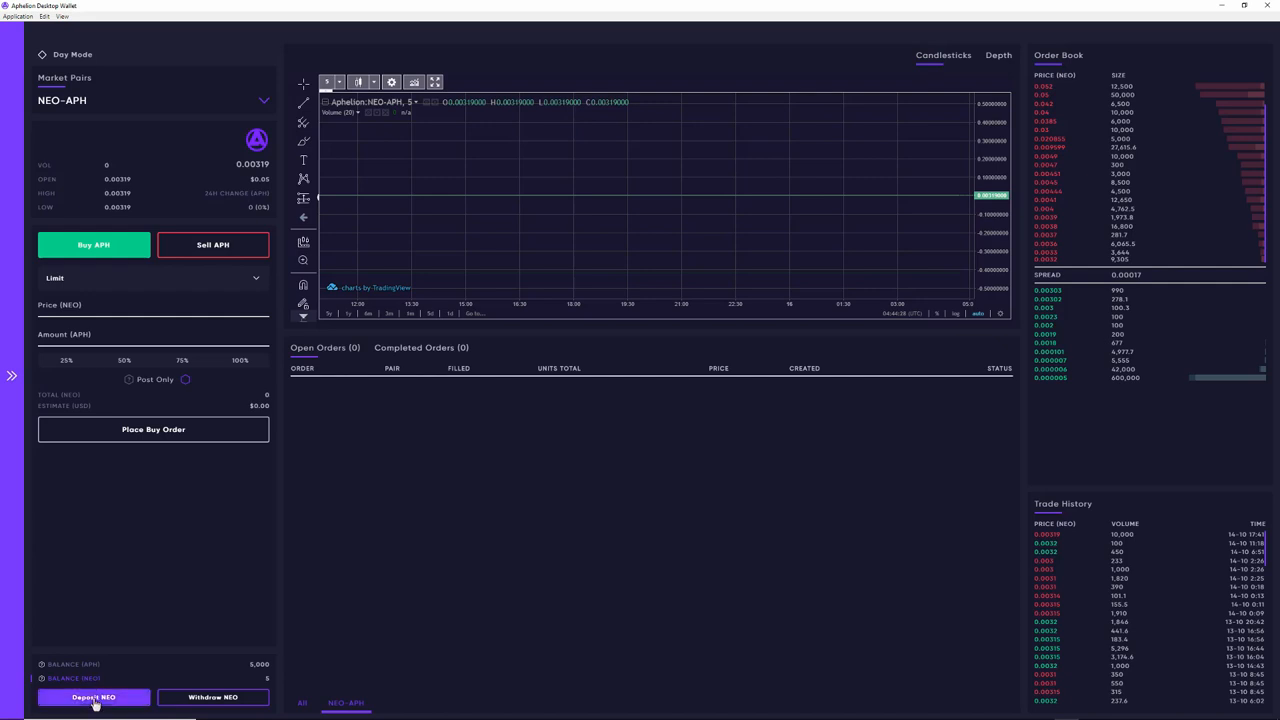
pyautogui.click(92, 696)
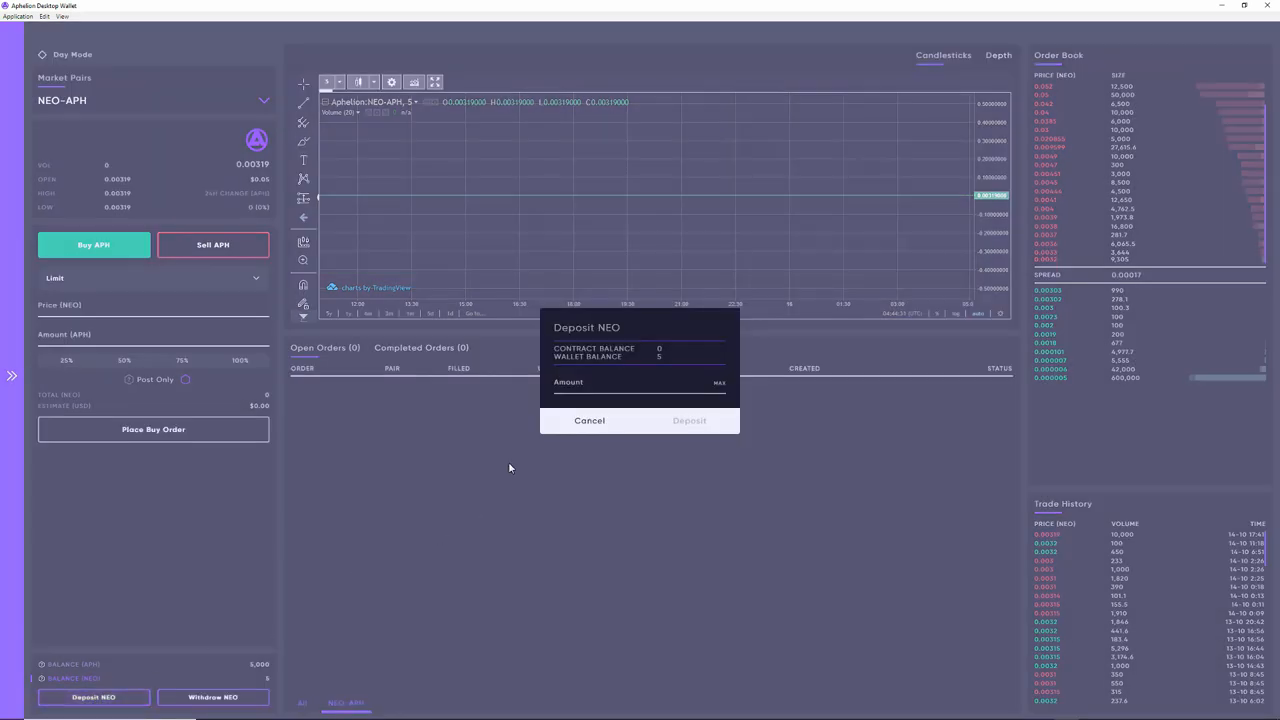
pyautogui.write('2')
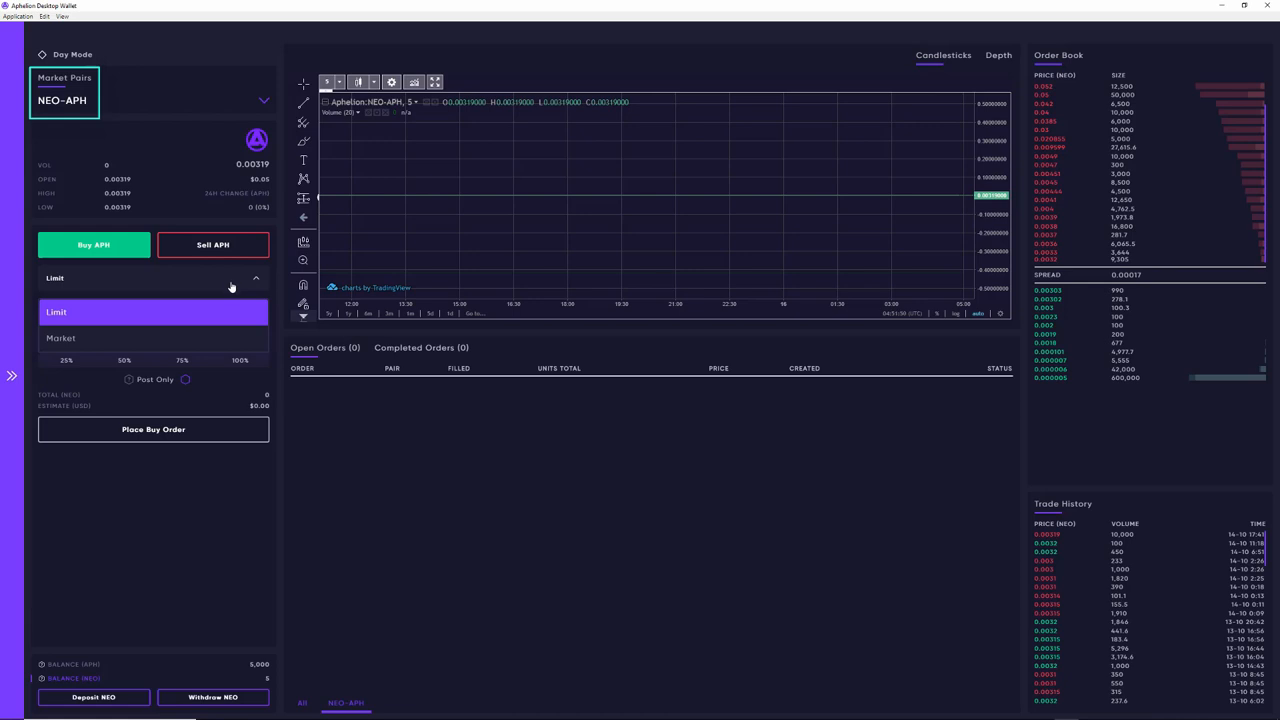
# Step: Submit a market buy for 1,000 APH on the NEO-APH pair
pyautogui.click(60, 336)
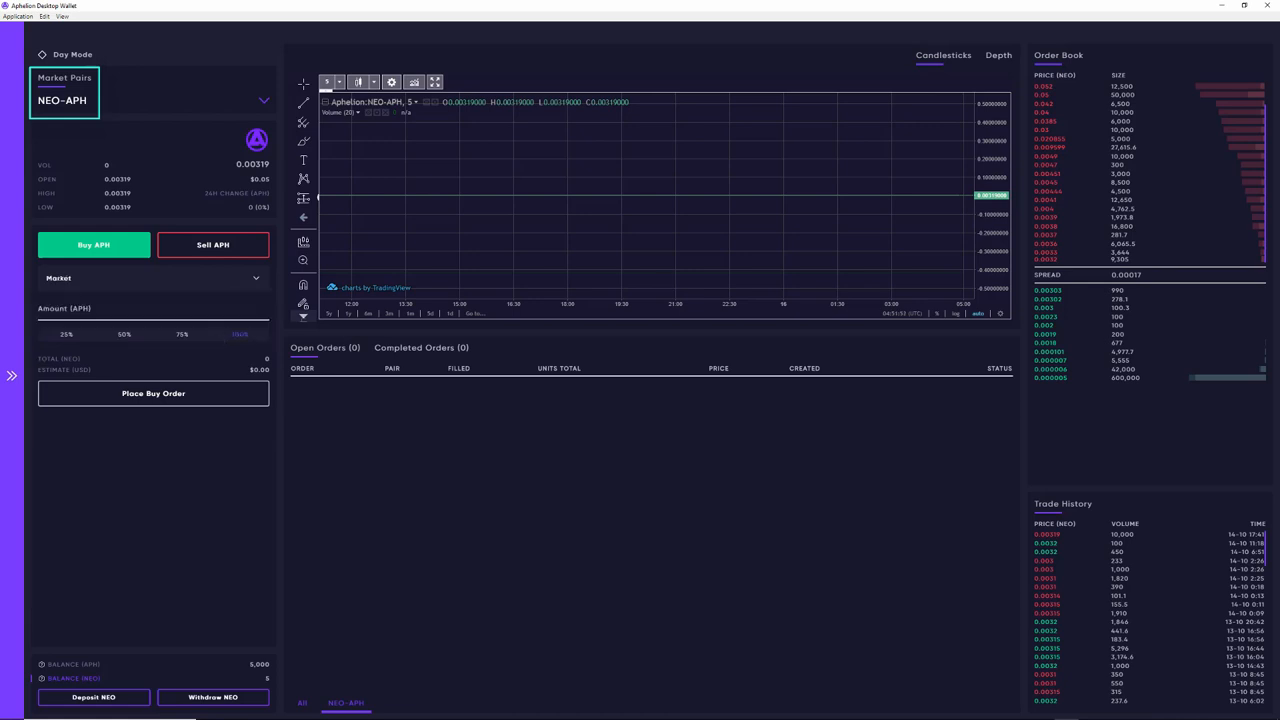
pyautogui.click(150, 310)
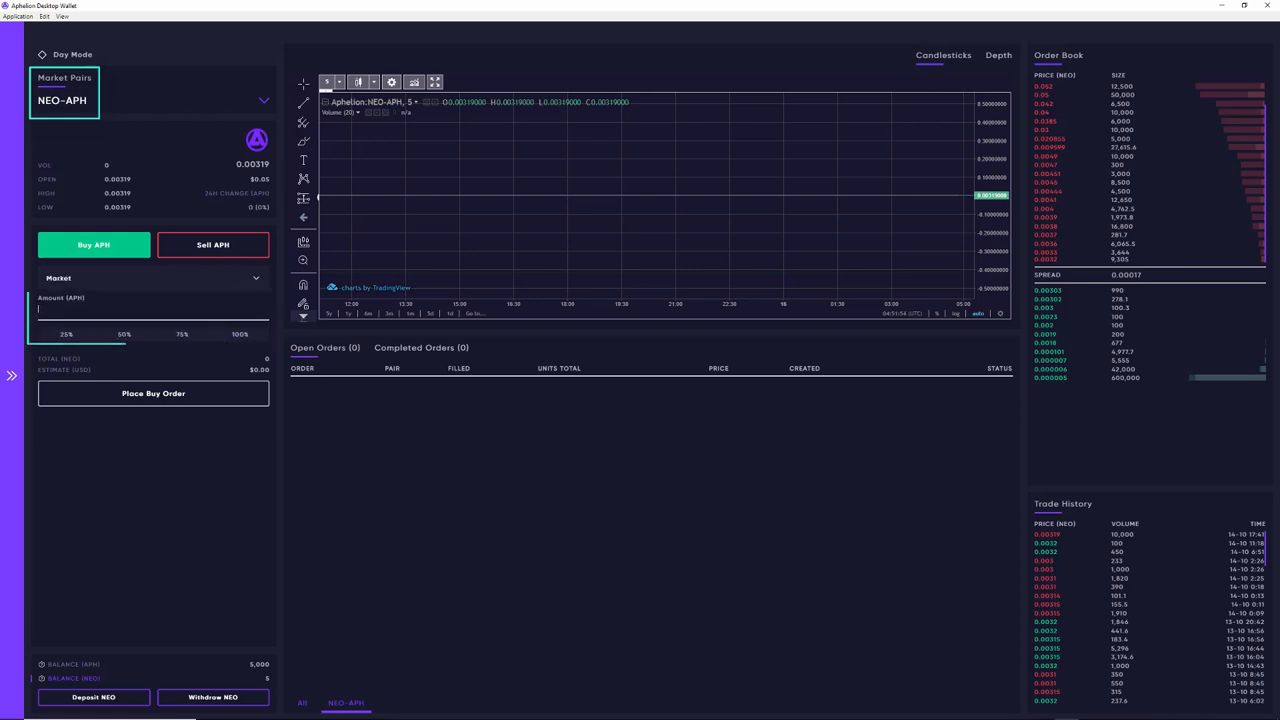
pyautogui.write('1000')
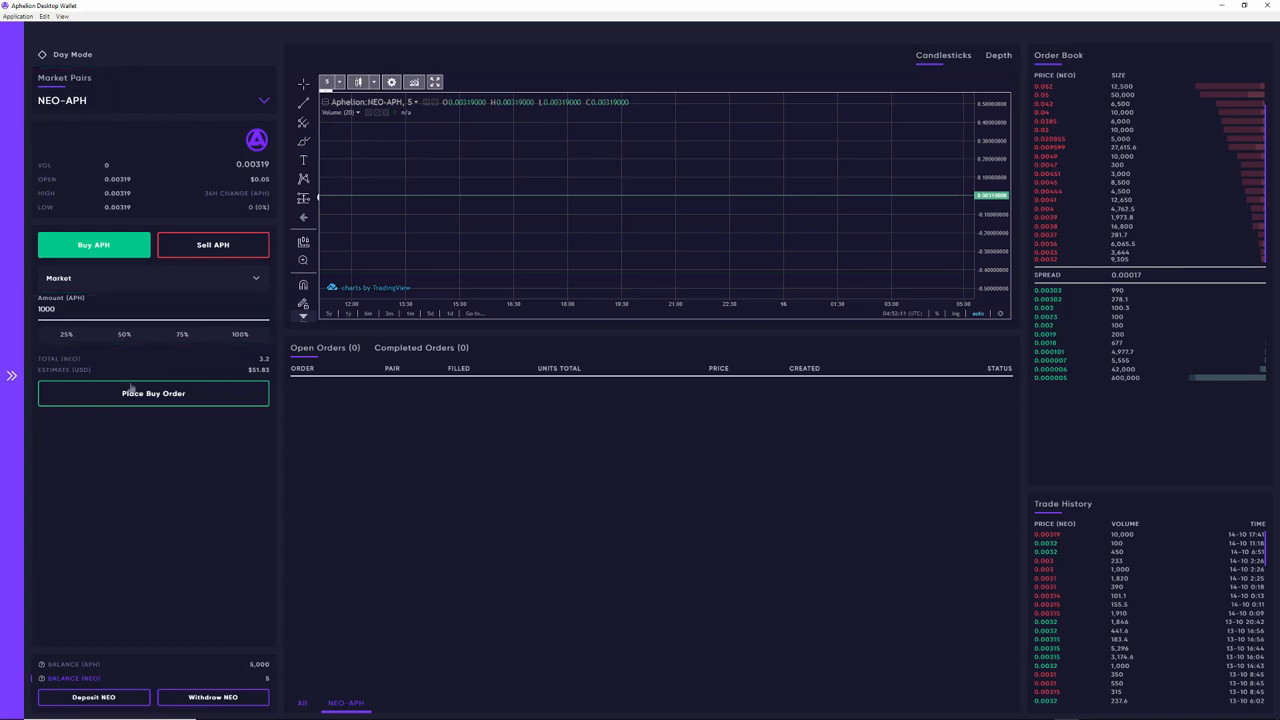
pyautogui.click(152, 392)
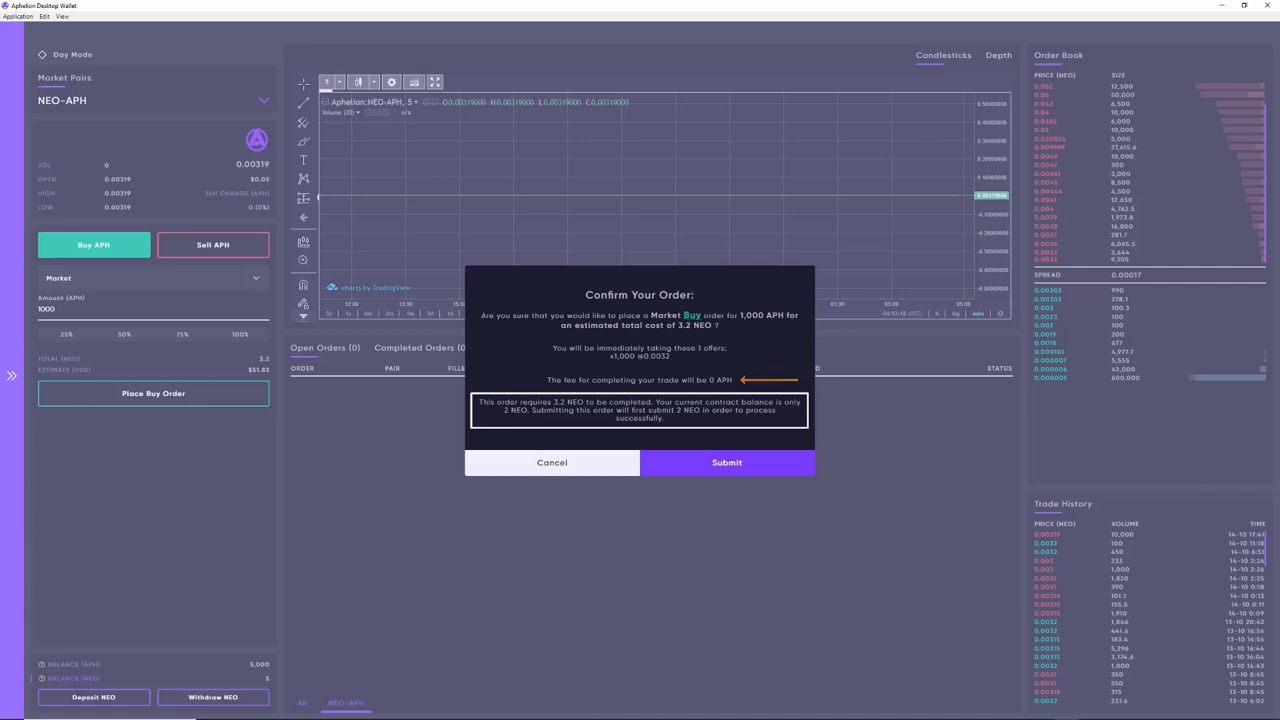
pyautogui.click(726, 462)
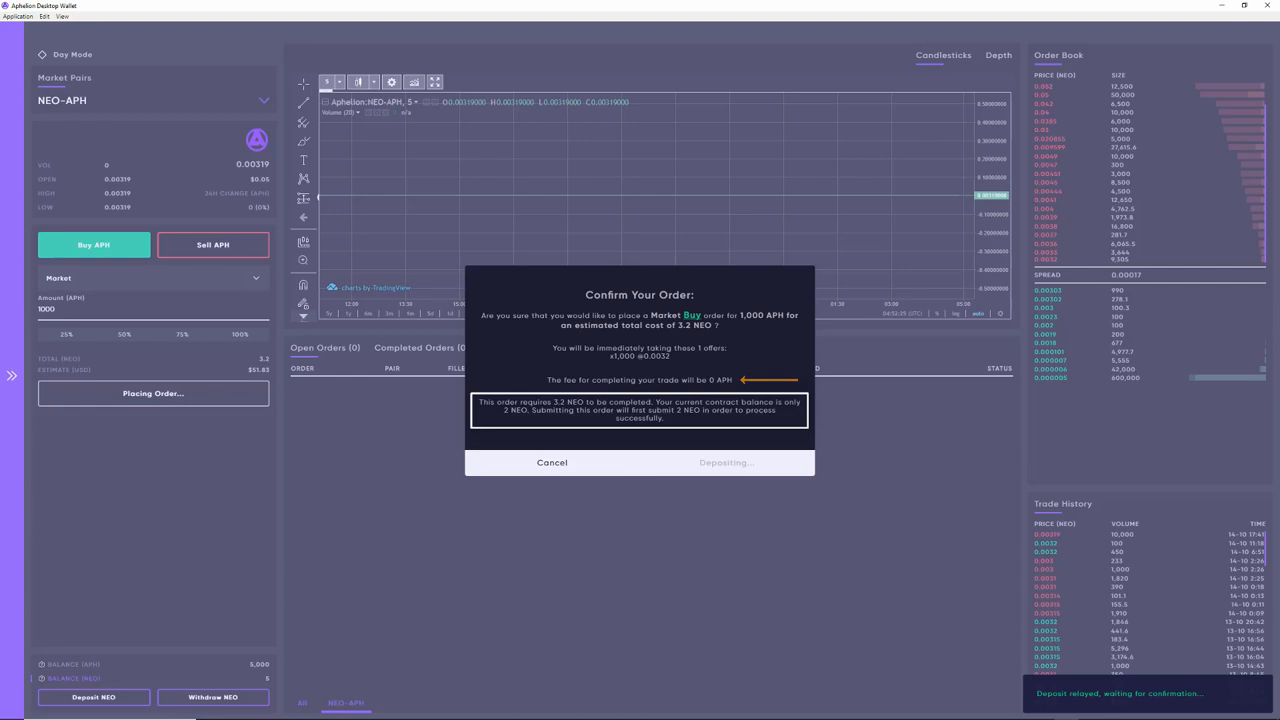
pyautogui.click(724, 462)
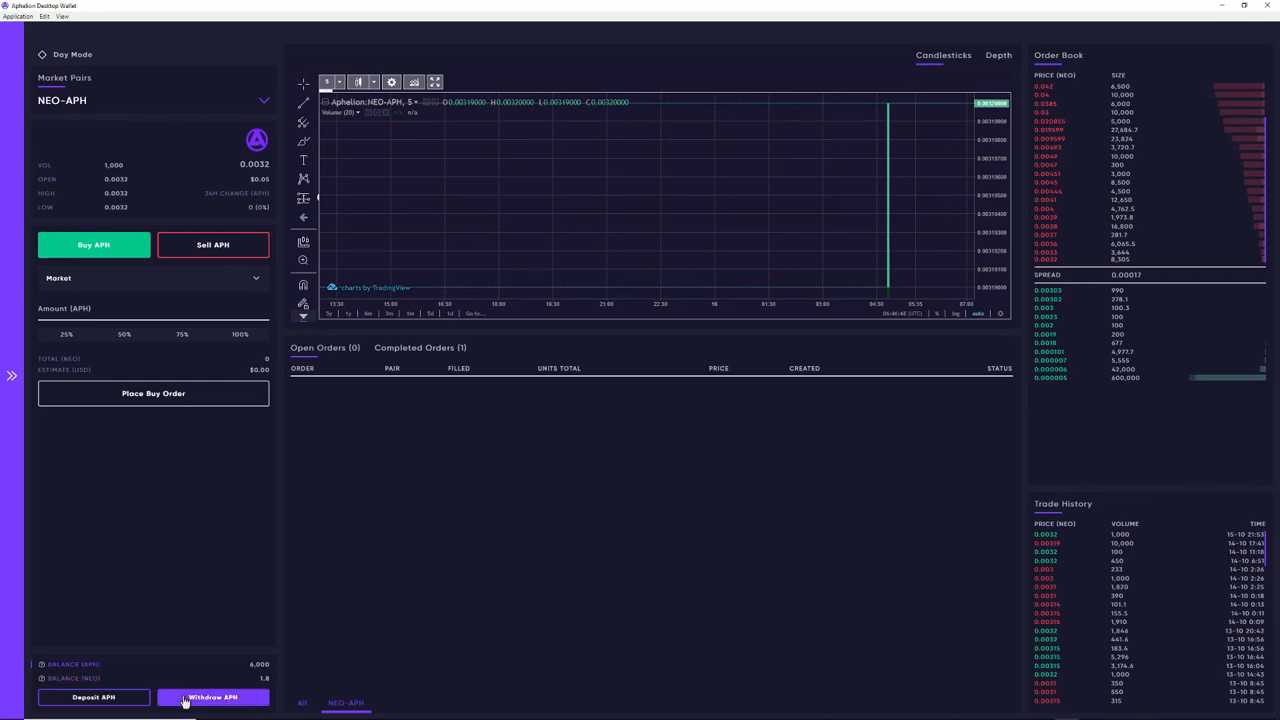
# Step: Withdraw the full 1,000 APH contract balance back to the wallet
pyautogui.click(212, 696)
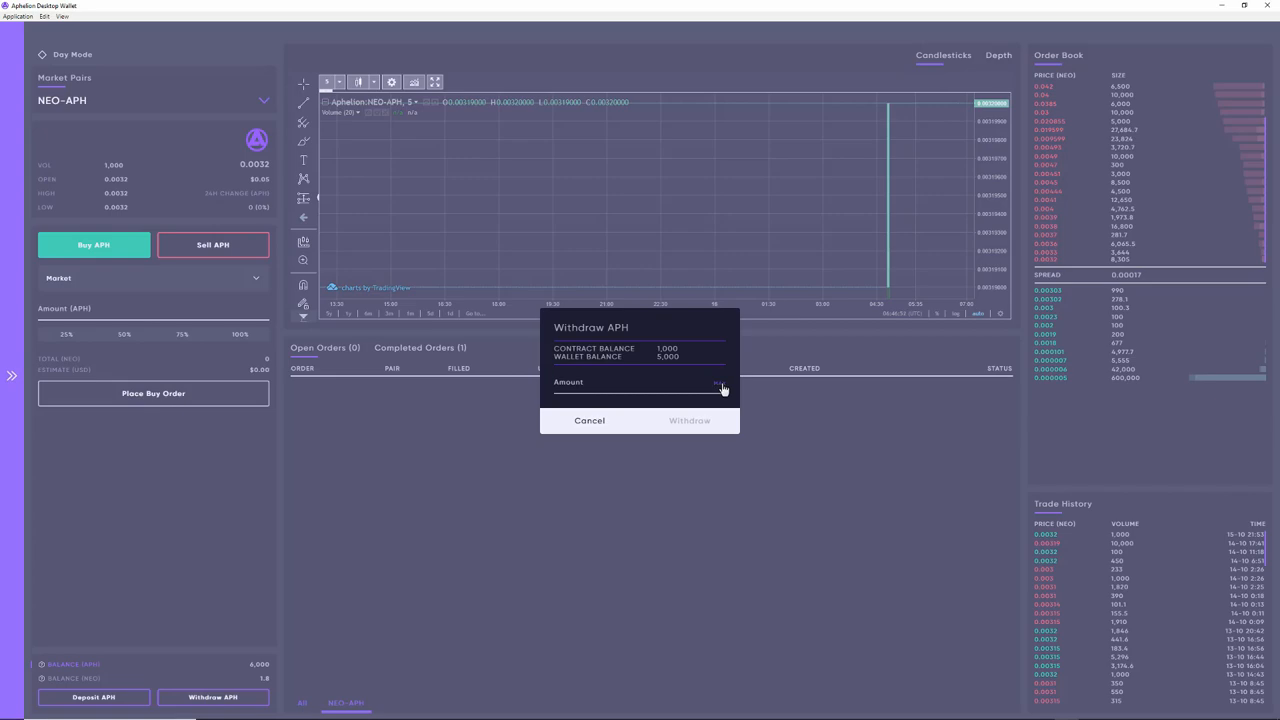
pyautogui.click(588, 420)
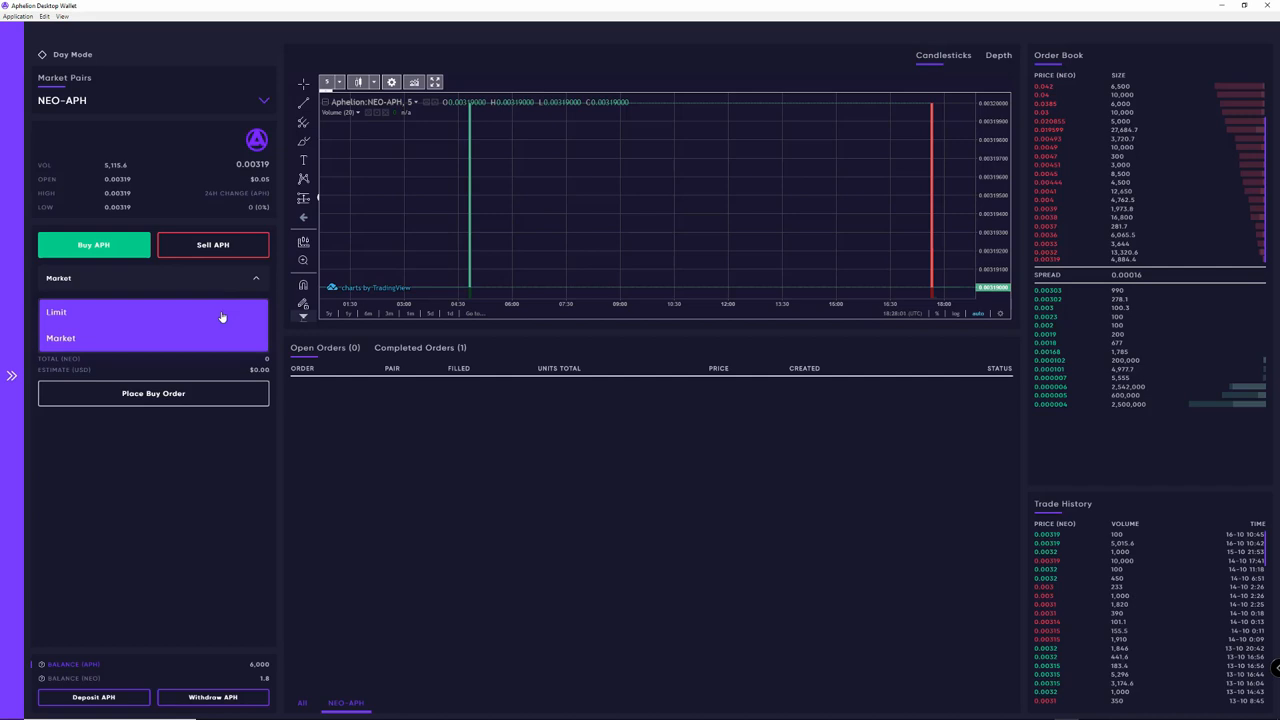
# Step: Make the NEO-APH buy a limit order for 500 APH at 0.00305 NEO (about 1.525 NEO)
pyautogui.click(56, 312)
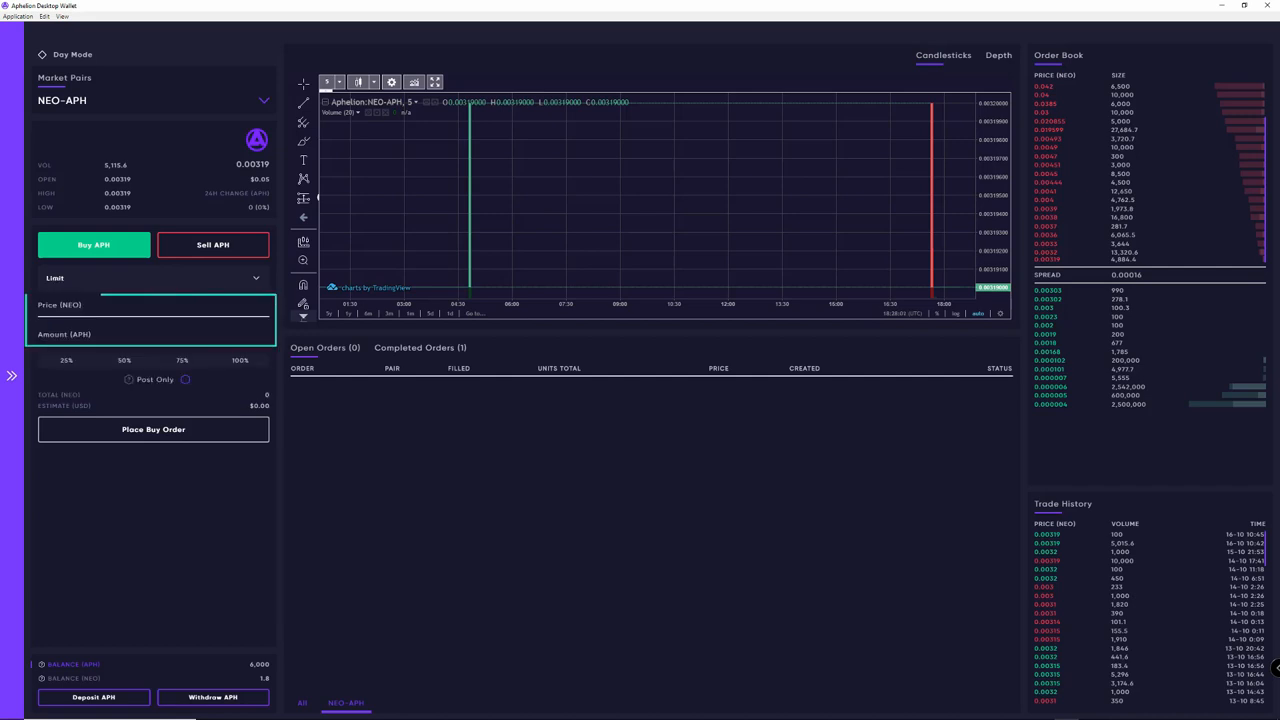
pyautogui.write('500')
pyautogui.write('0.00305')
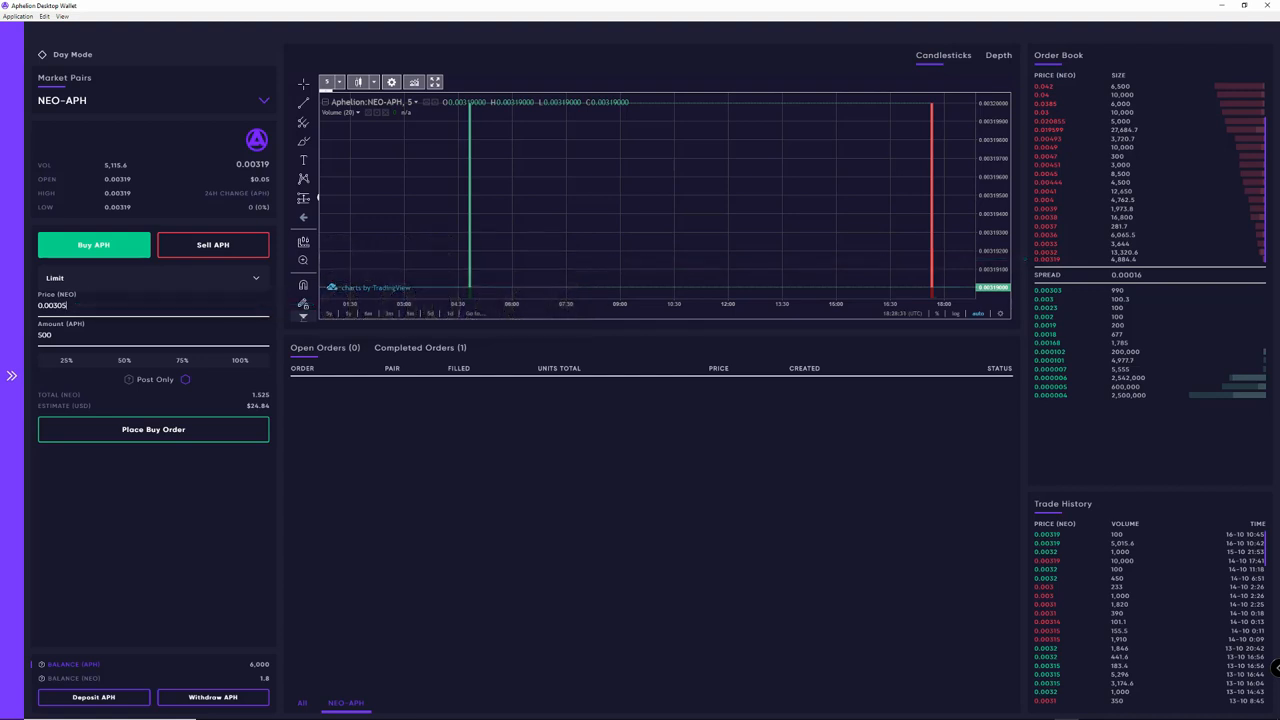
pyautogui.click(184, 380)
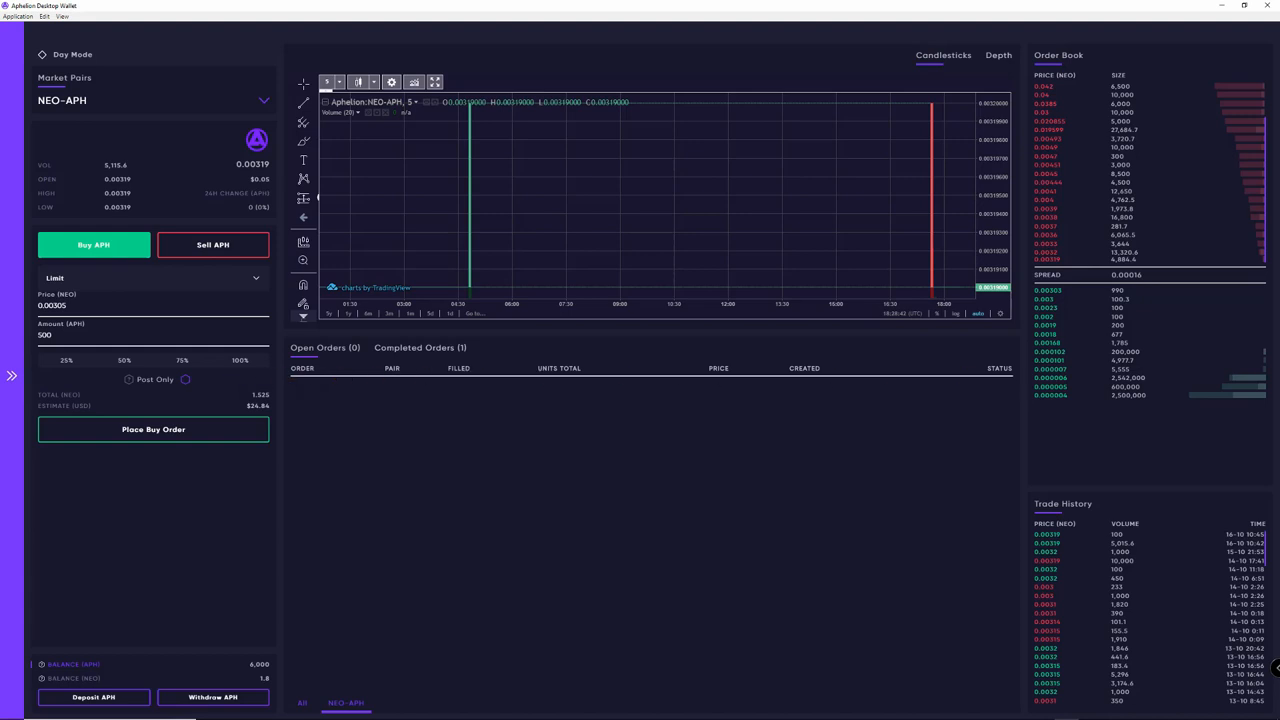
# Step: Submit the 500 APH limit buy and confirm it despite the insufficient contract NEO warning
pyautogui.click(152, 428)
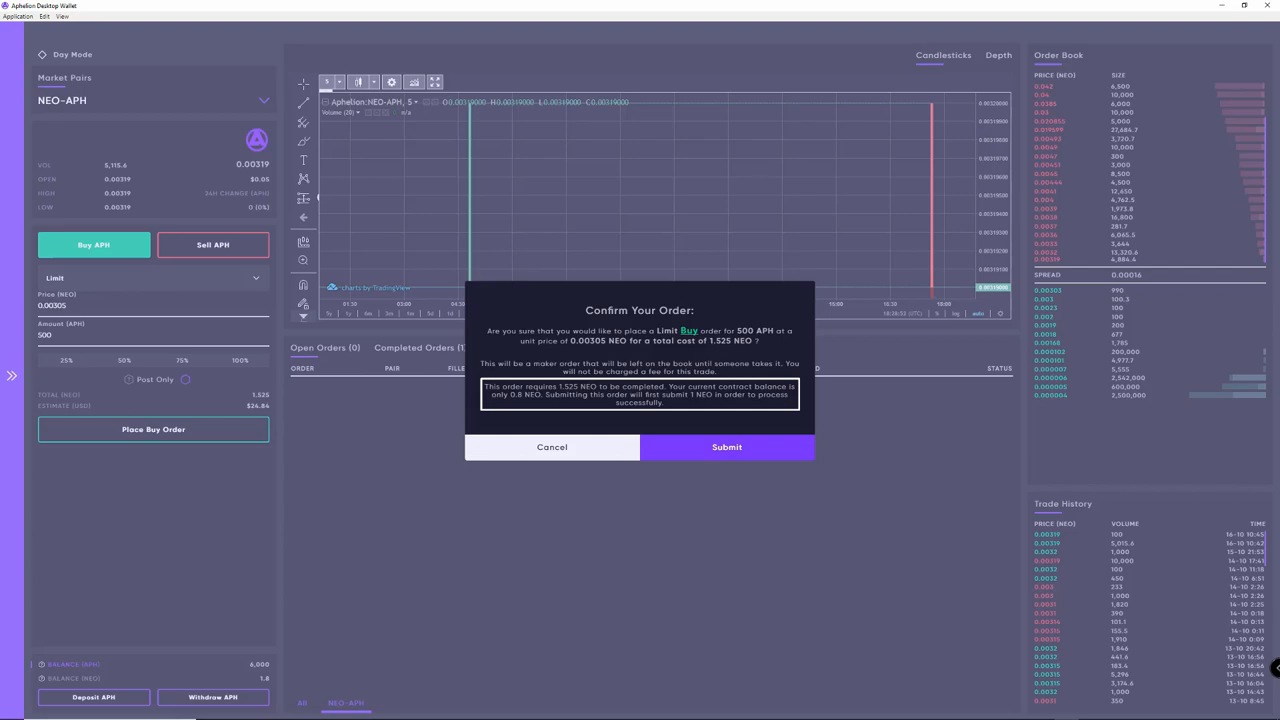
pyautogui.click(728, 448)
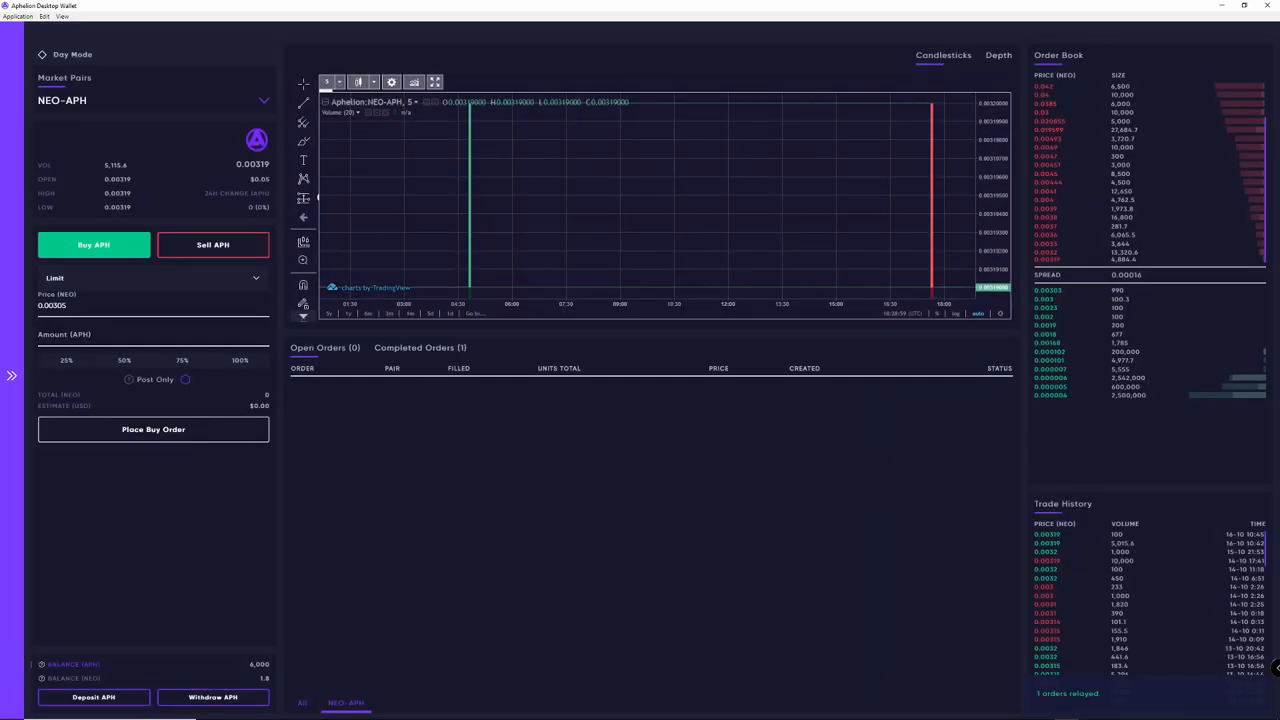